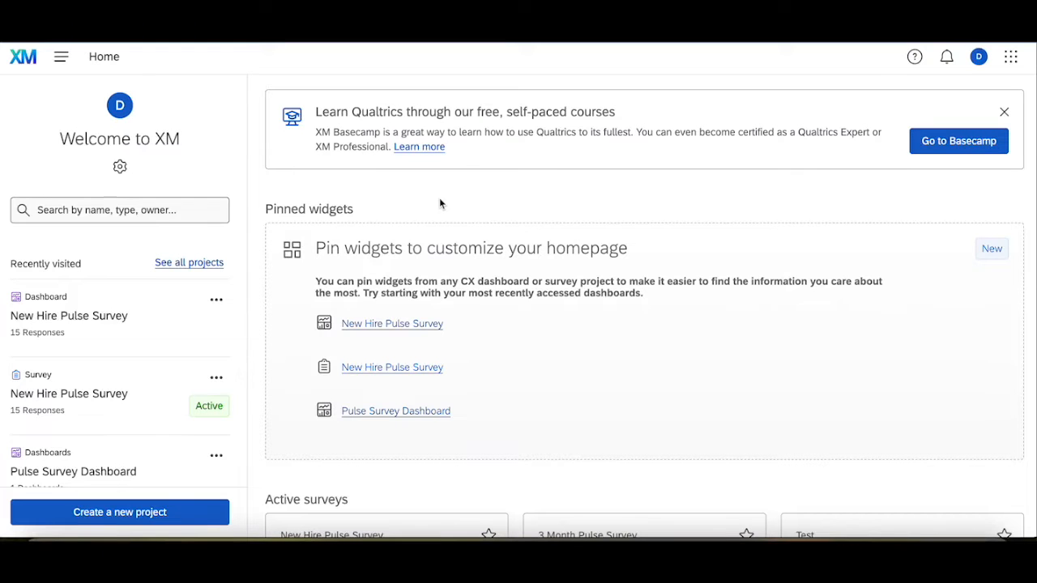
mouse_move(608, 182)
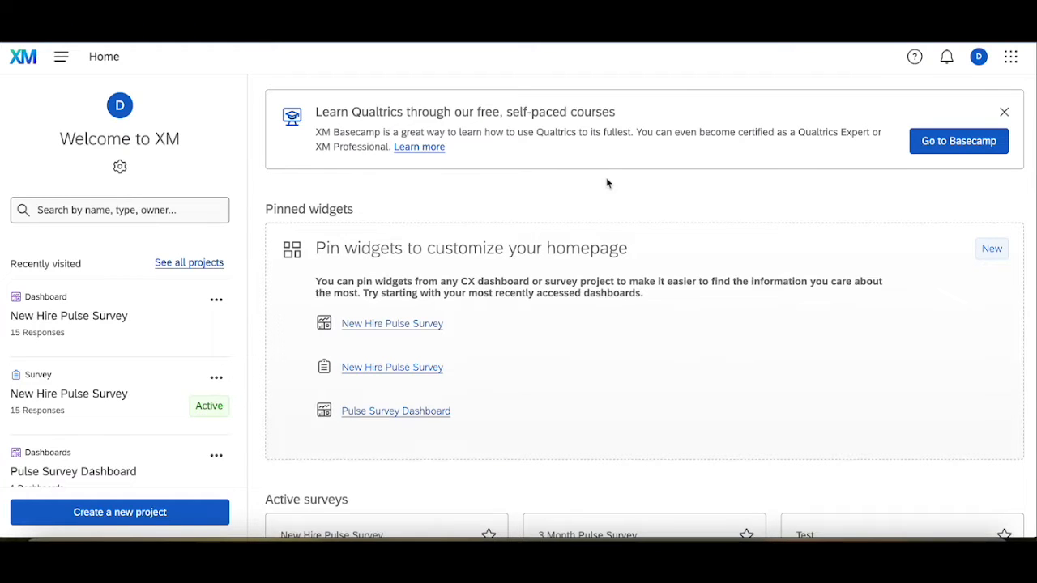
mouse_move(853, 89)
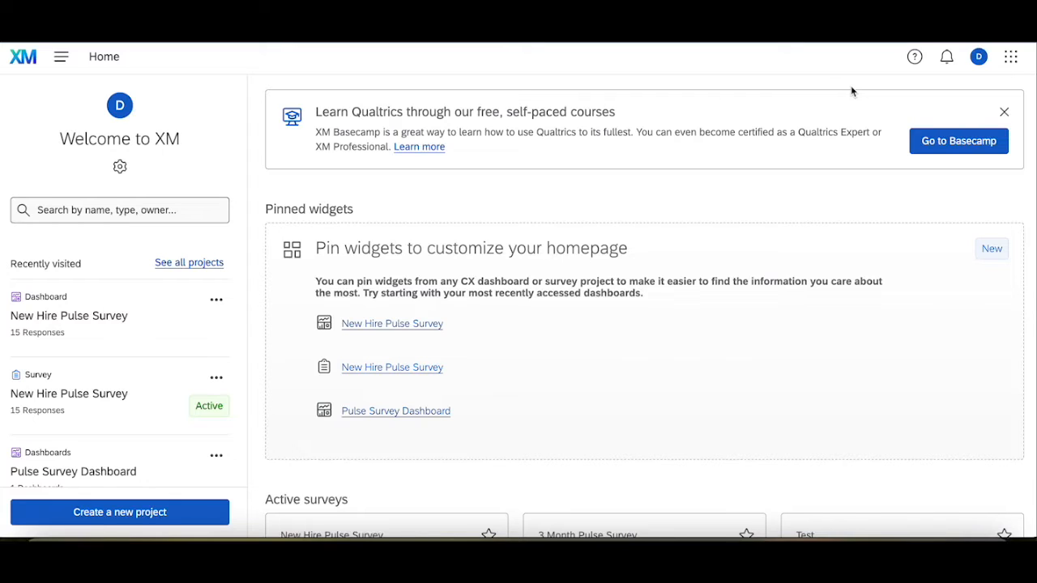
mouse_move(91, 289)
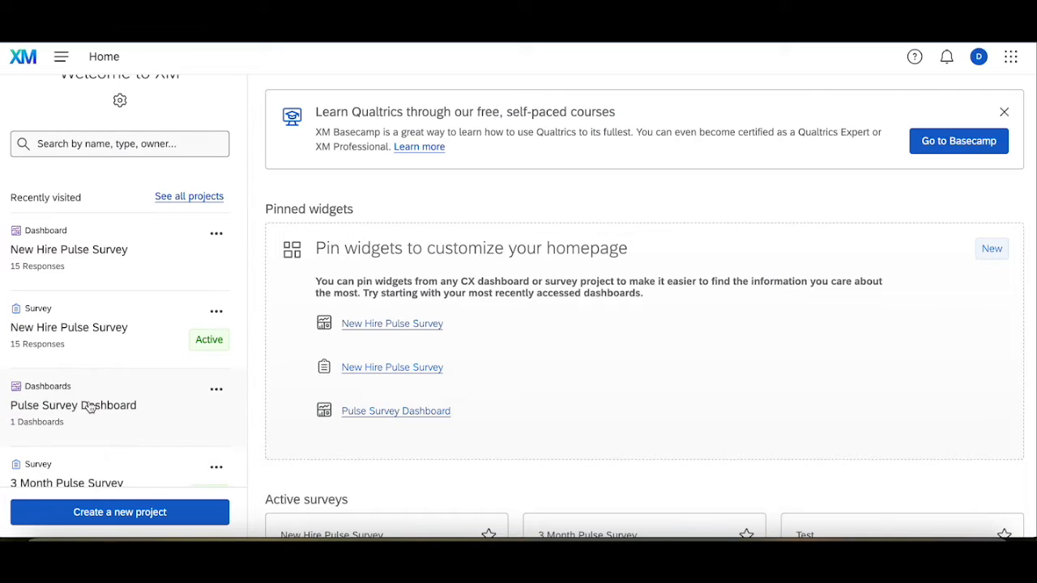
mouse_move(117, 266)
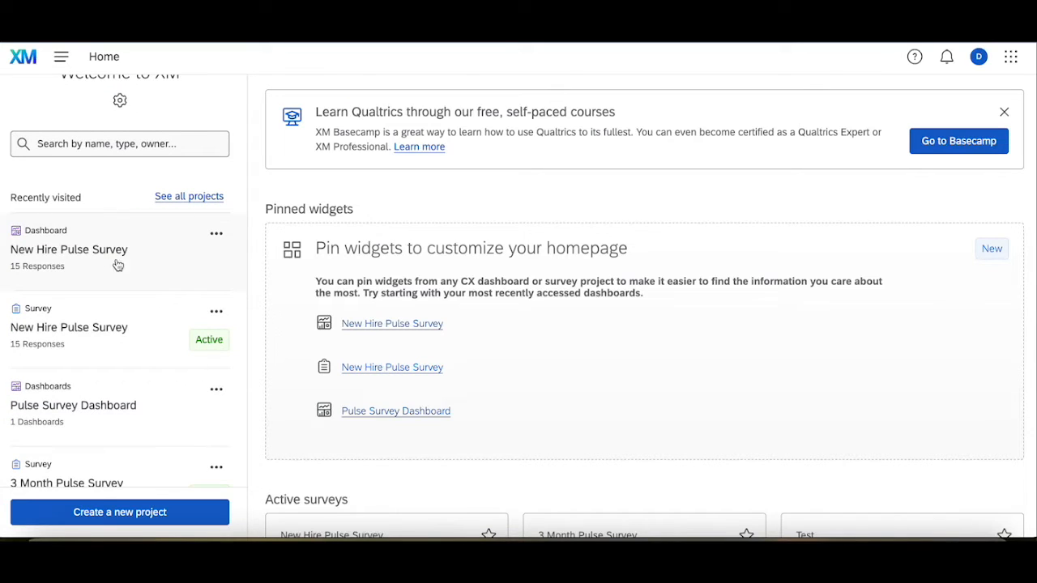
mouse_move(771, 134)
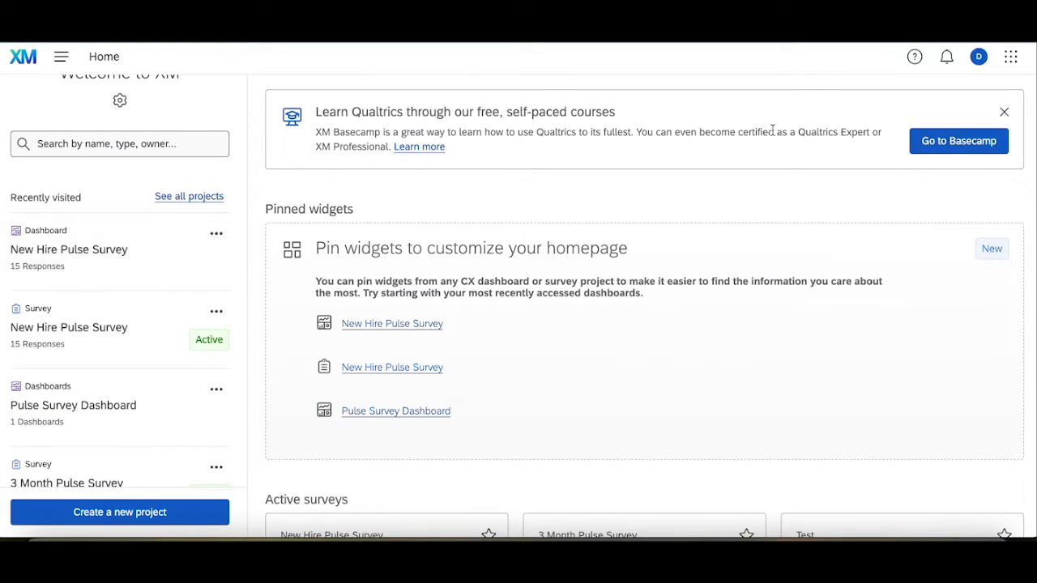
mouse_move(119, 255)
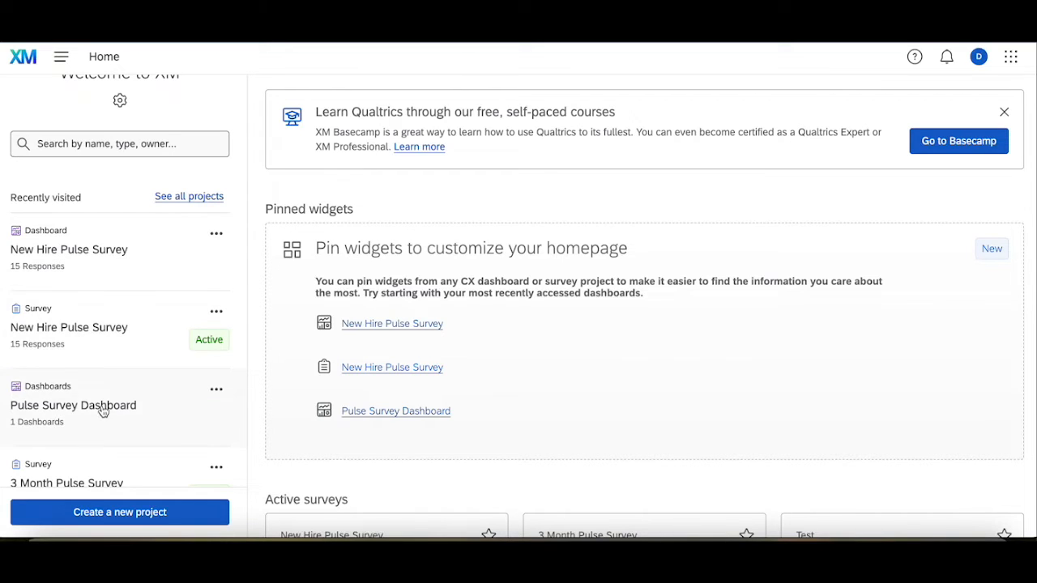
Open the Pulse Survey Dashboard project, then return to the home page.
click(73, 405)
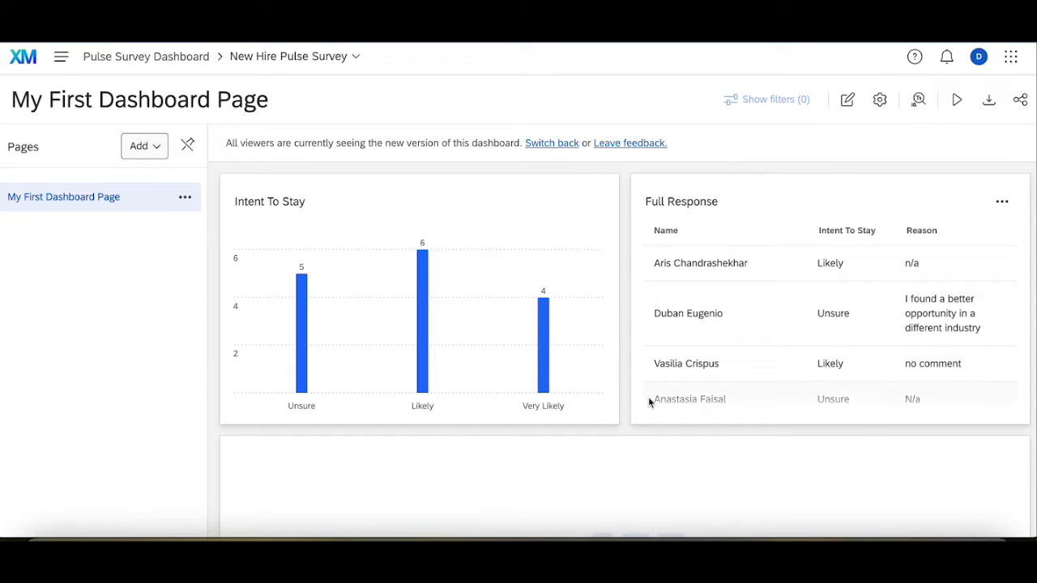
mouse_move(675, 440)
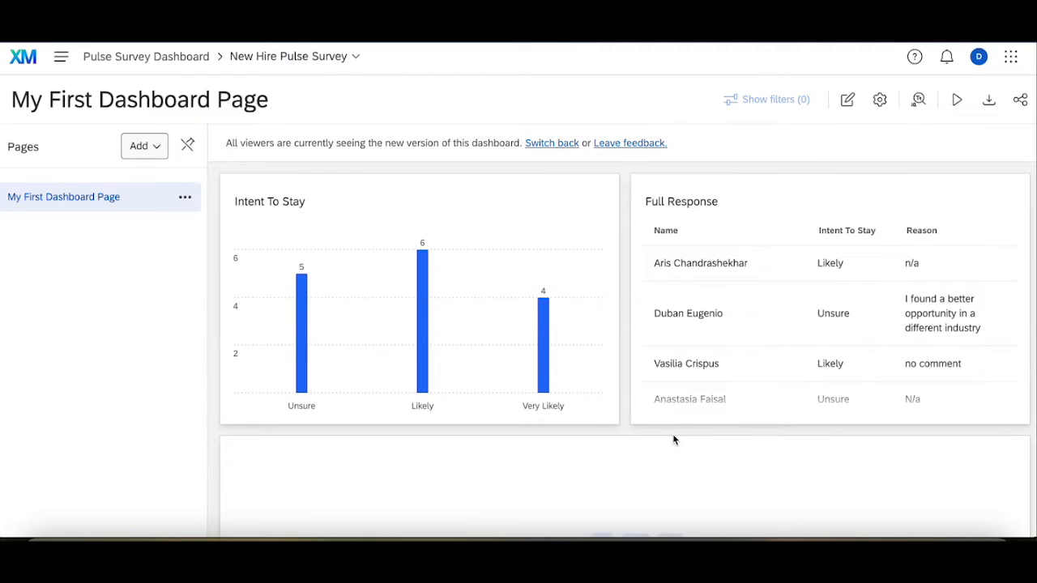
click(24, 56)
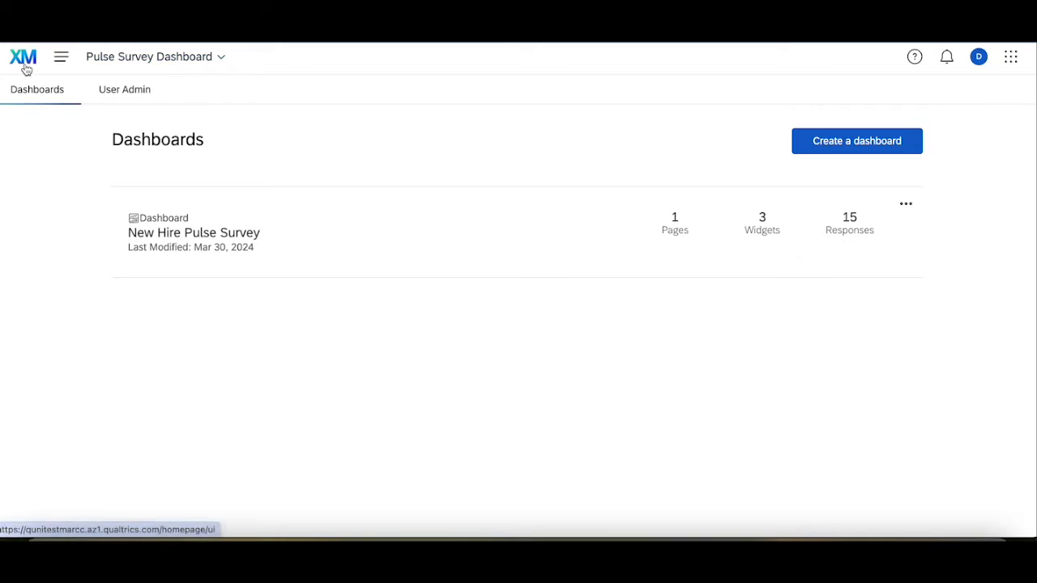
click(25, 57)
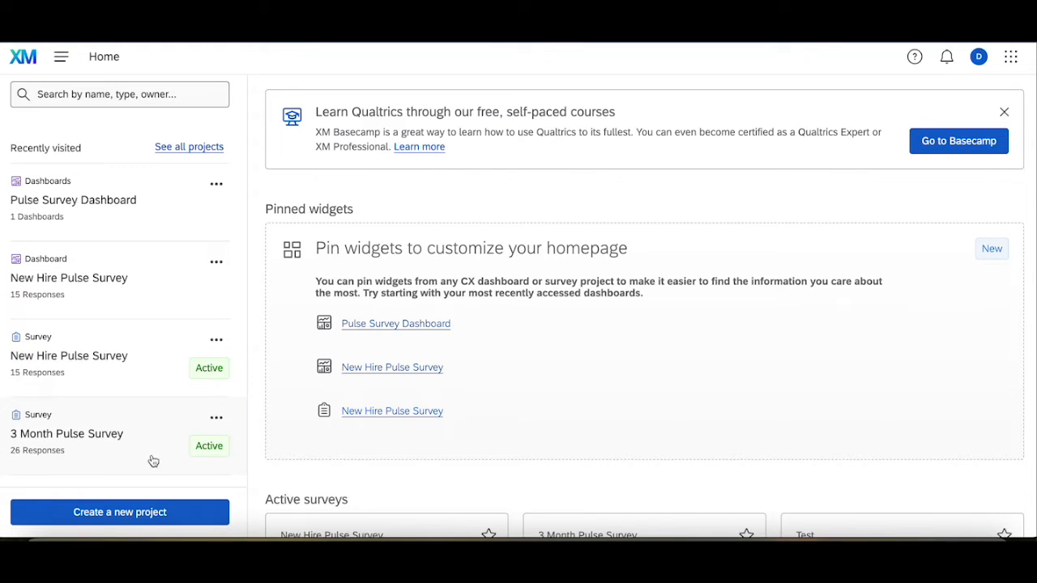
mouse_move(150, 452)
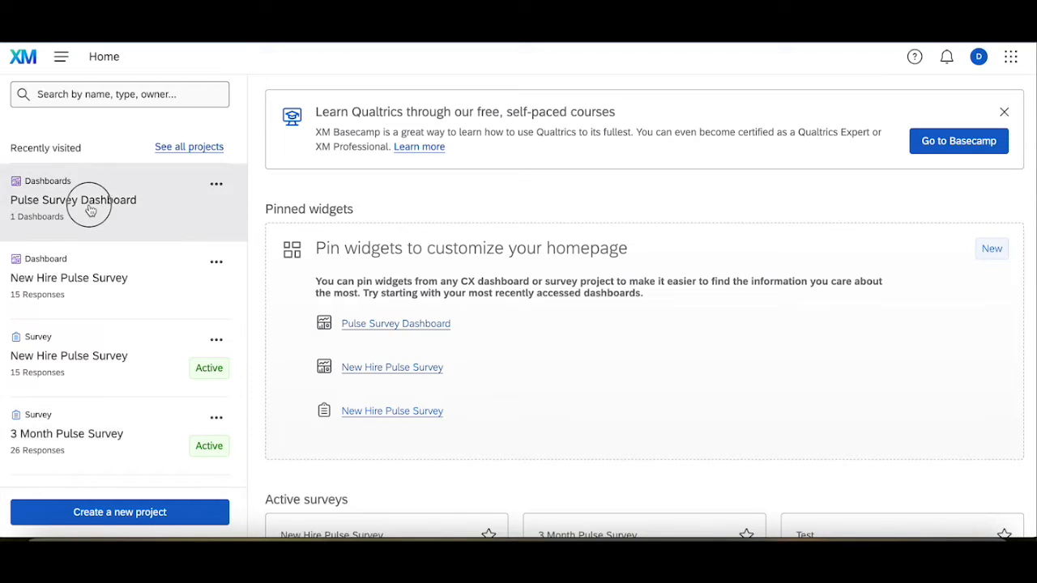
Create a dashboard named 'Pulse Survey Analysis' from scratch with a new dataset.
click(72, 200)
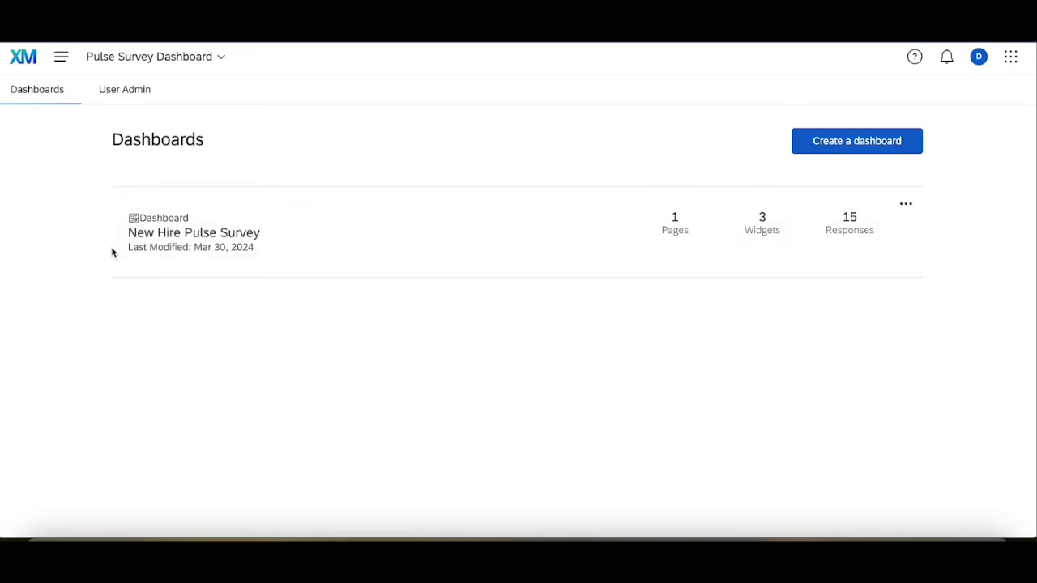
mouse_move(216, 166)
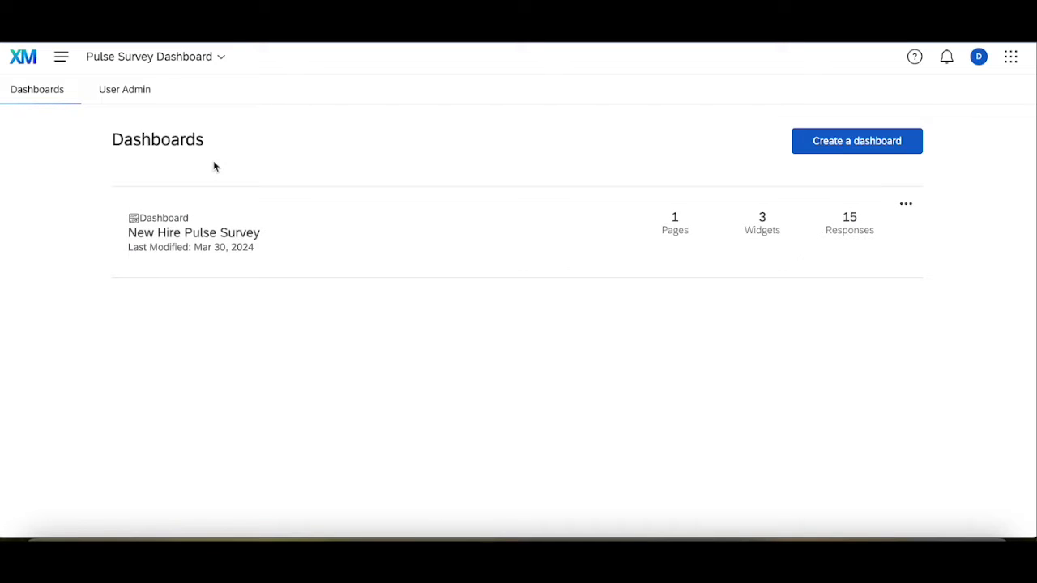
mouse_move(854, 140)
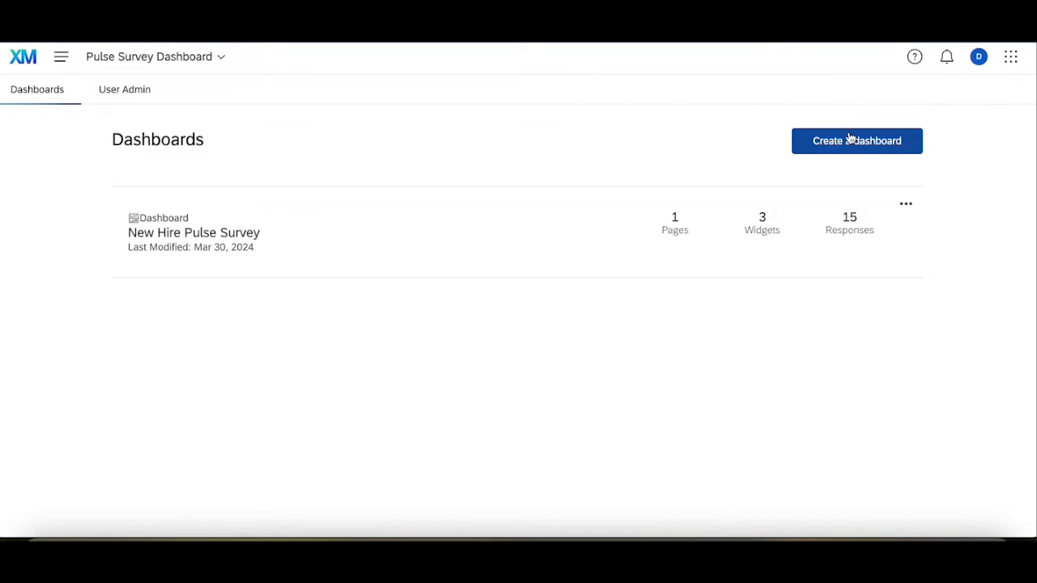
click(856, 140)
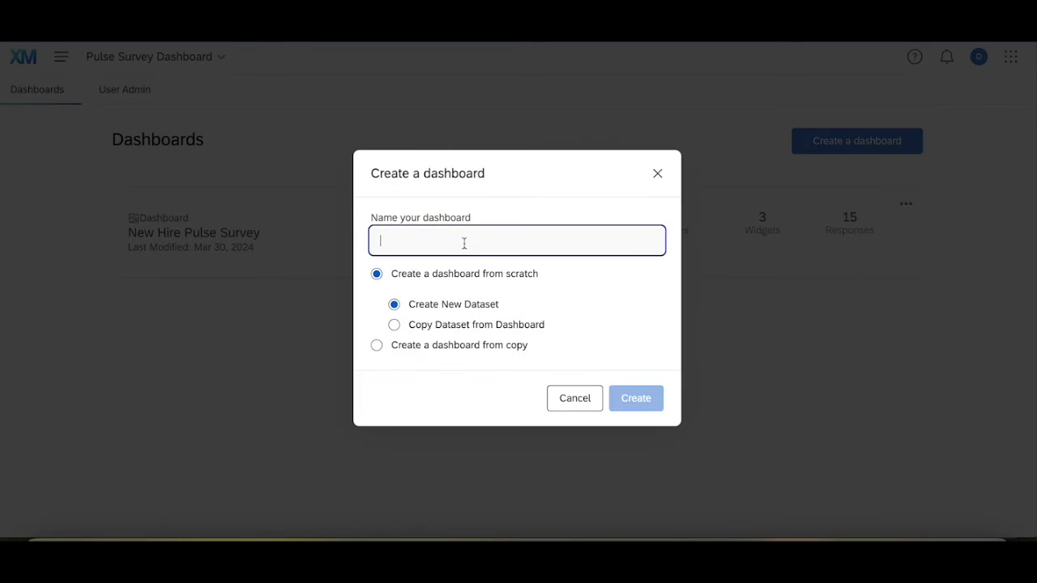
text(Pulse Survey A)
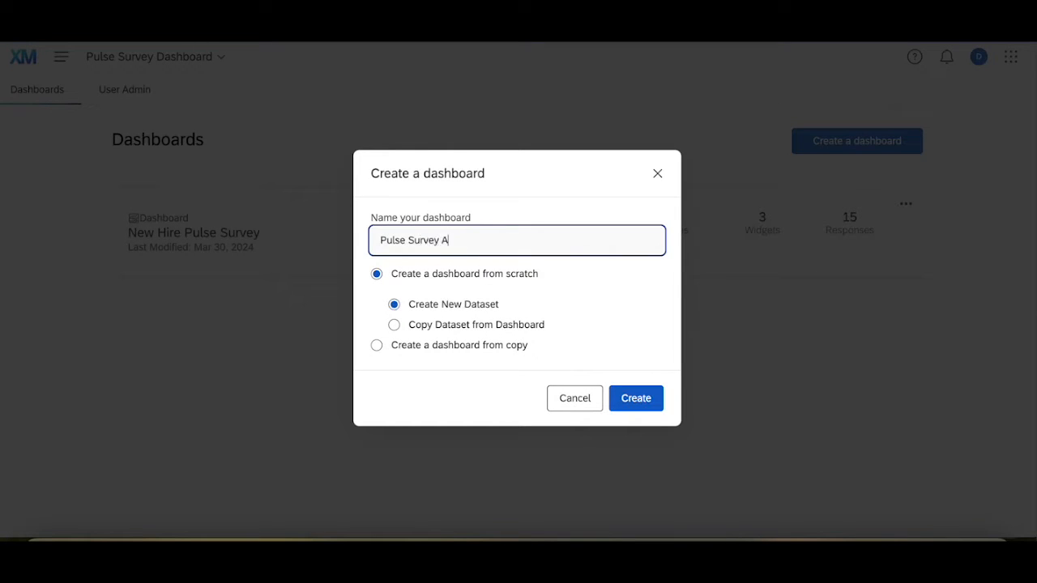
text(nalysis)
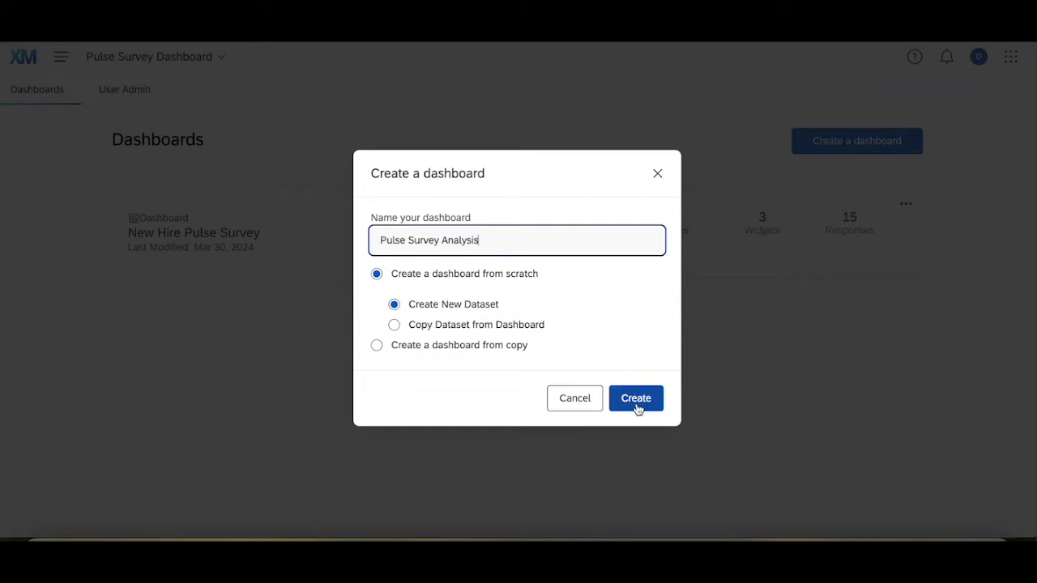
click(635, 398)
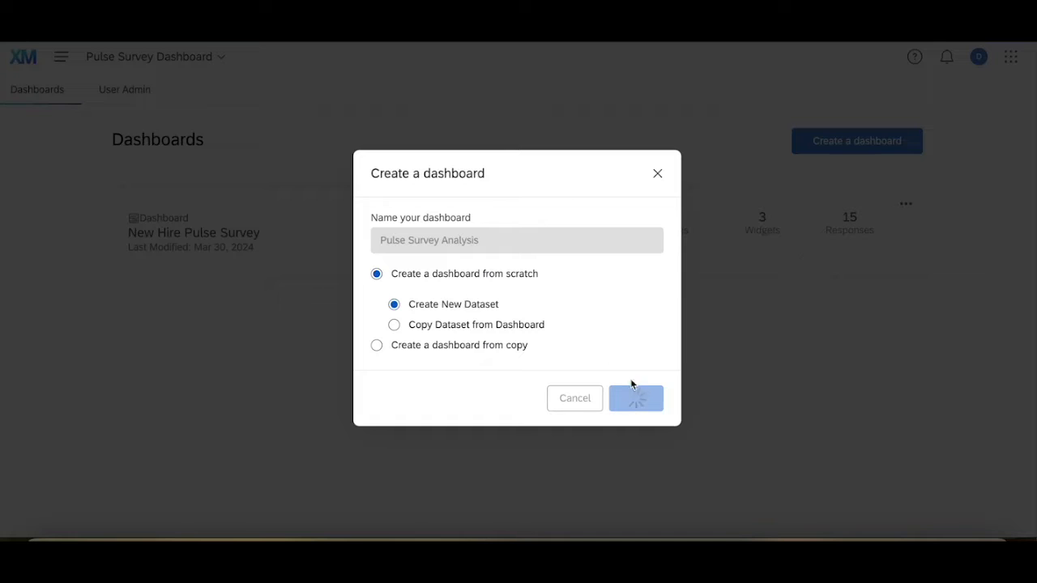
click(636, 399)
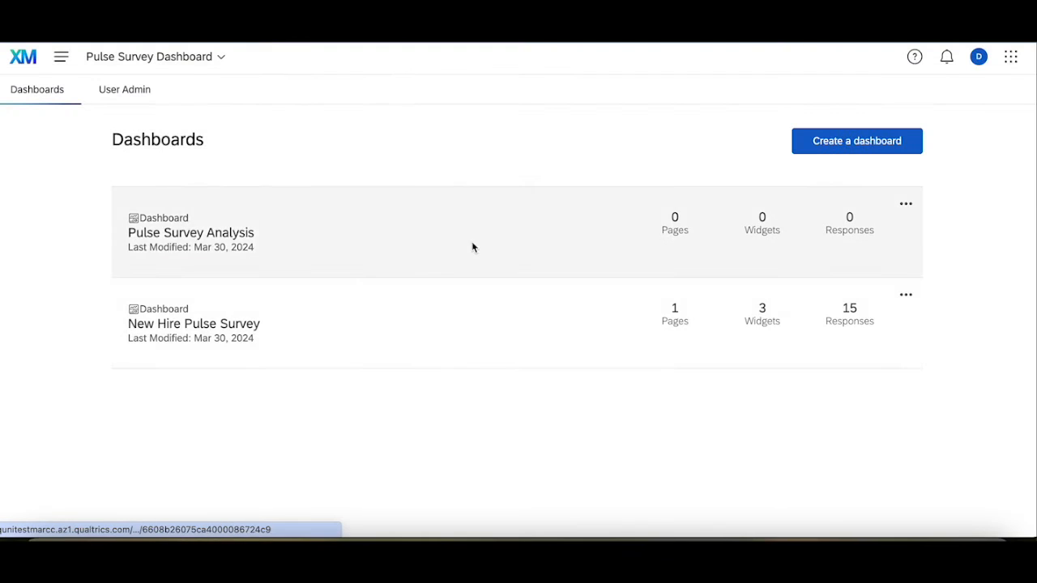
Add New Hire Pulse Survey as the dataset's first source, keeping All Data.
click(190, 233)
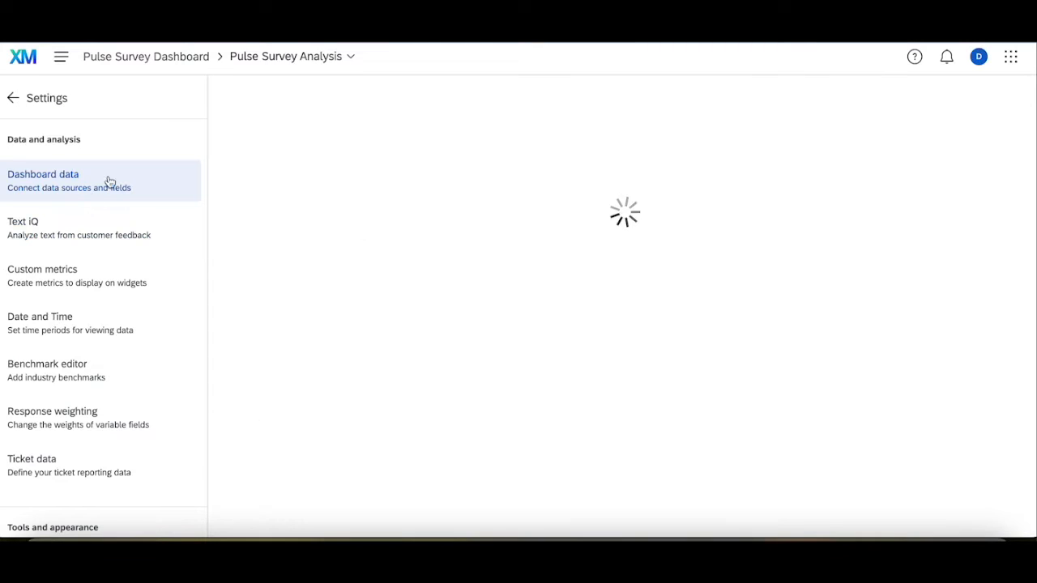
click(626, 257)
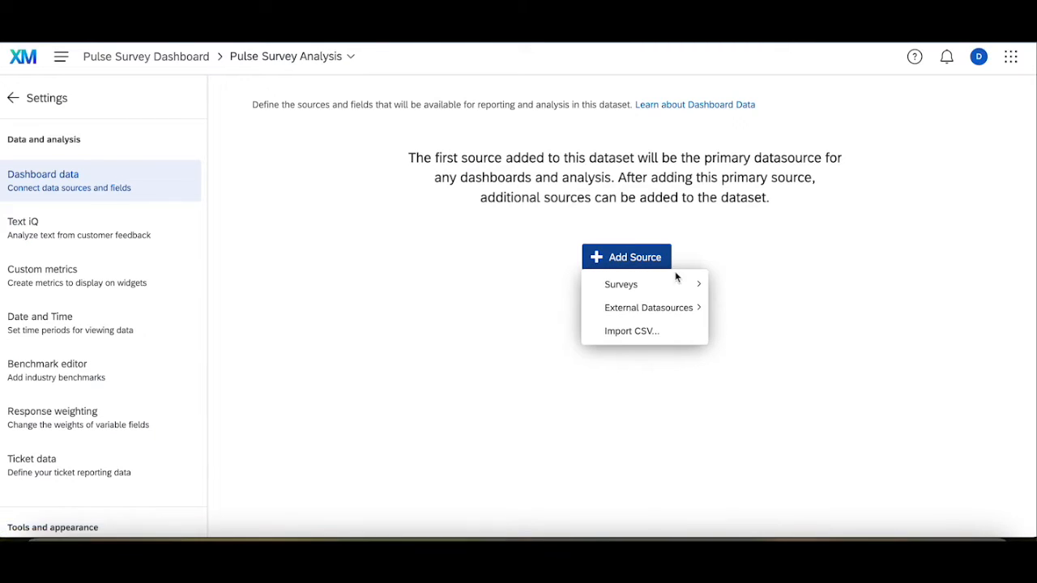
click(621, 283)
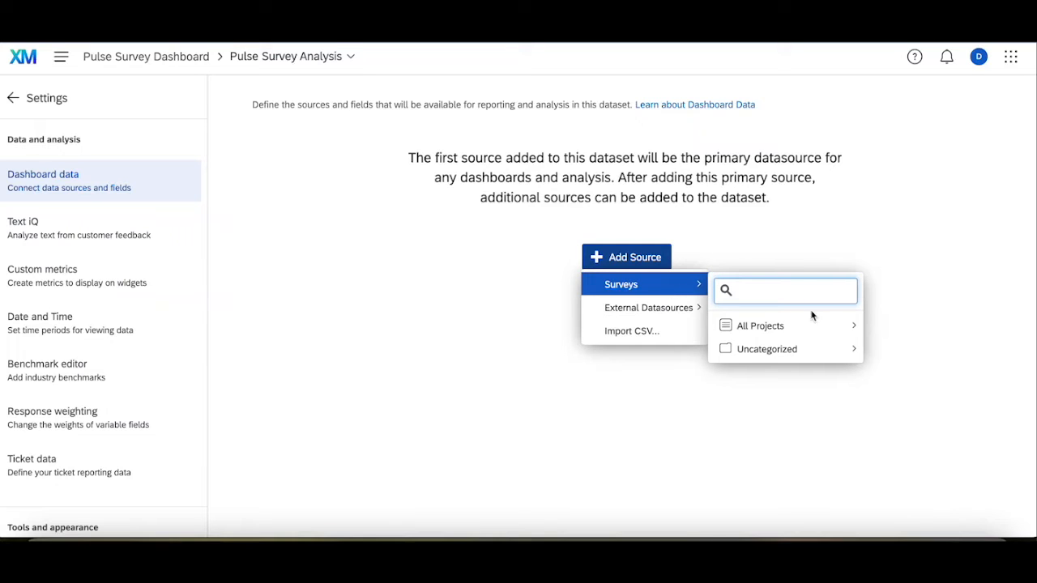
click(762, 326)
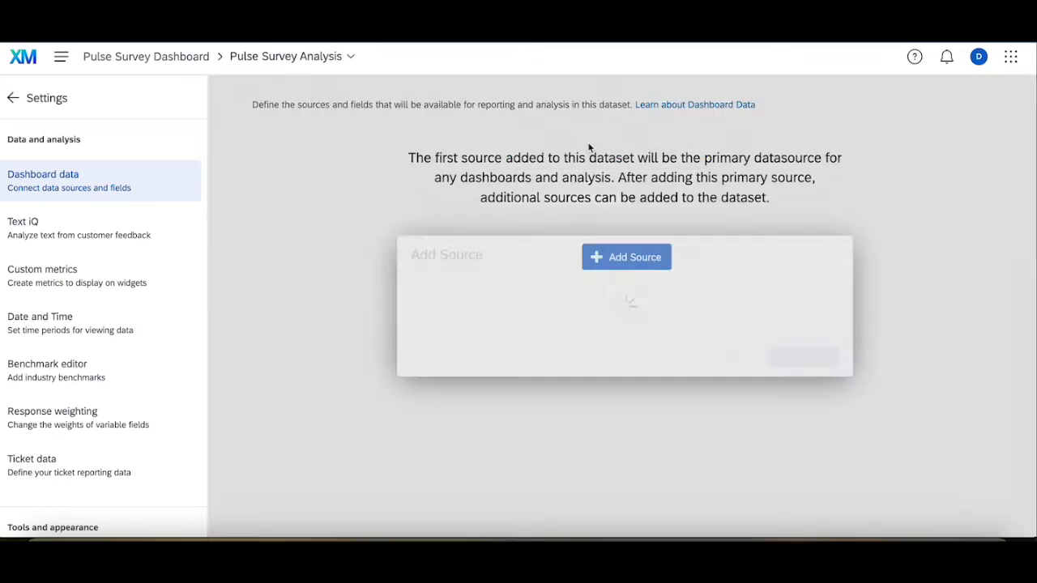
click(626, 257)
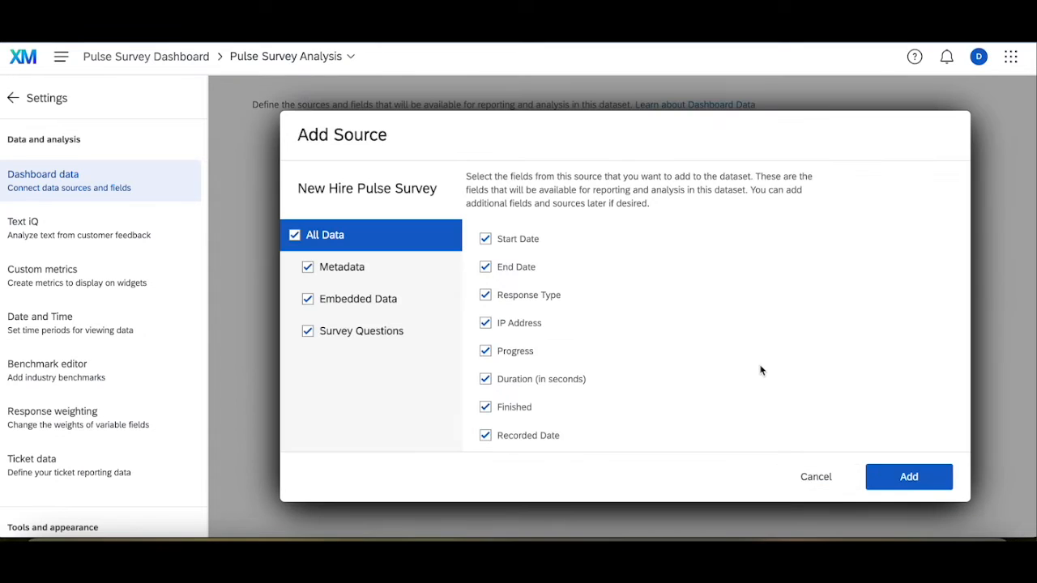
click(908, 476)
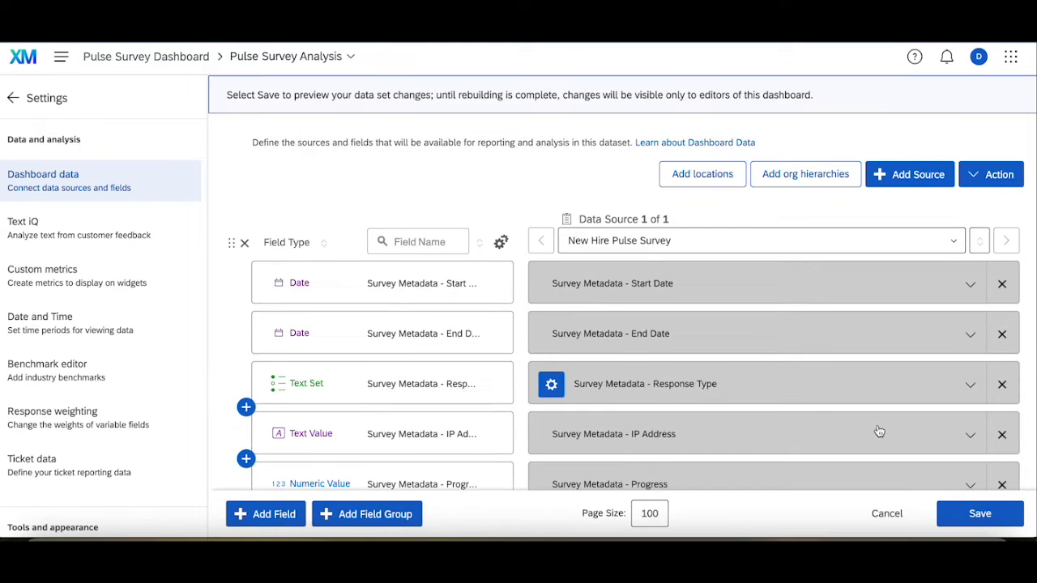
mouse_move(898, 182)
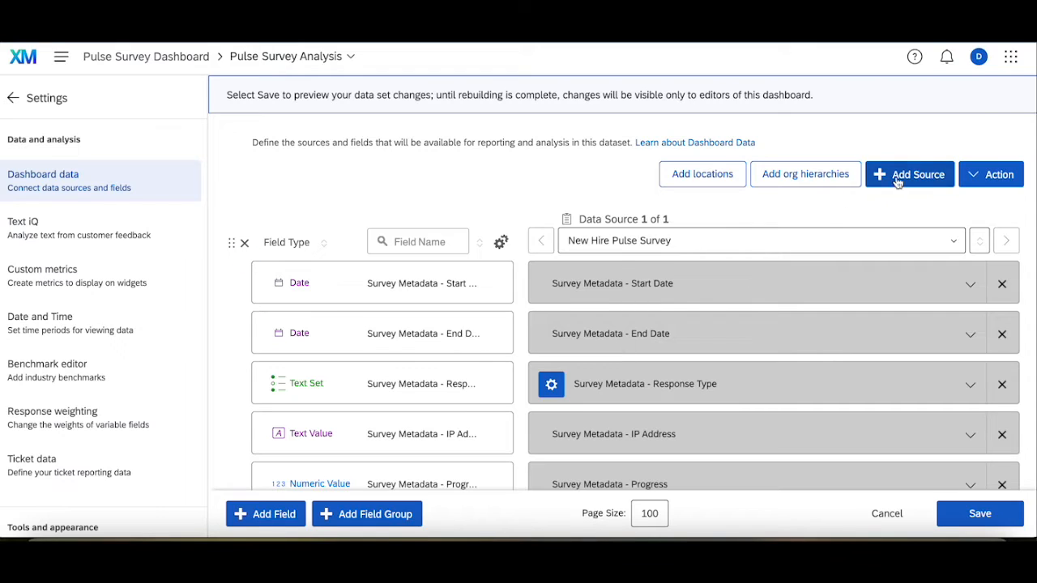
mouse_move(930, 182)
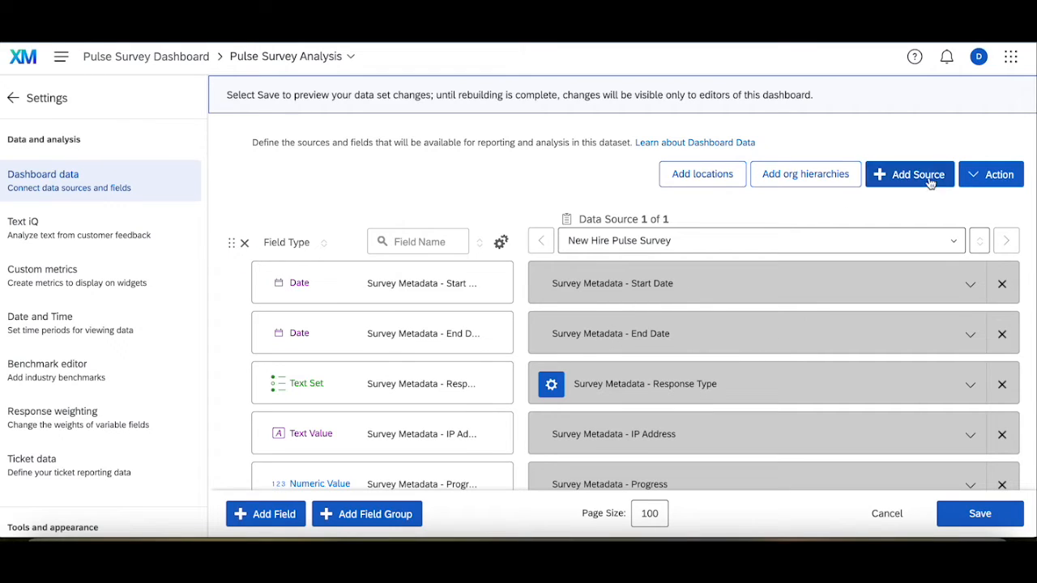
Add 3 Month Pulse Survey as Data Source 2 and review its field mappings.
click(919, 174)
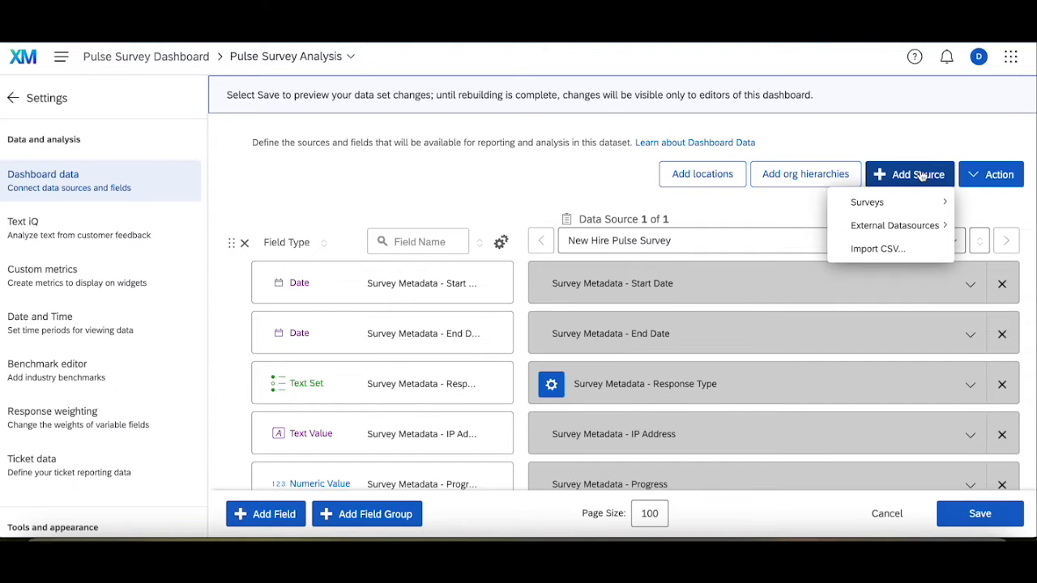
click(867, 201)
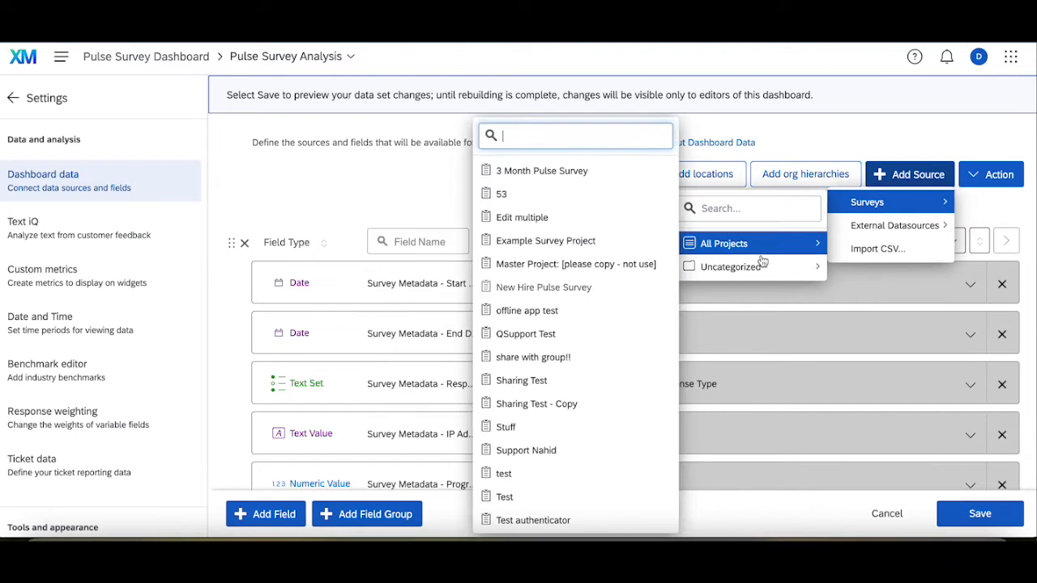
mouse_move(586, 170)
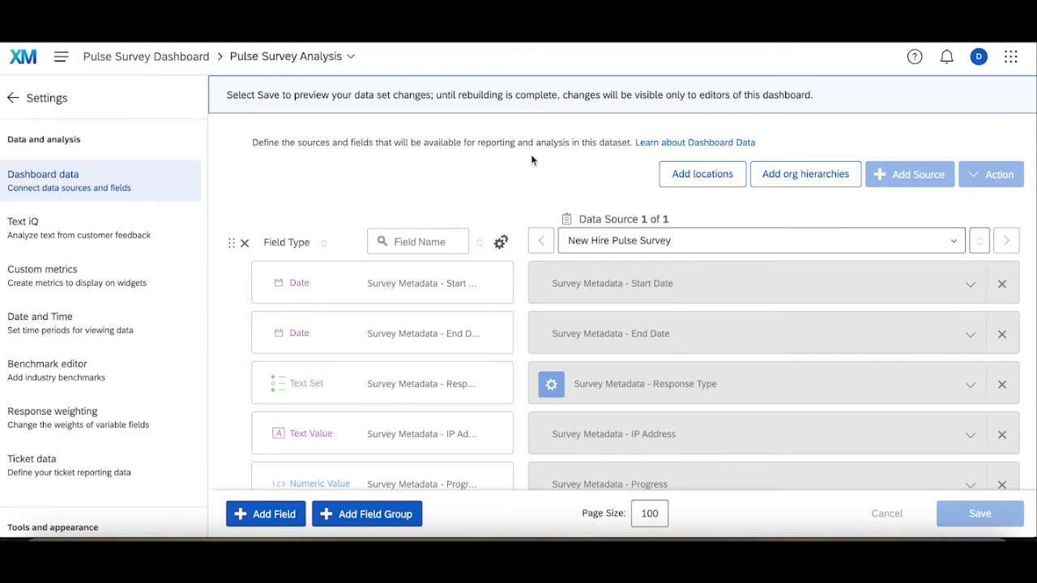
click(909, 174)
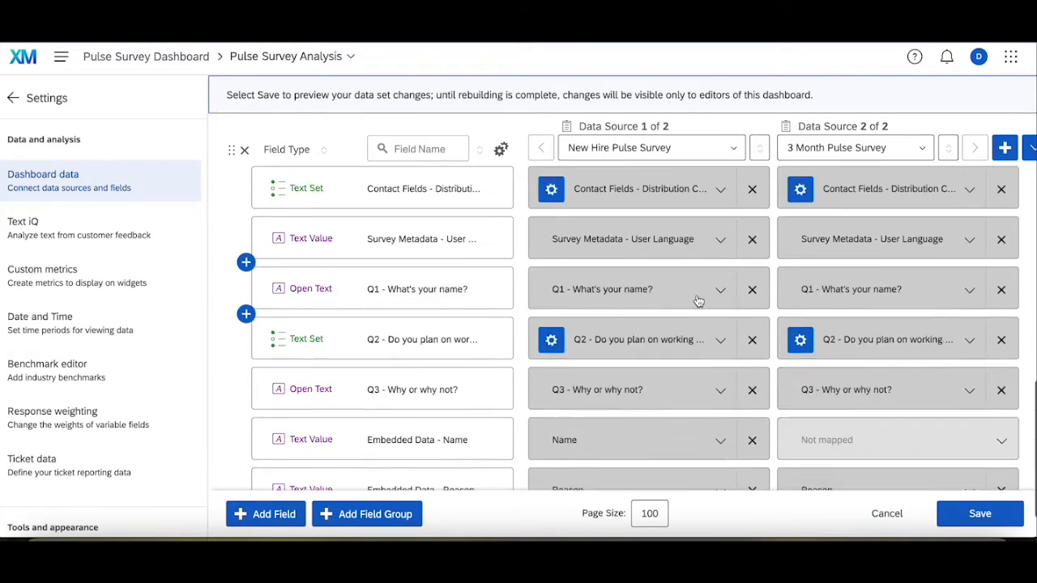
scroll(down, 3)
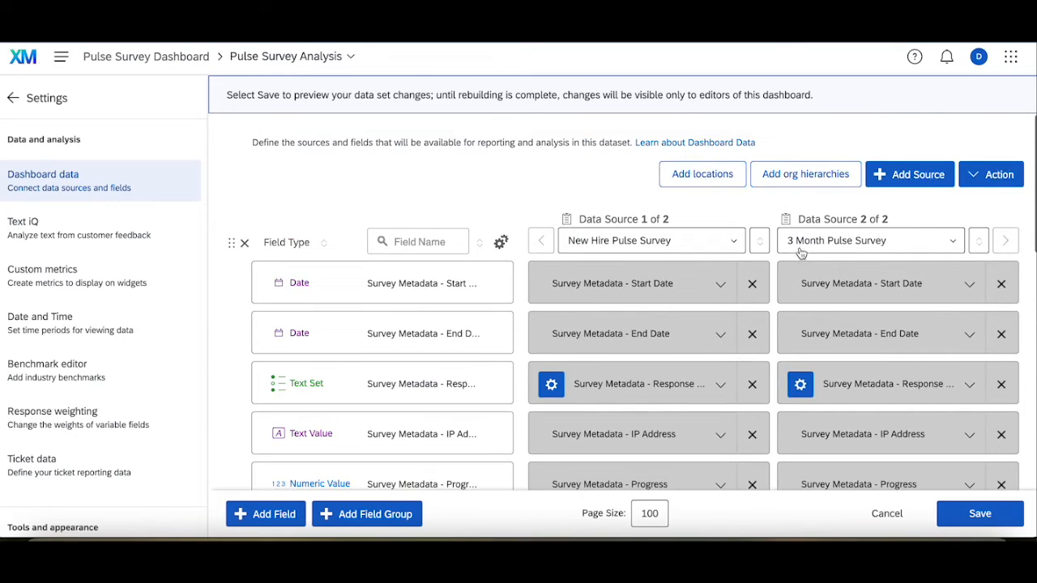
scroll(down, 3)
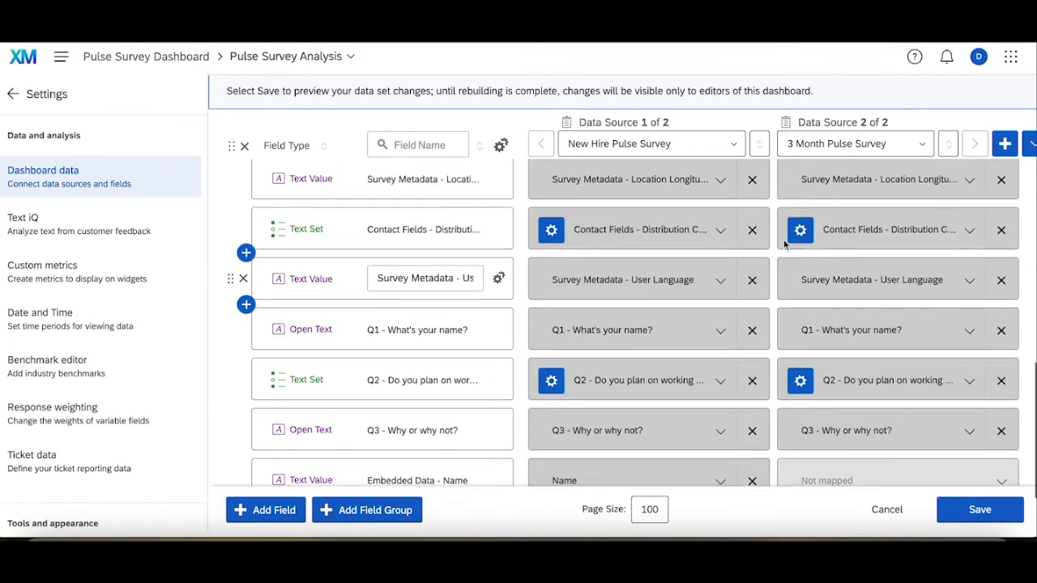
scroll(down, 3)
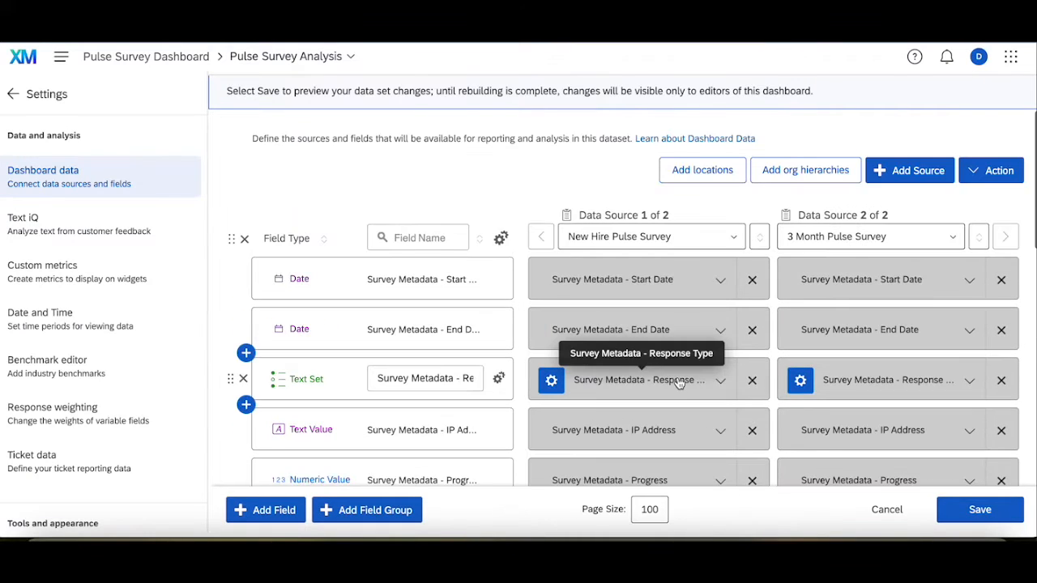
Save the two-source dataset through the Review before saving dialog.
scroll(down, 3)
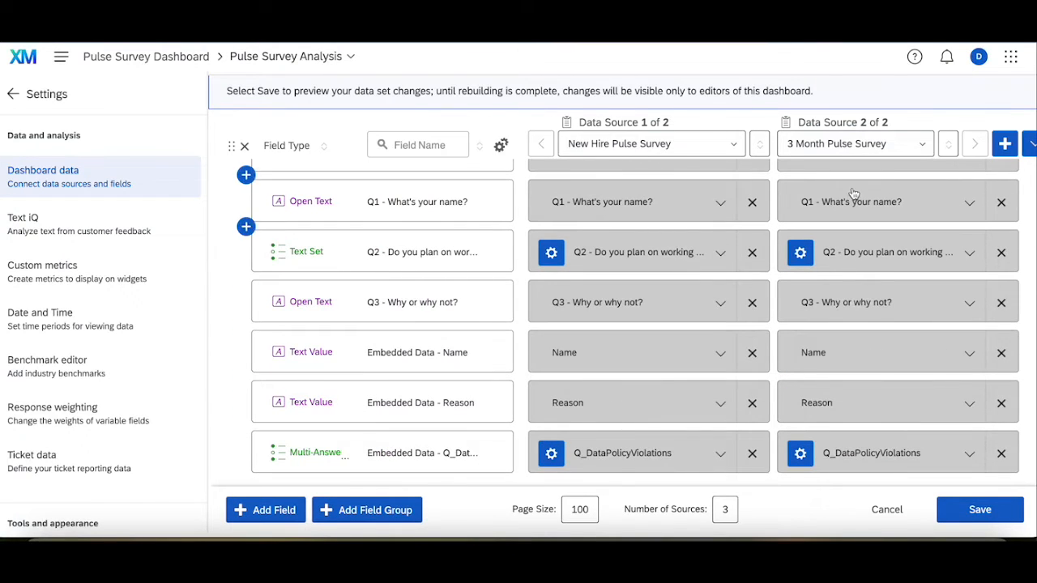
click(979, 509)
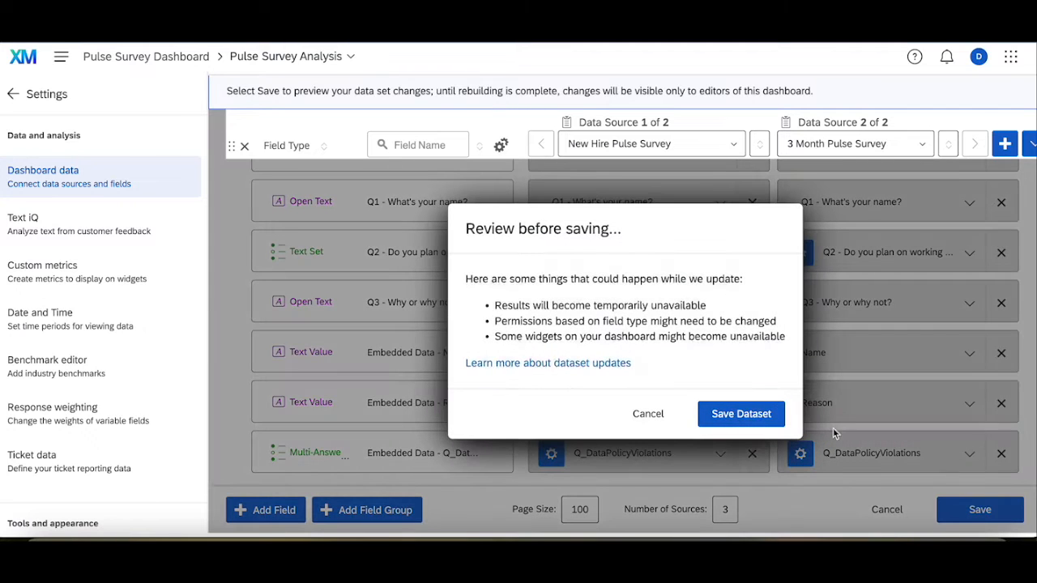
click(741, 413)
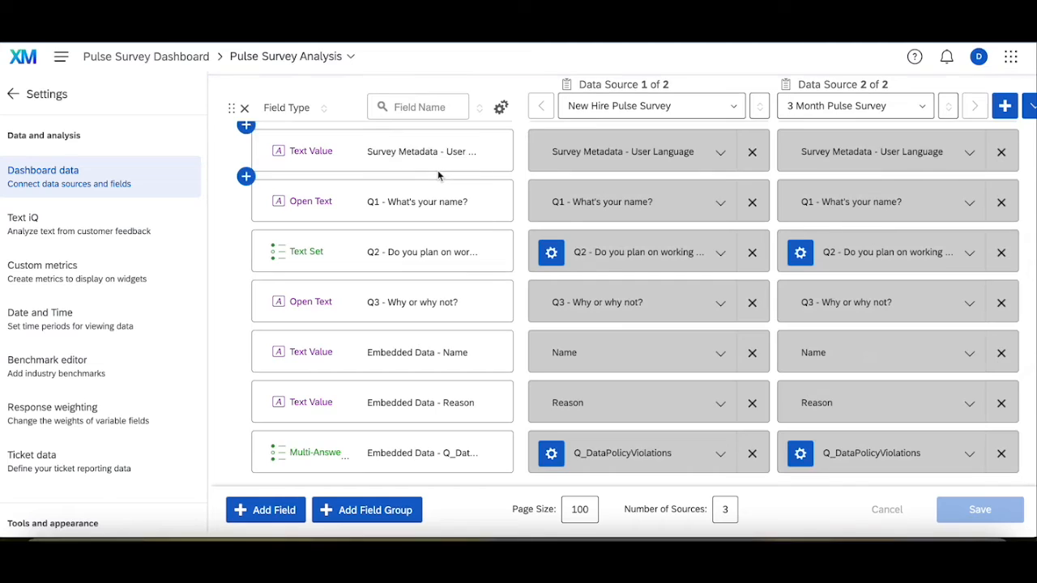
mouse_move(582, 194)
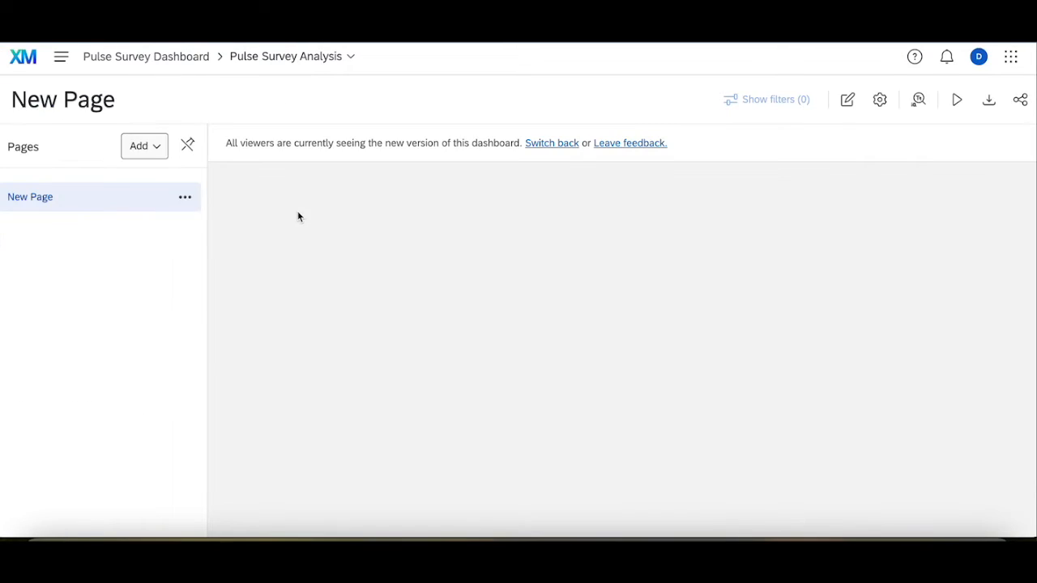
Rename the New Page to 'Pulse Survey Analysis' and enter dashboard edit mode.
click(185, 197)
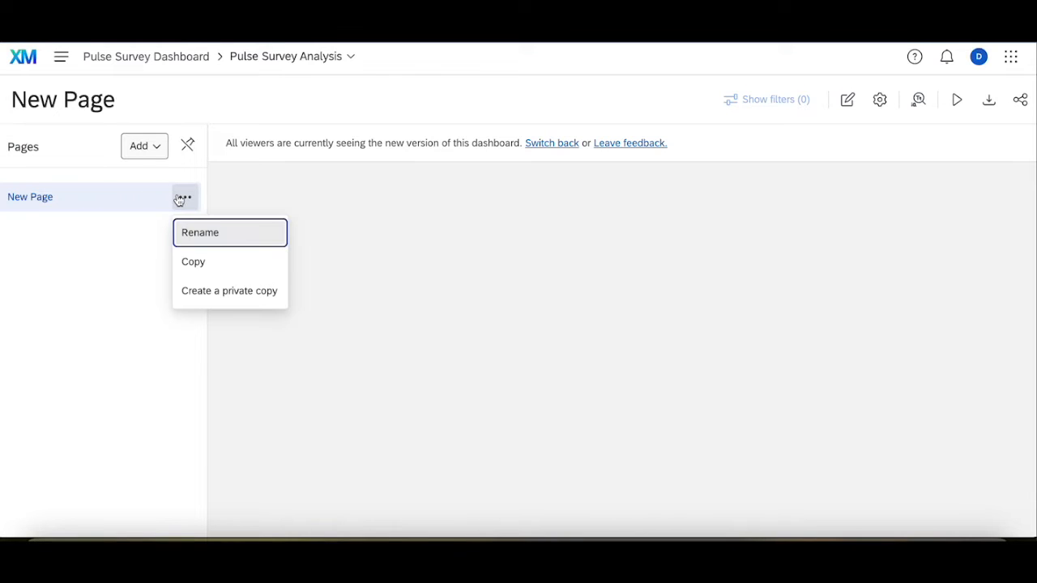
click(201, 232)
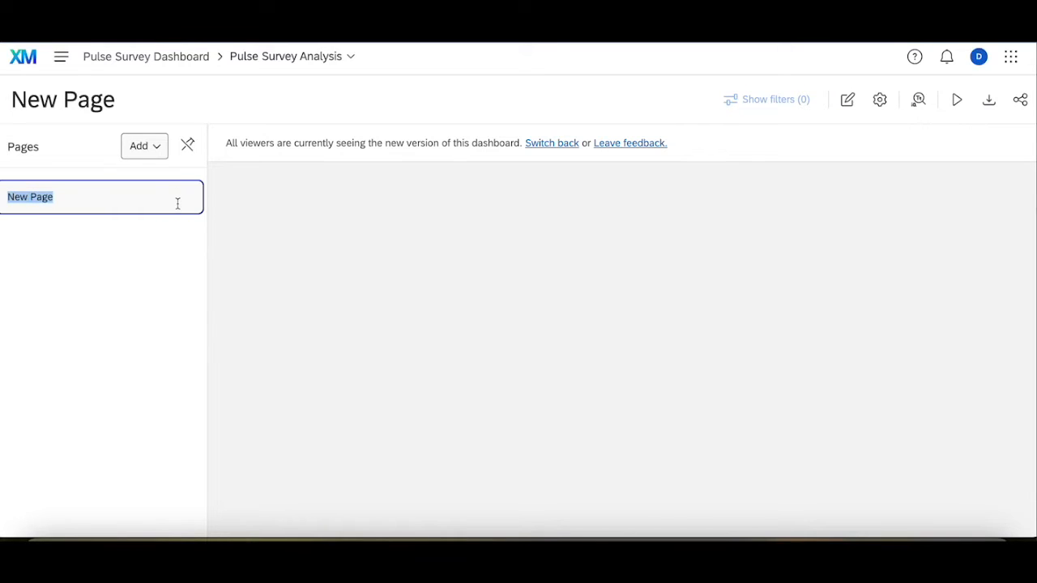
text(Pule)
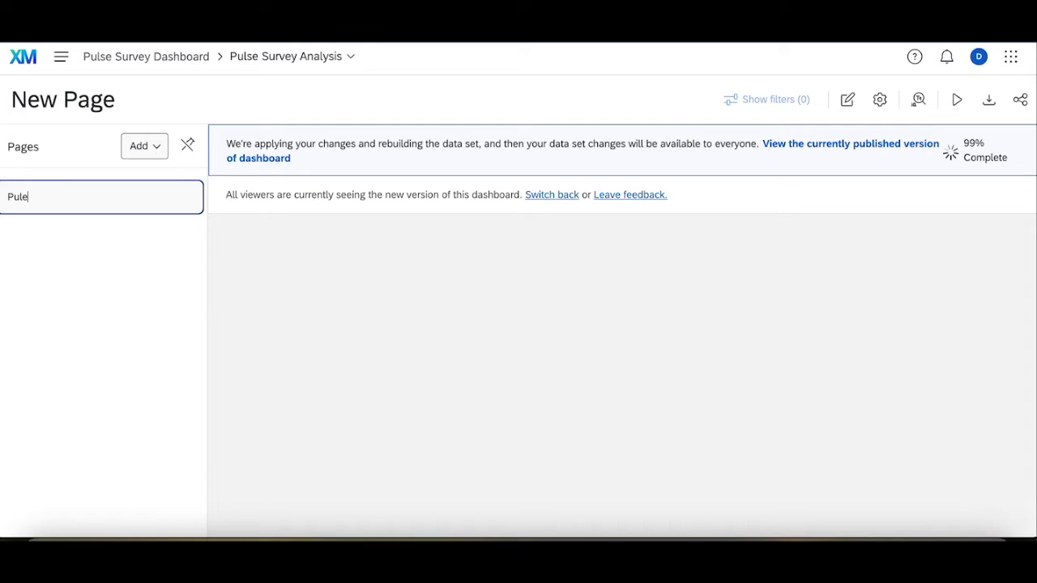
text(Pulse Survey Analysis)
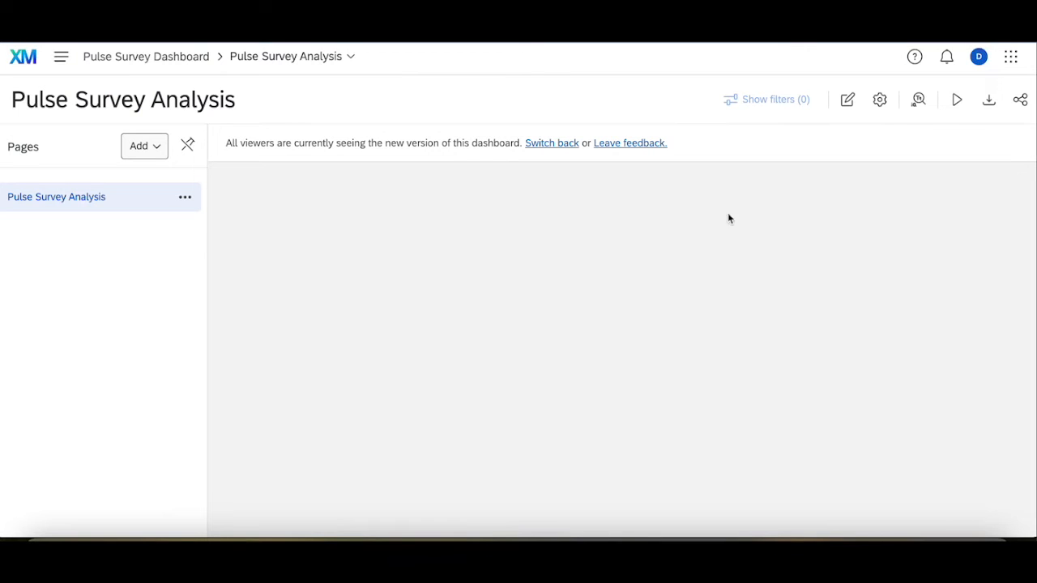
mouse_move(777, 185)
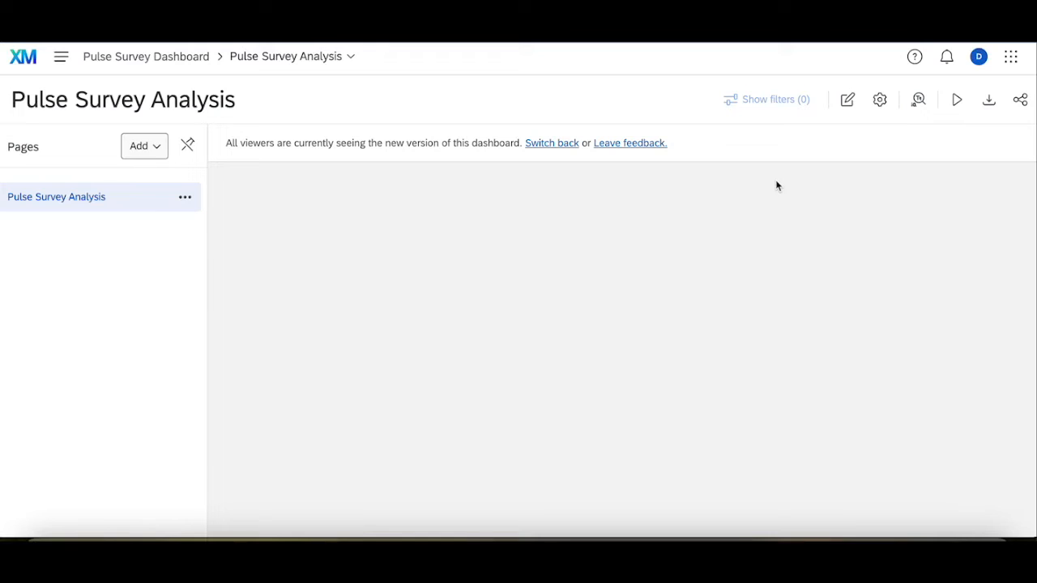
click(853, 99)
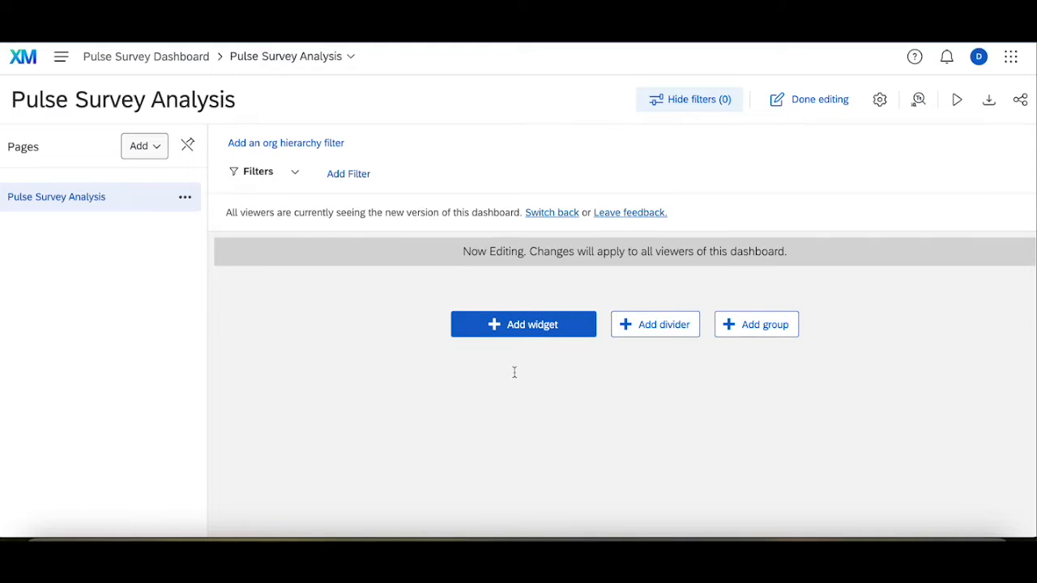
Add a Dataset Source filter and list its survey values, still set to All.
click(524, 324)
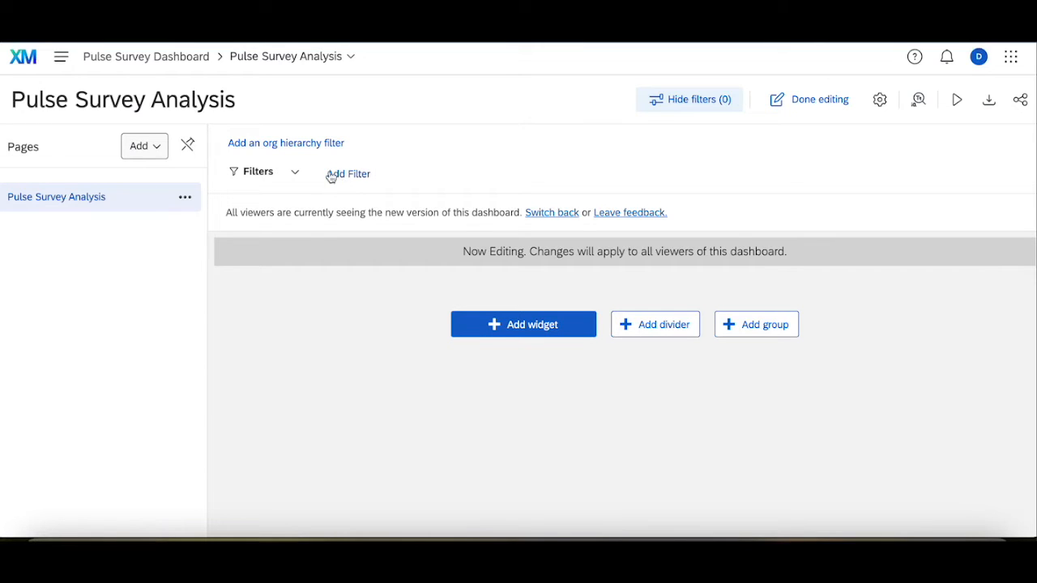
click(347, 173)
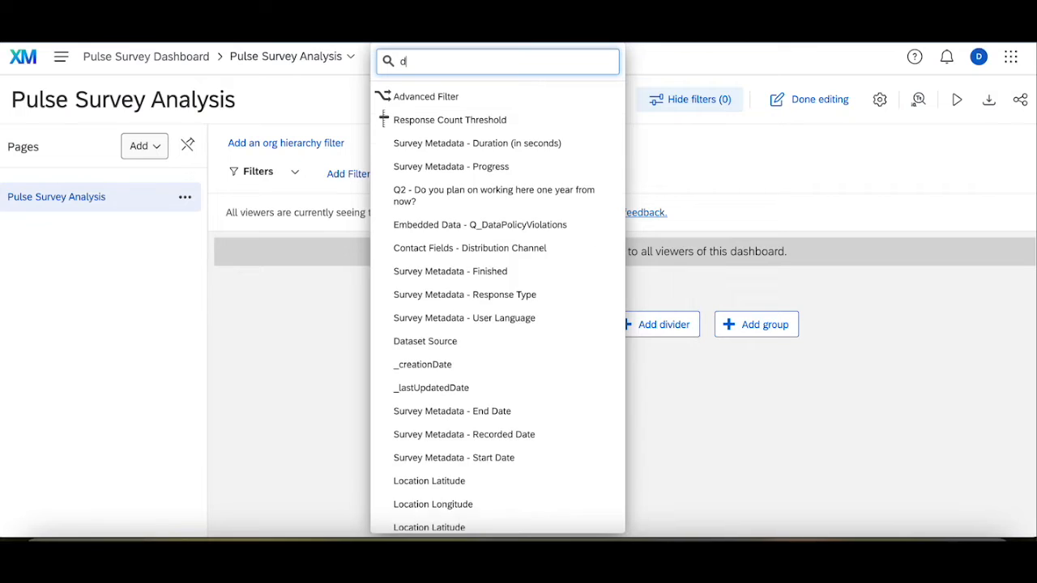
text(ata)
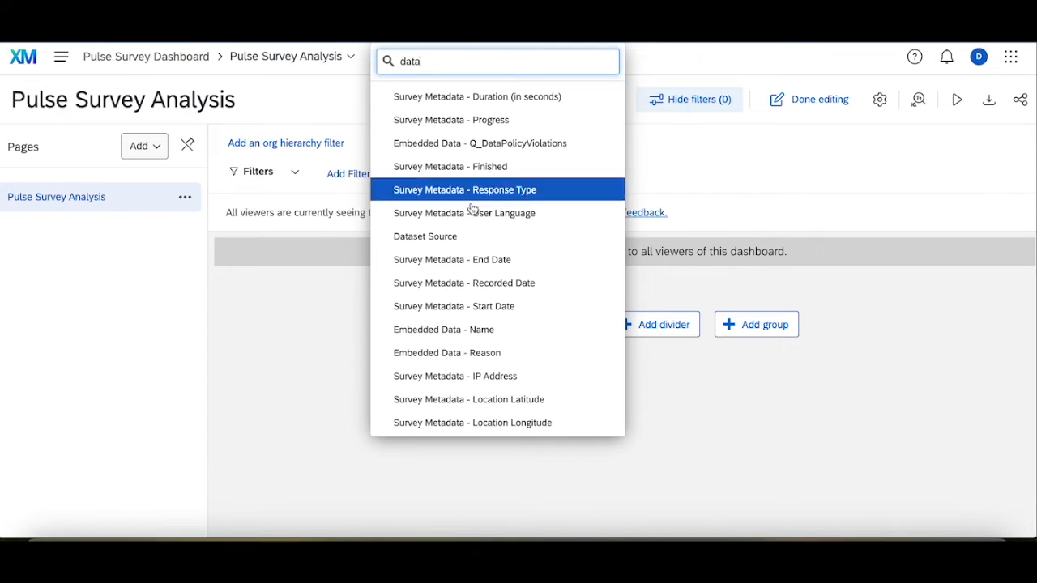
click(425, 236)
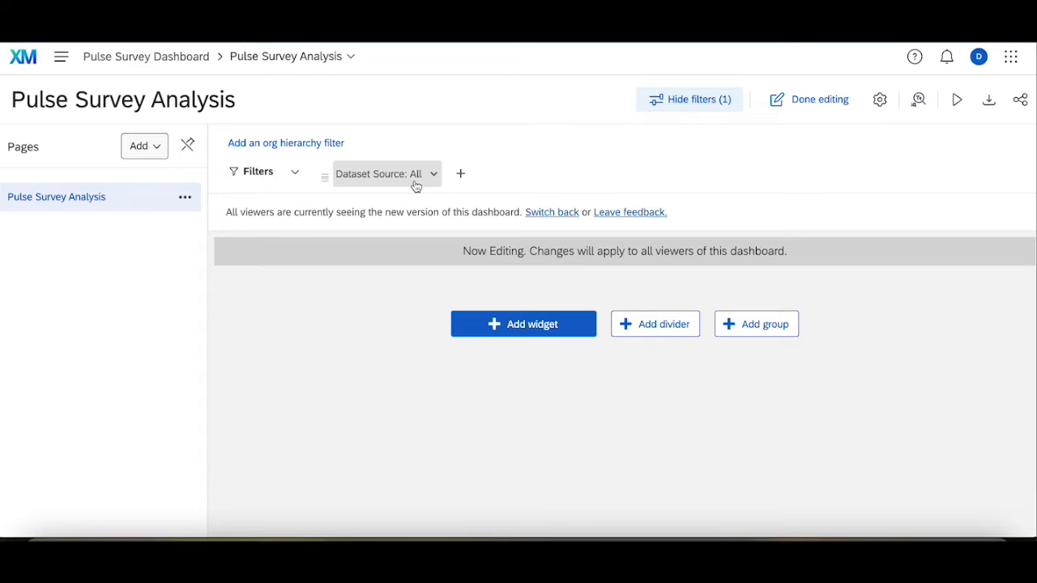
click(385, 174)
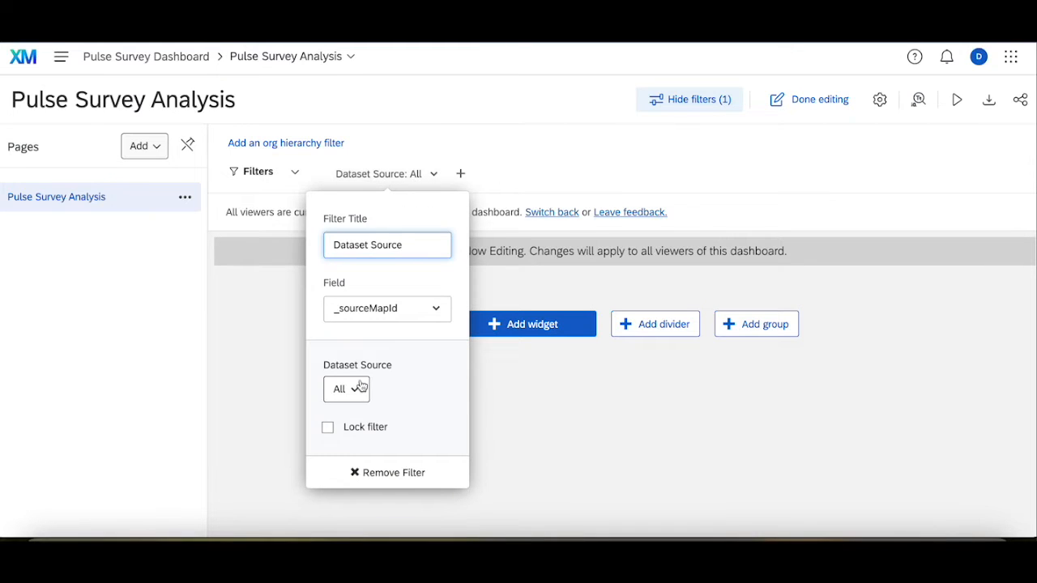
click(345, 389)
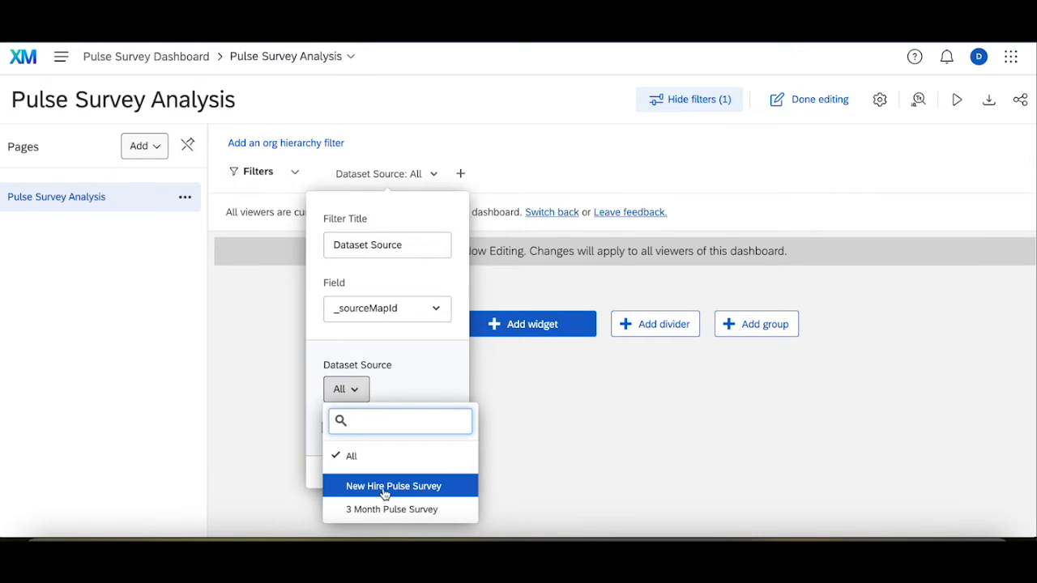
mouse_move(381, 509)
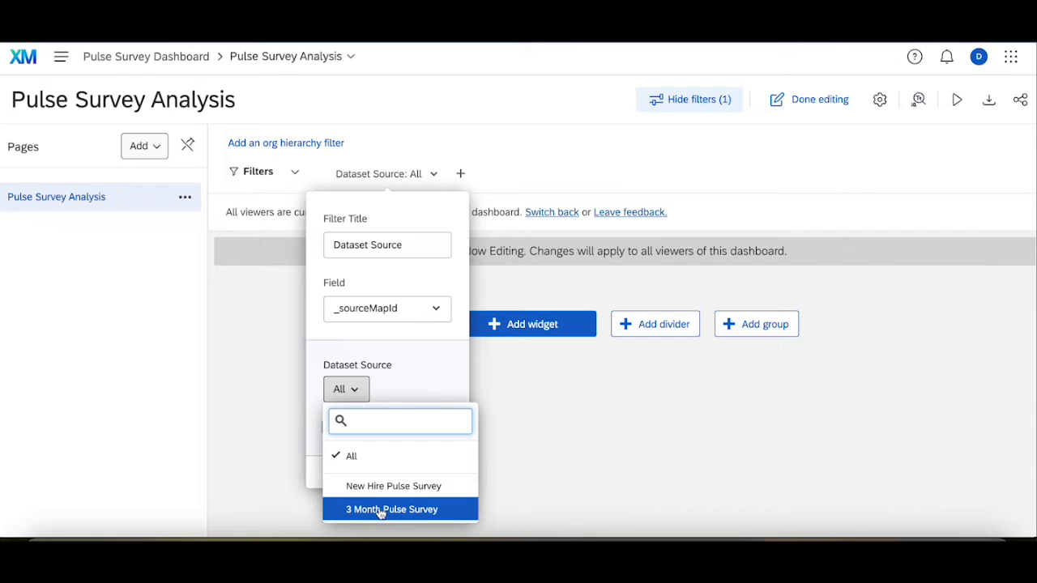
mouse_move(389, 476)
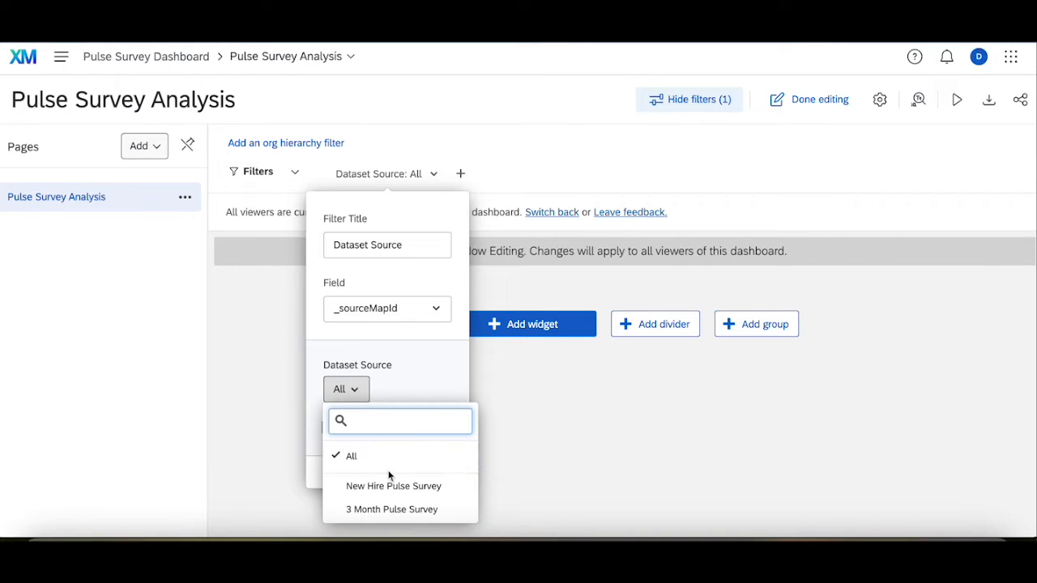
Add a line chart widget plotting response Count across the Q2 answers.
click(530, 324)
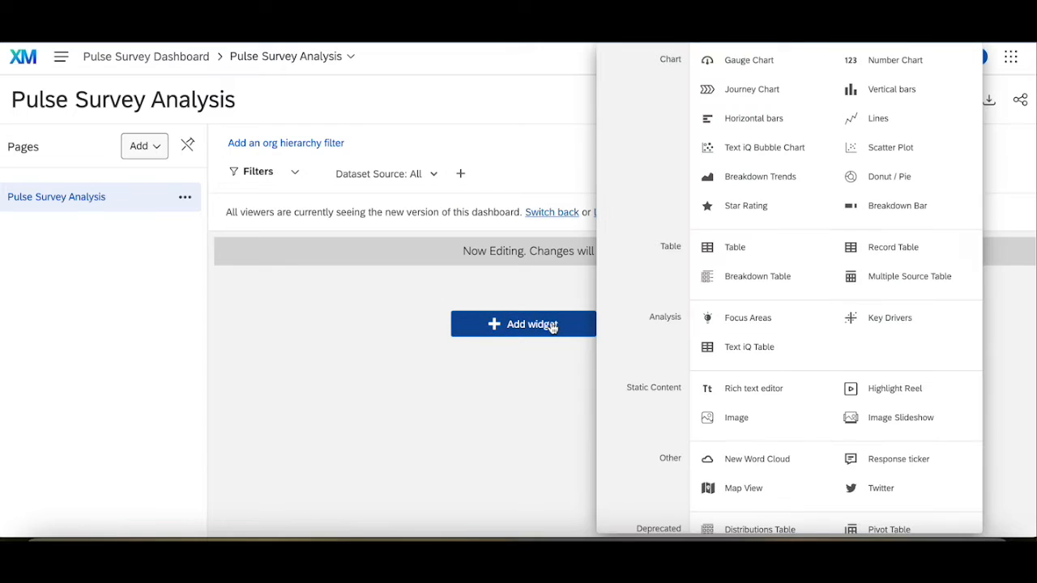
mouse_move(878, 118)
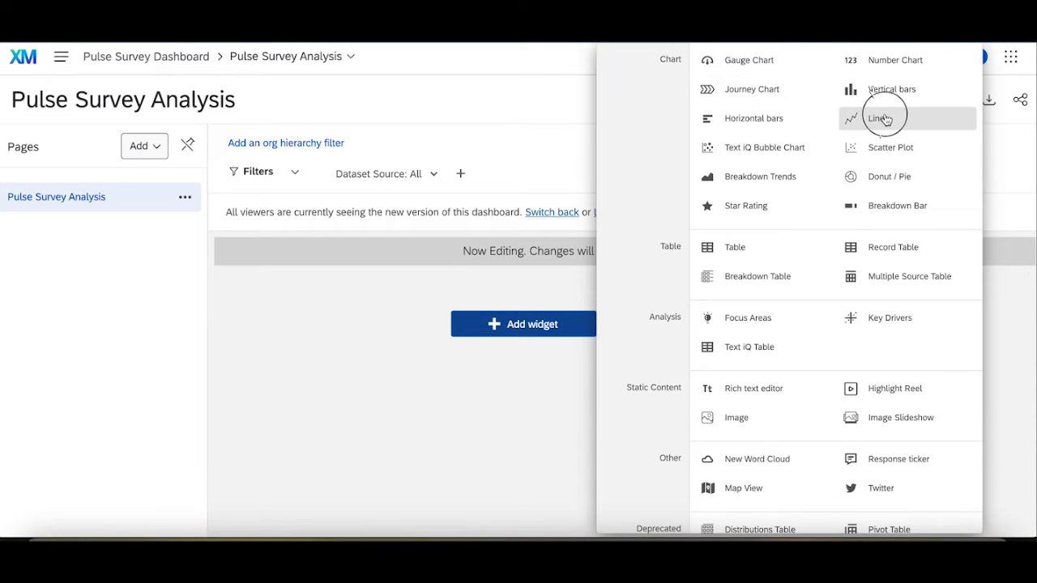
click(891, 118)
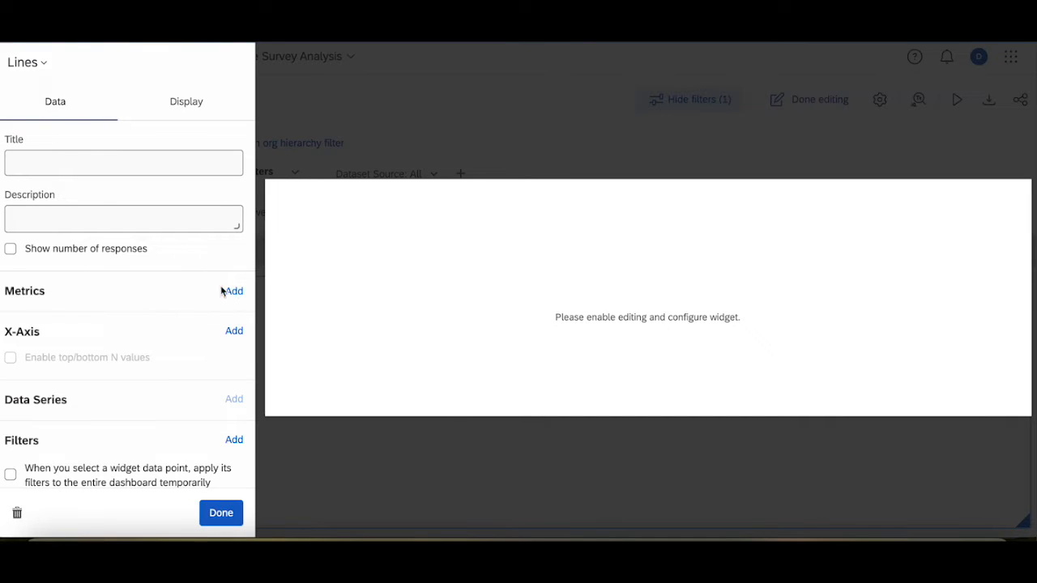
click(233, 291)
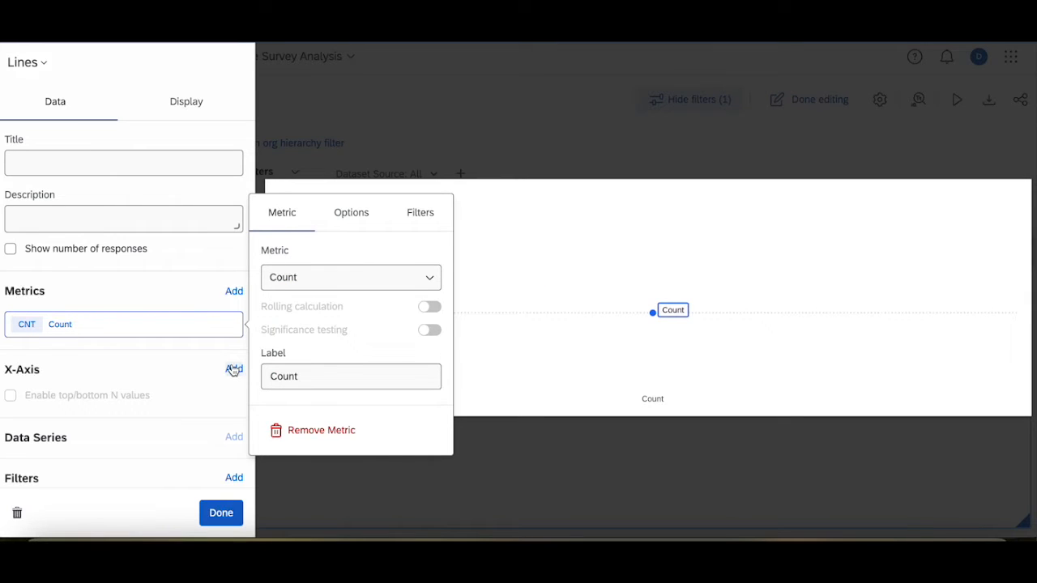
click(319, 430)
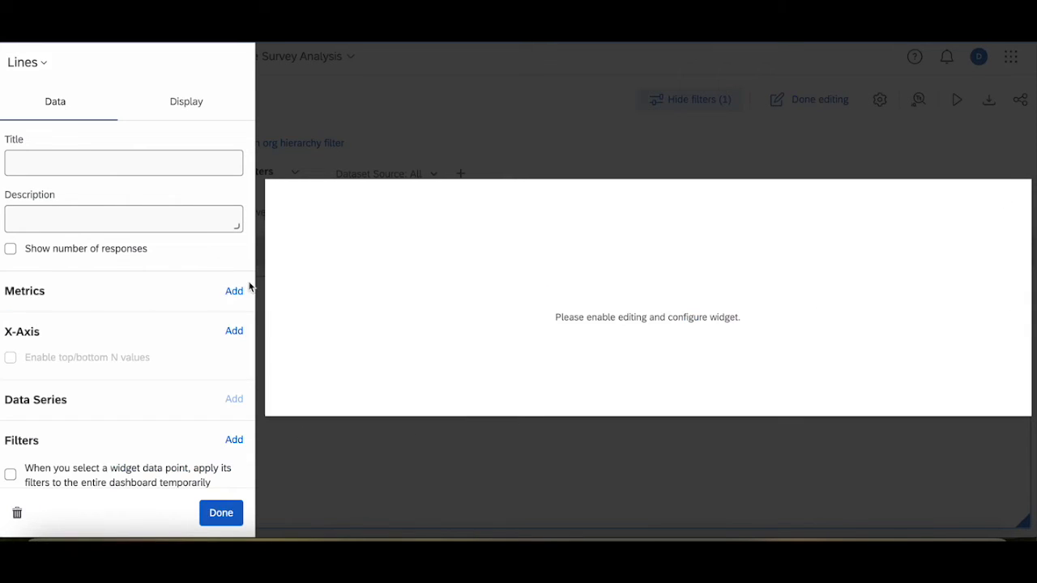
click(234, 291)
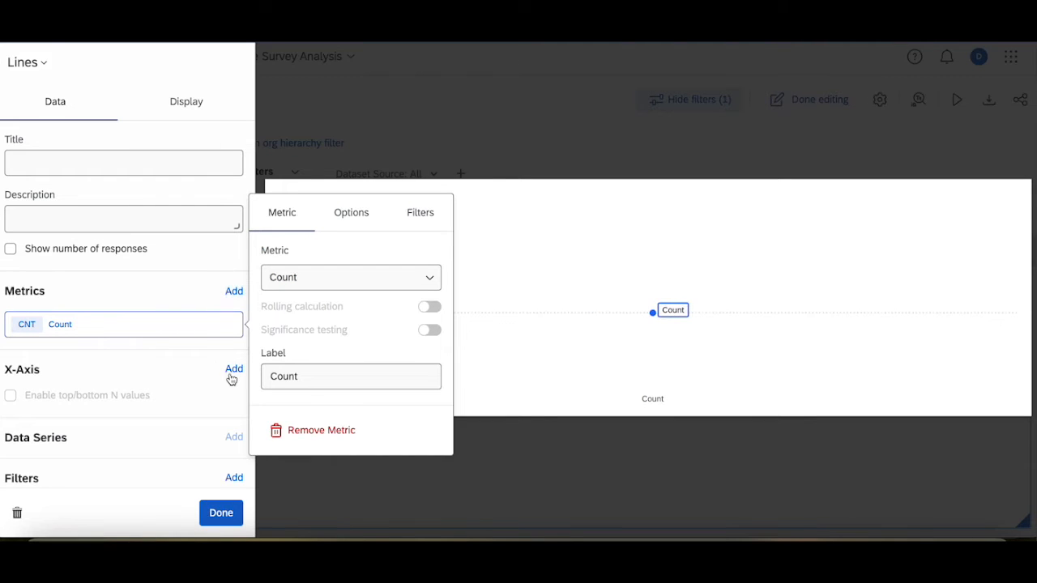
click(234, 368)
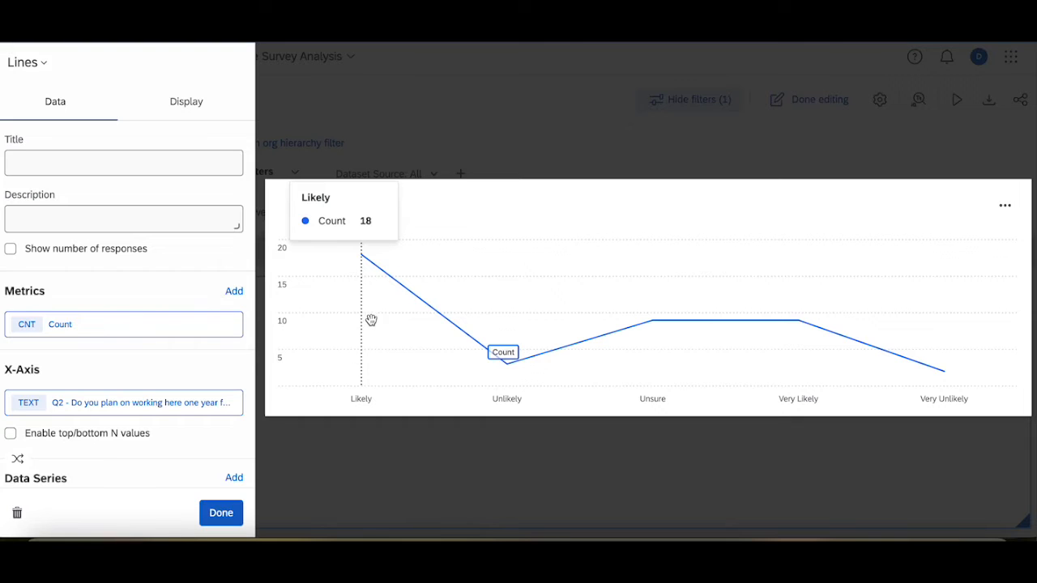
Attempt switching the line chart to vertical bars, go back, then remove the widget.
click(26, 63)
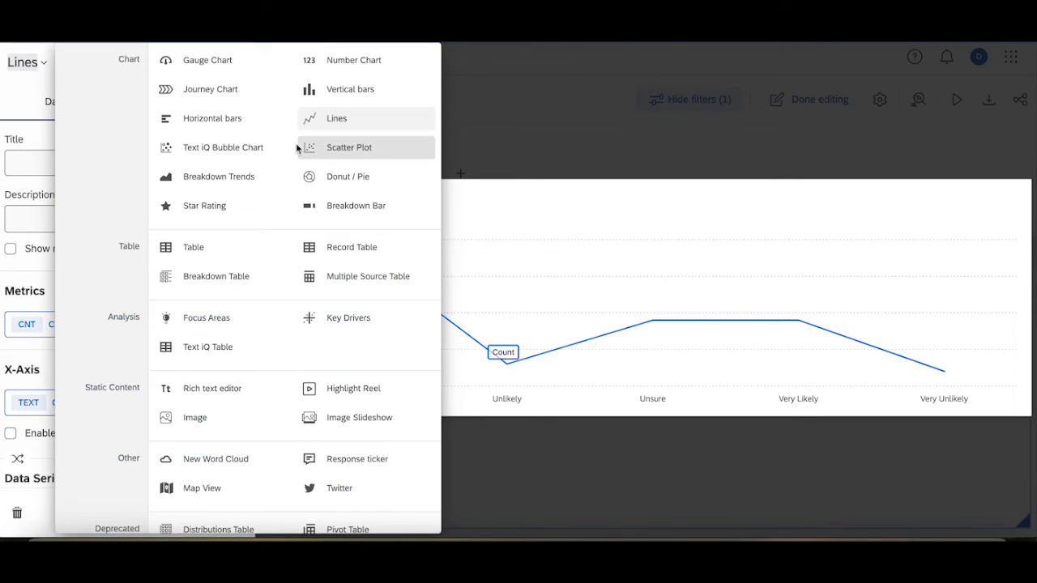
click(350, 90)
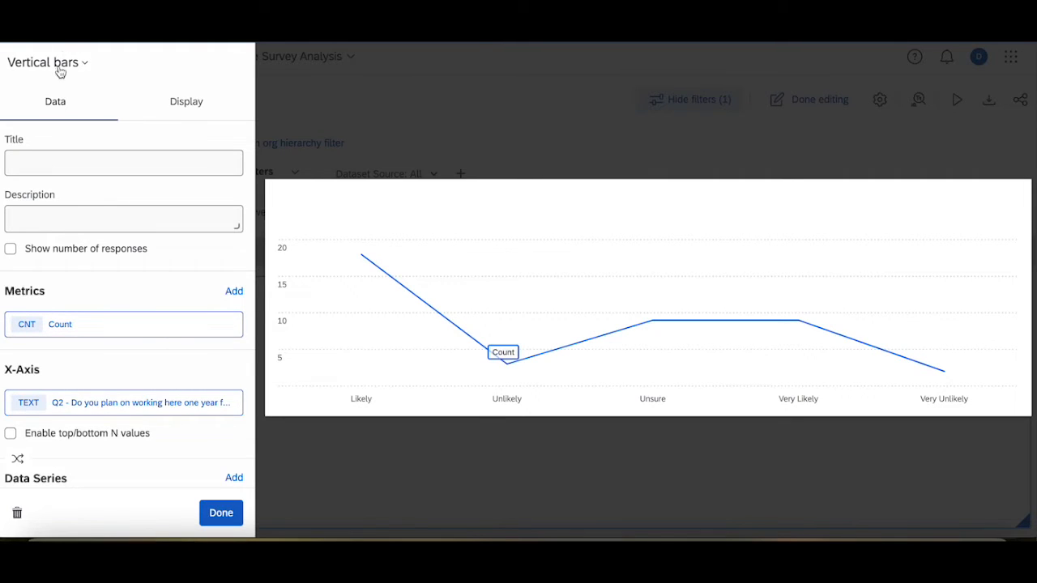
click(47, 63)
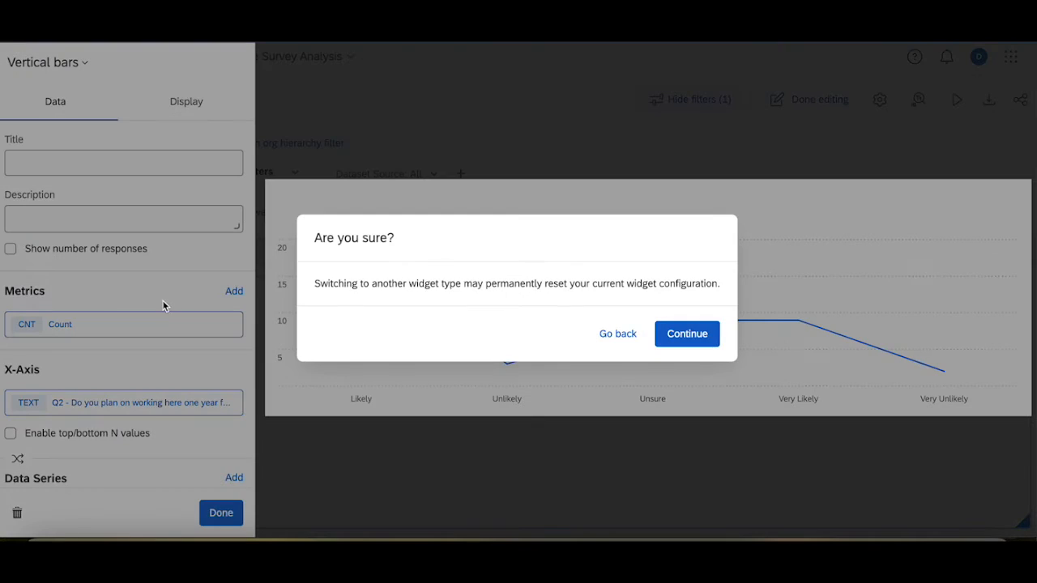
click(687, 333)
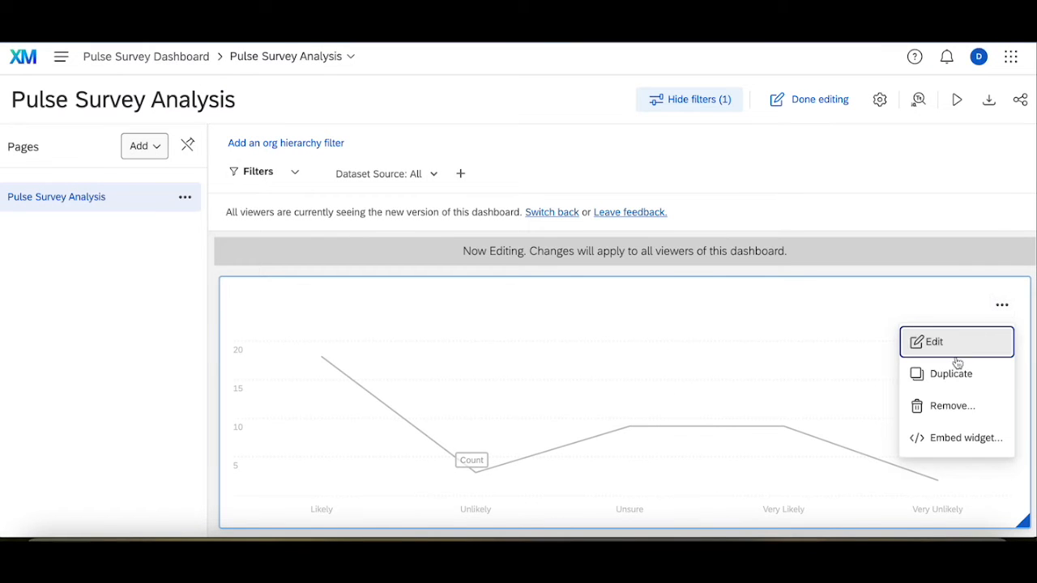
click(951, 406)
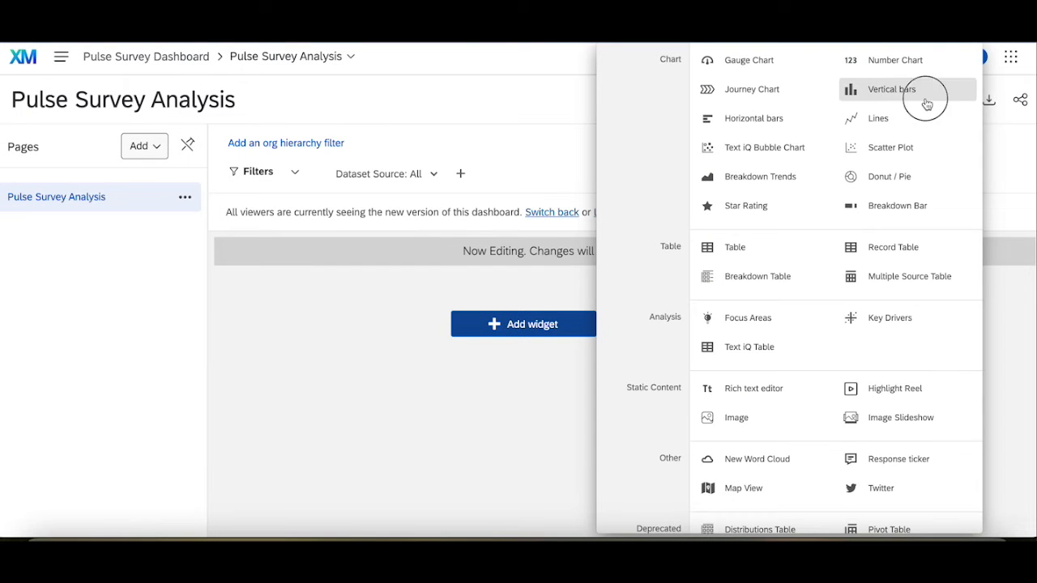
Build a vertical bar widget with a Count metric and Q2 answers on the x-axis.
click(893, 89)
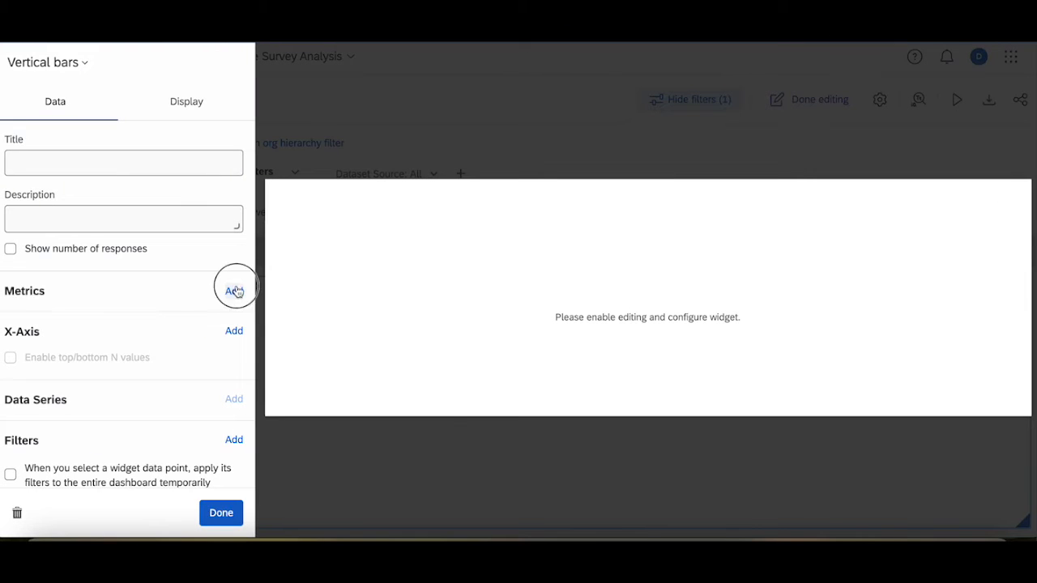
click(234, 291)
text(Q)
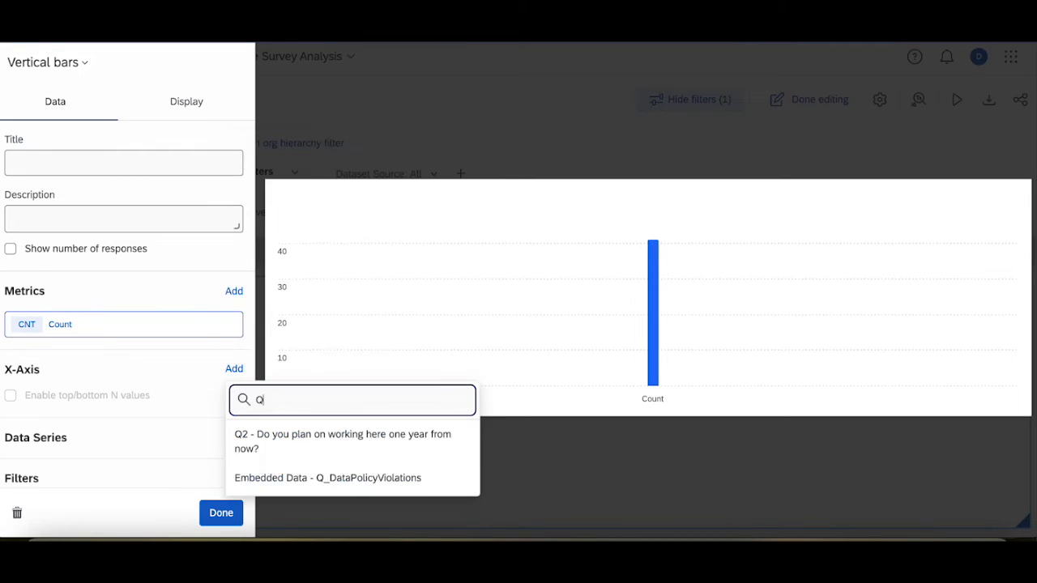
click(344, 442)
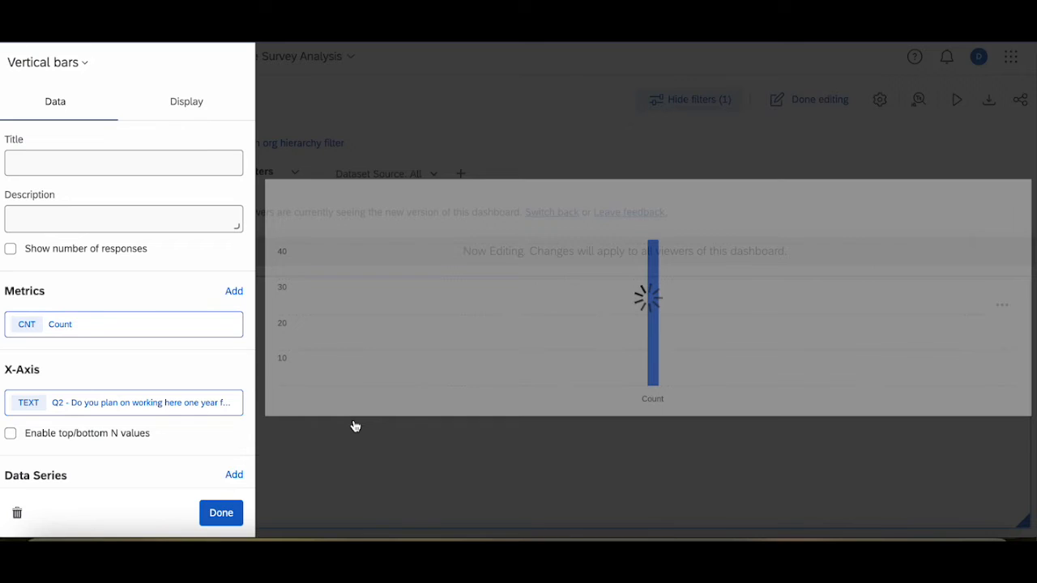
click(221, 513)
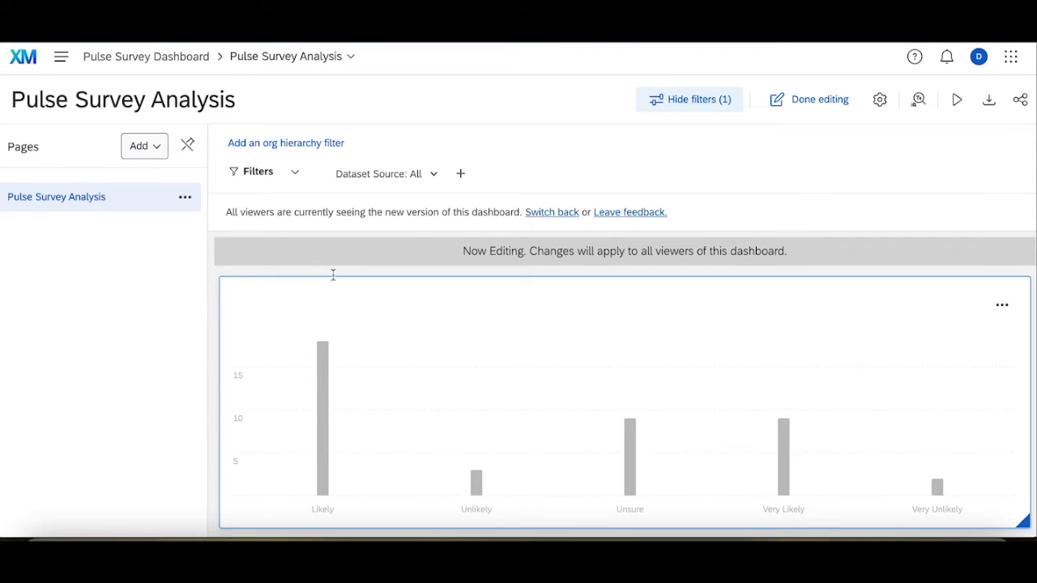
mouse_move(306, 345)
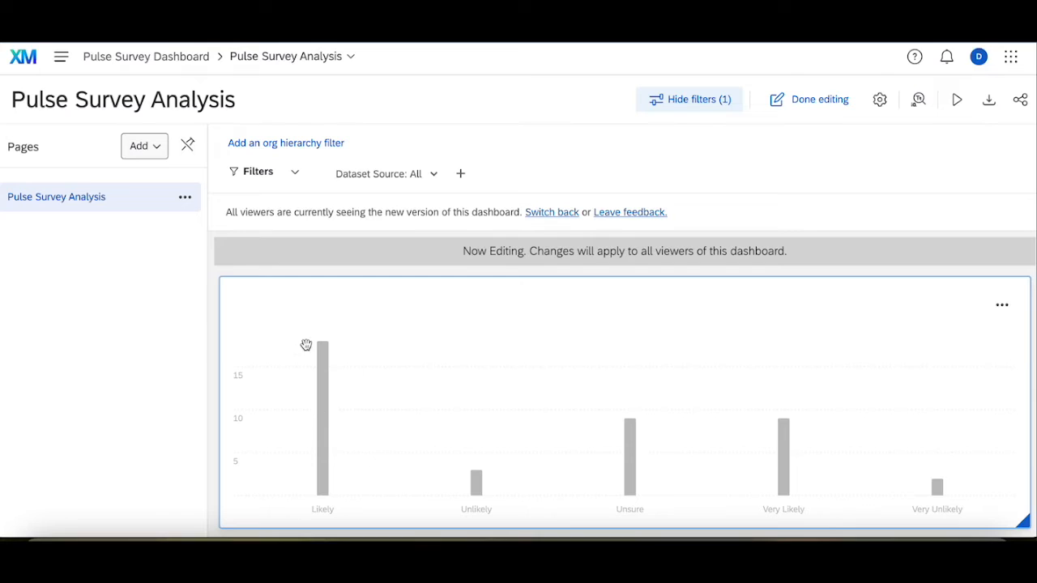
mouse_move(262, 374)
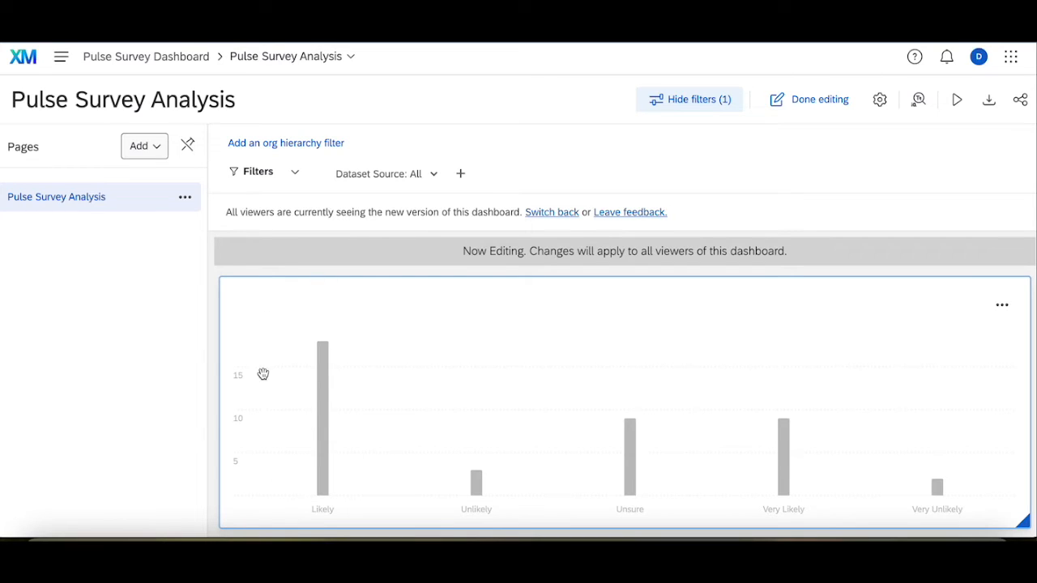
mouse_move(466, 438)
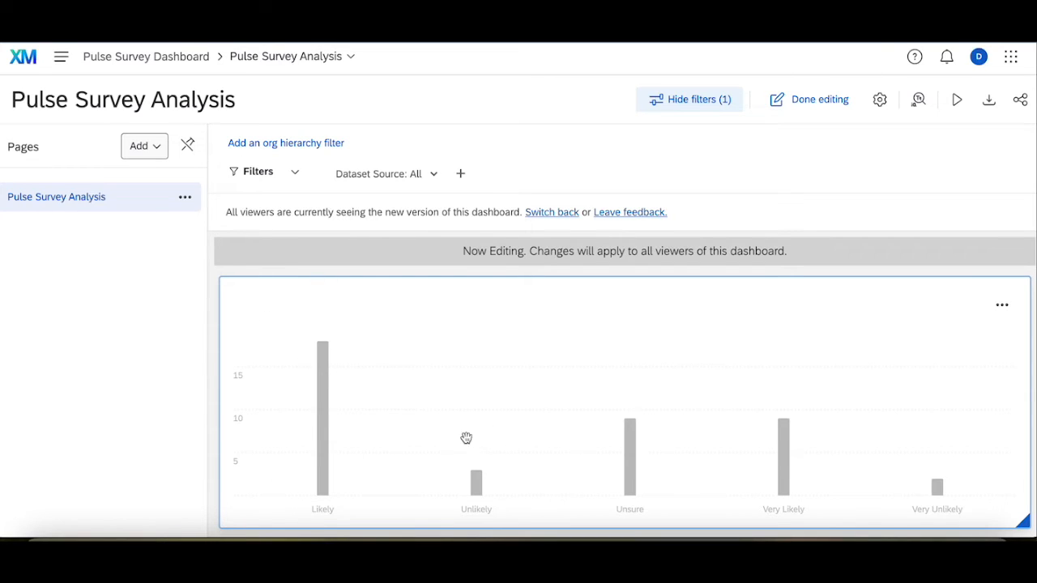
mouse_move(659, 441)
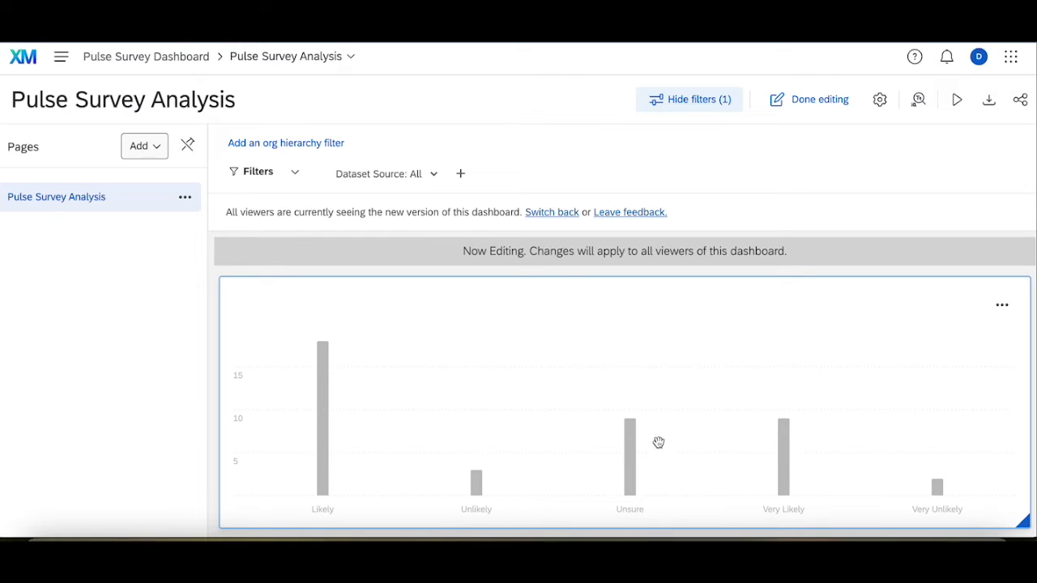
mouse_move(782, 432)
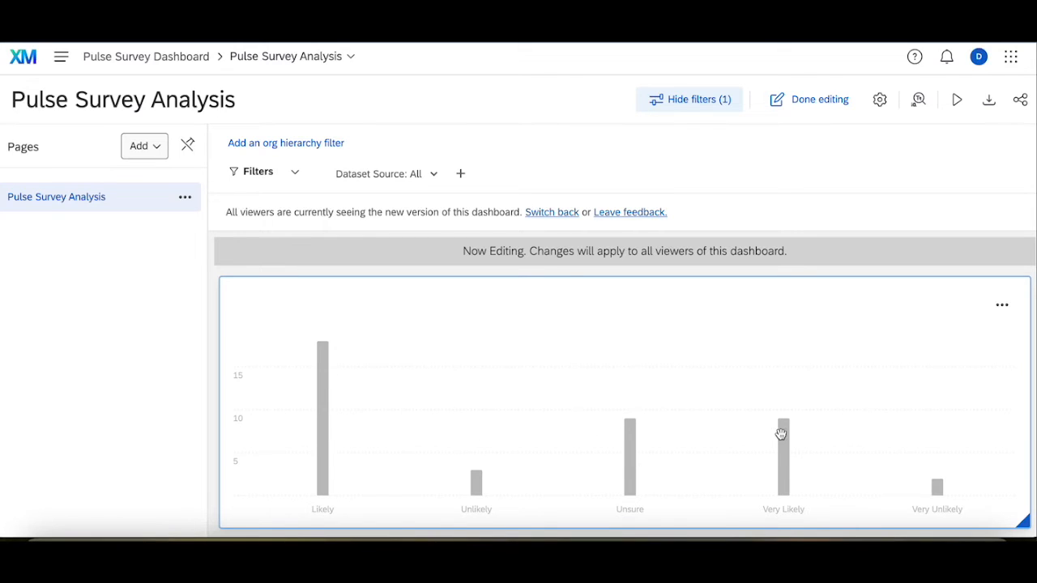
mouse_move(796, 431)
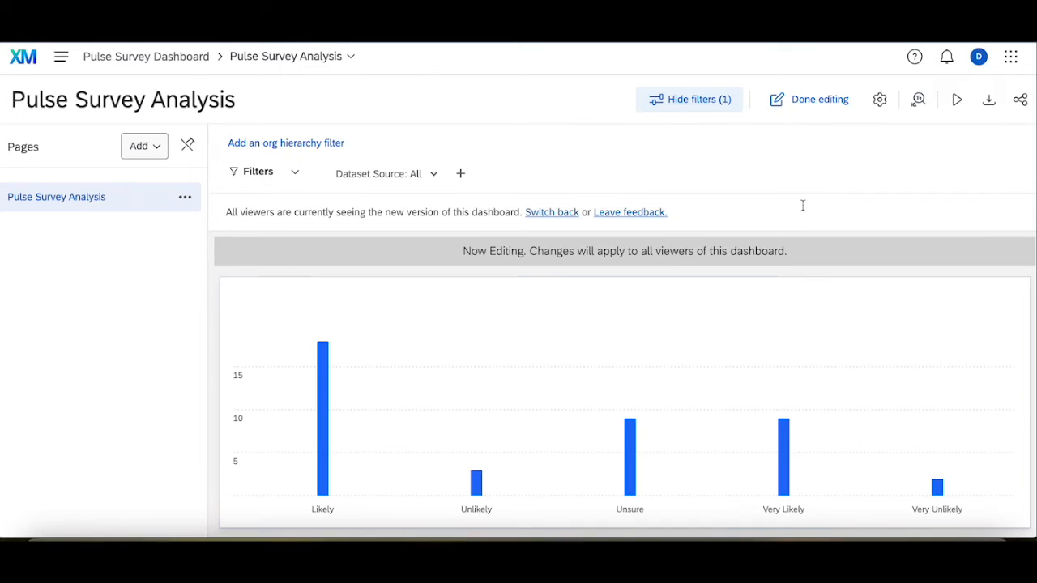
Turn on Show data values for the bar chart, labelling bars 18, 3, 9, 9, 2.
click(1002, 305)
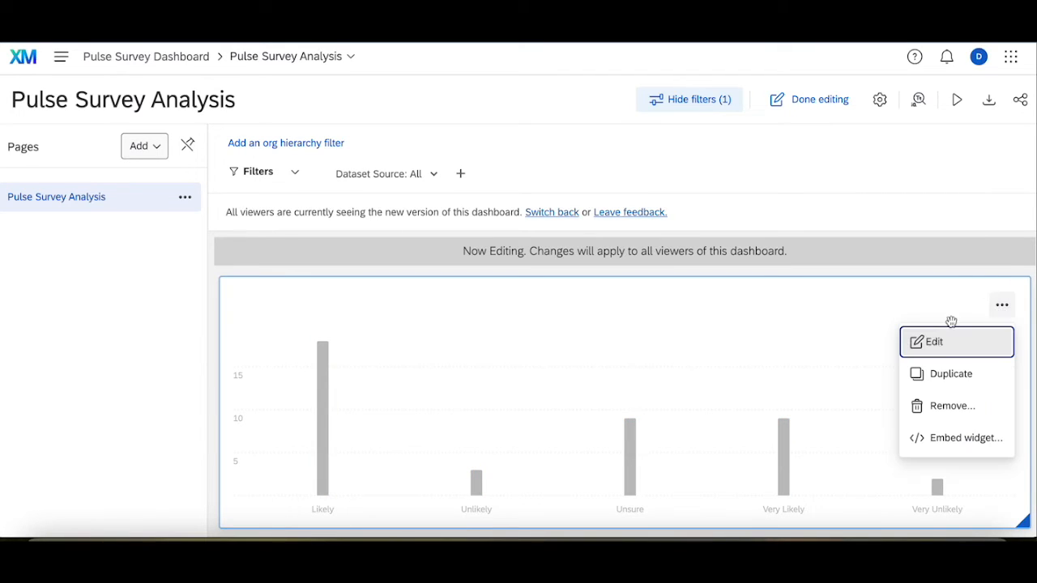
click(930, 342)
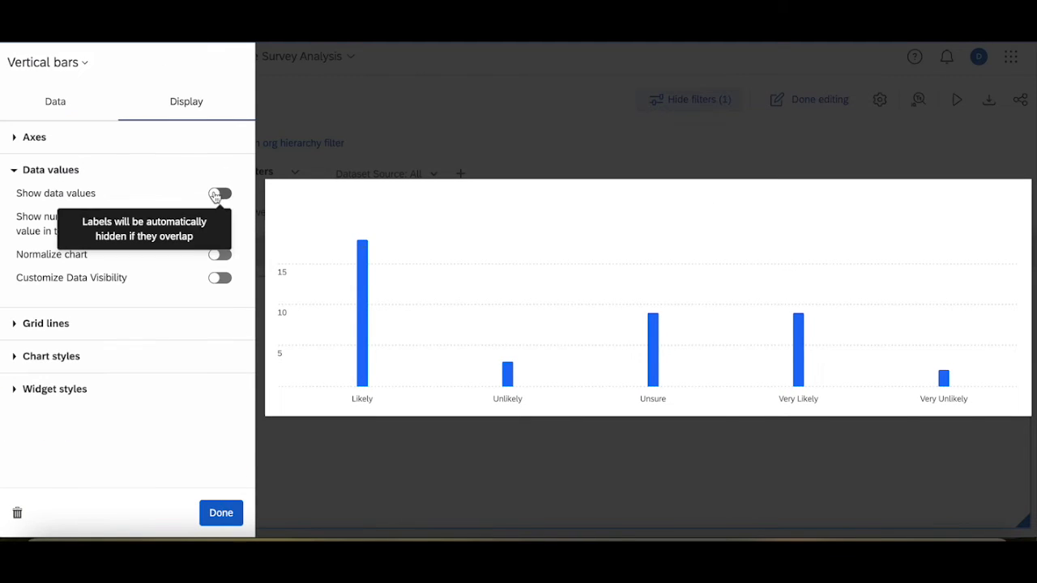
click(220, 513)
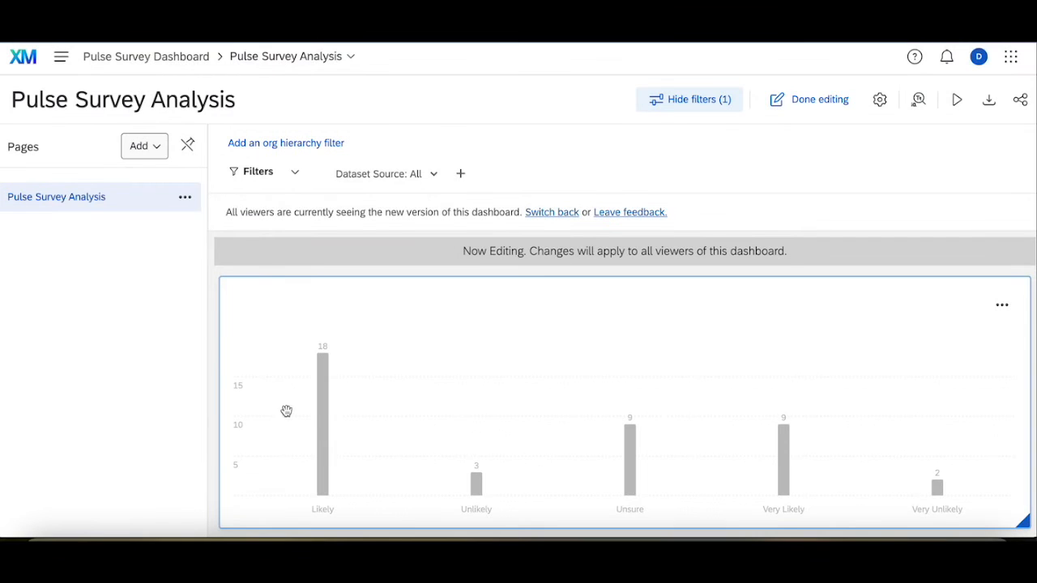
mouse_move(418, 321)
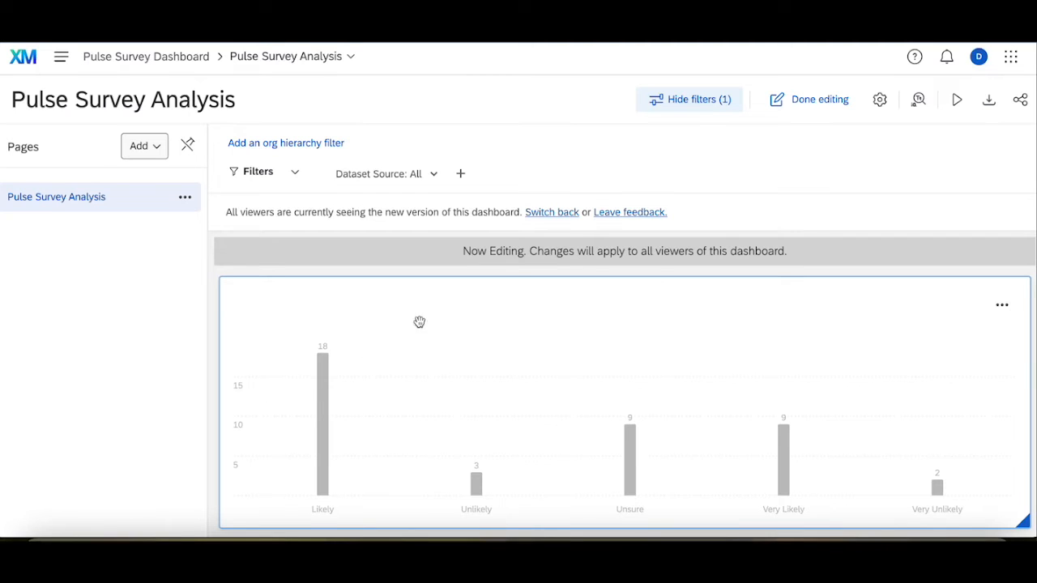
mouse_move(297, 358)
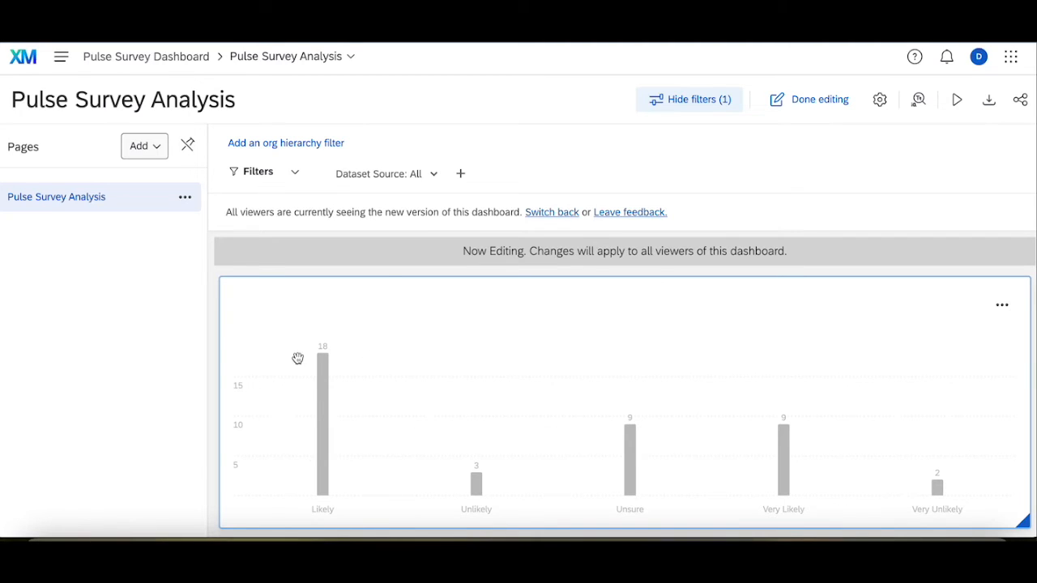
click(387, 173)
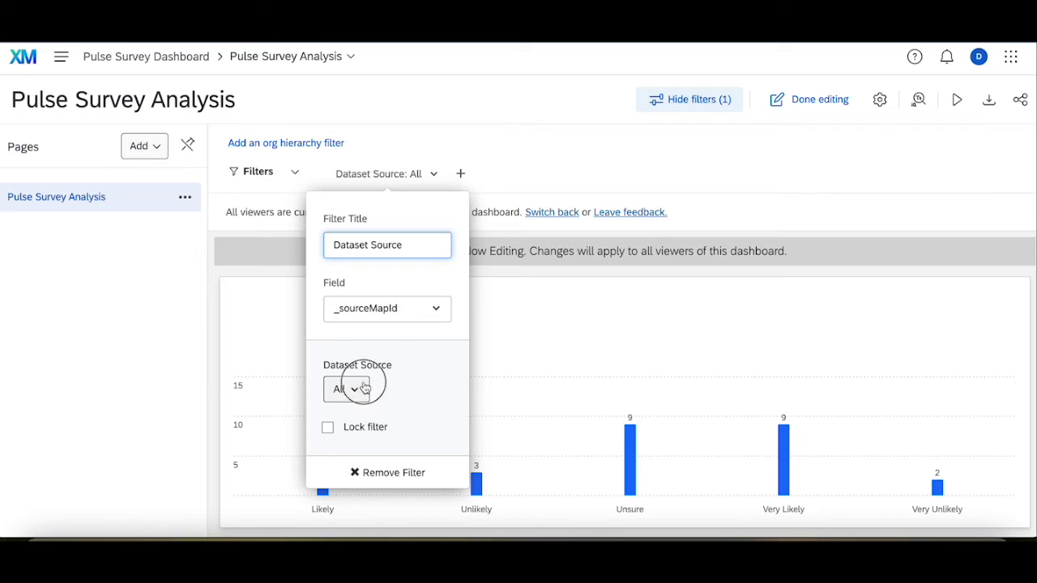
click(342, 389)
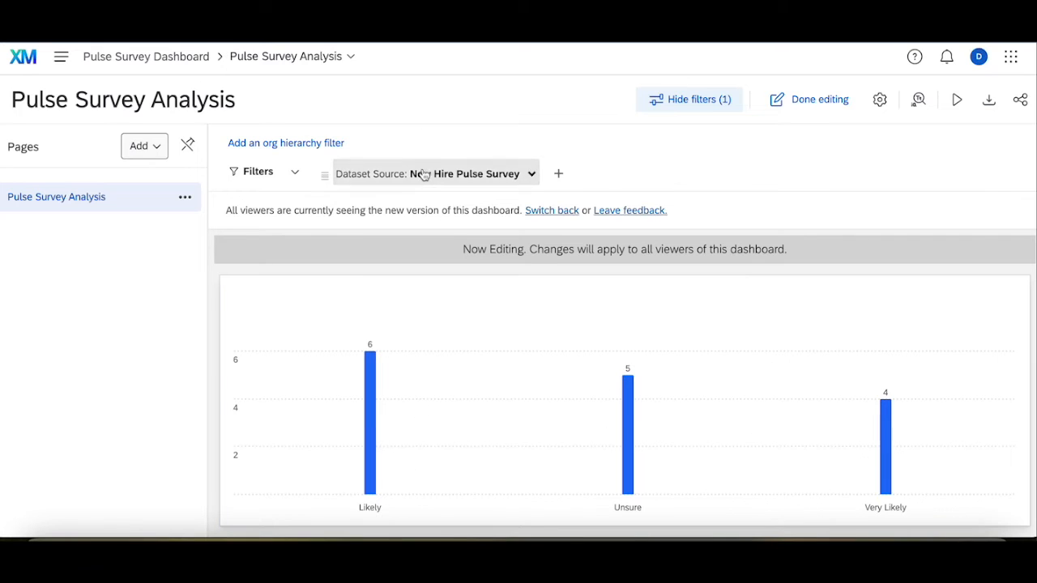
click(431, 174)
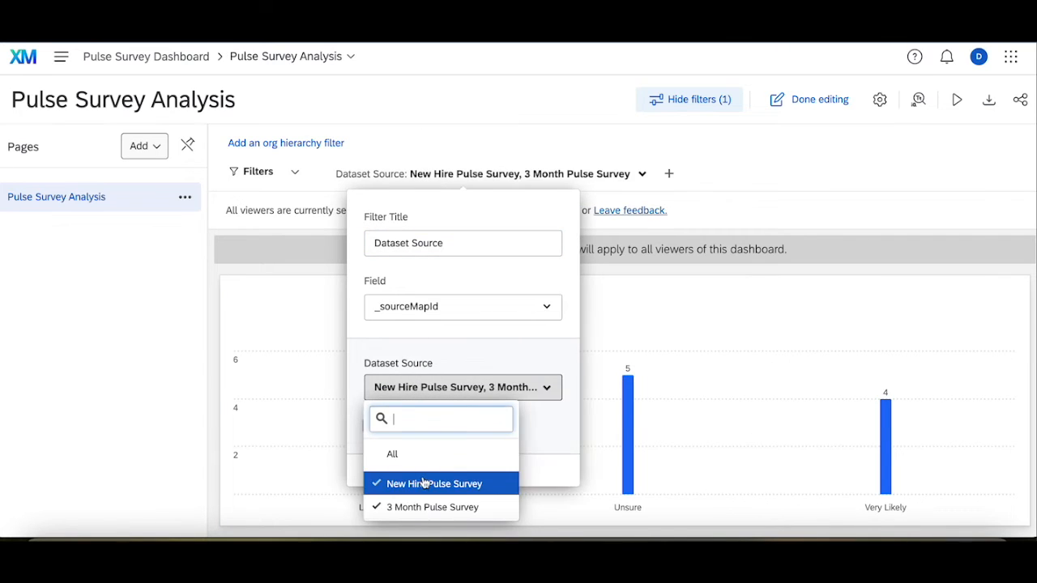
click(434, 483)
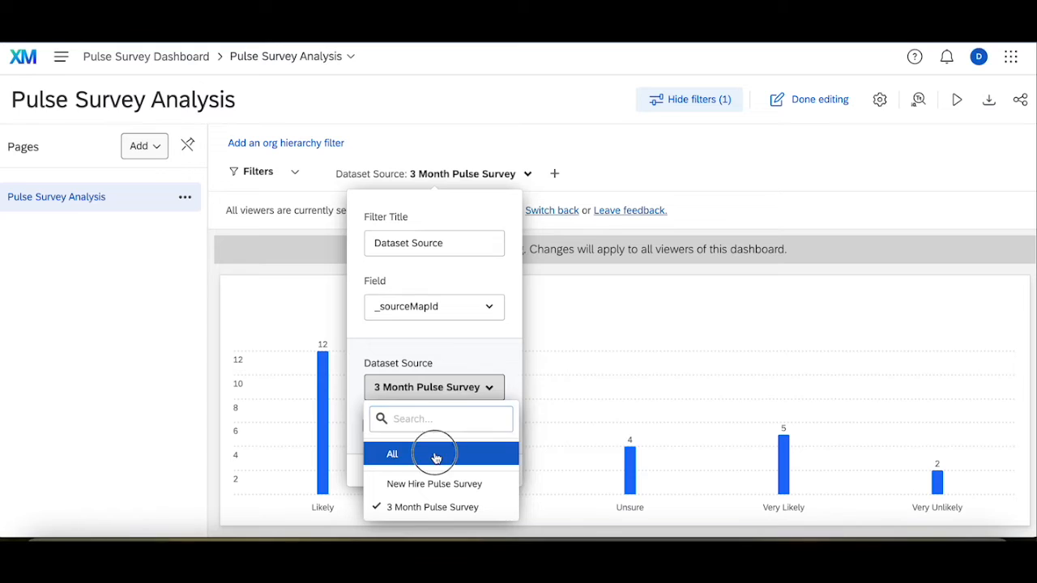
click(393, 454)
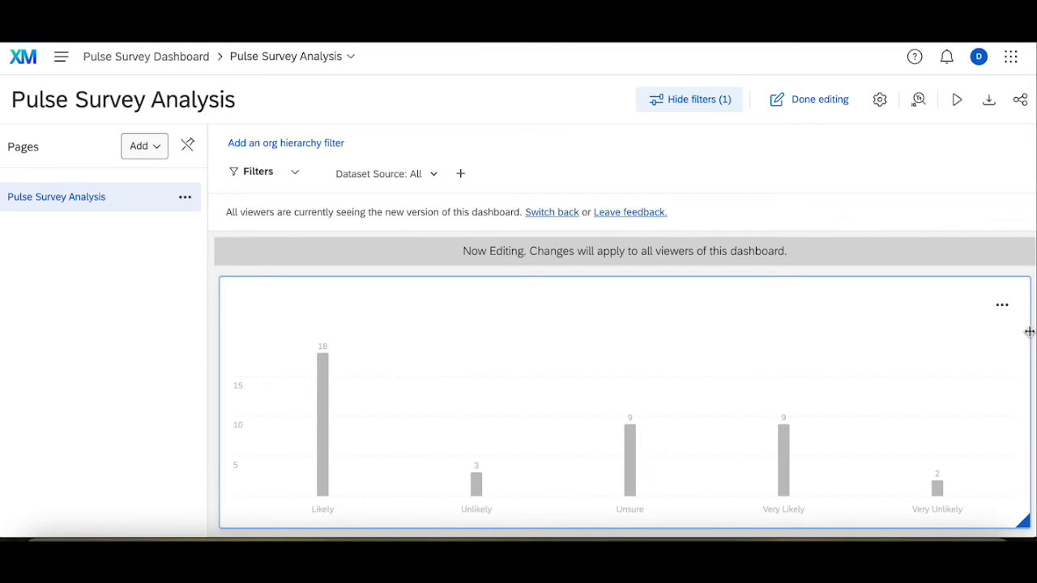
mouse_move(1026, 318)
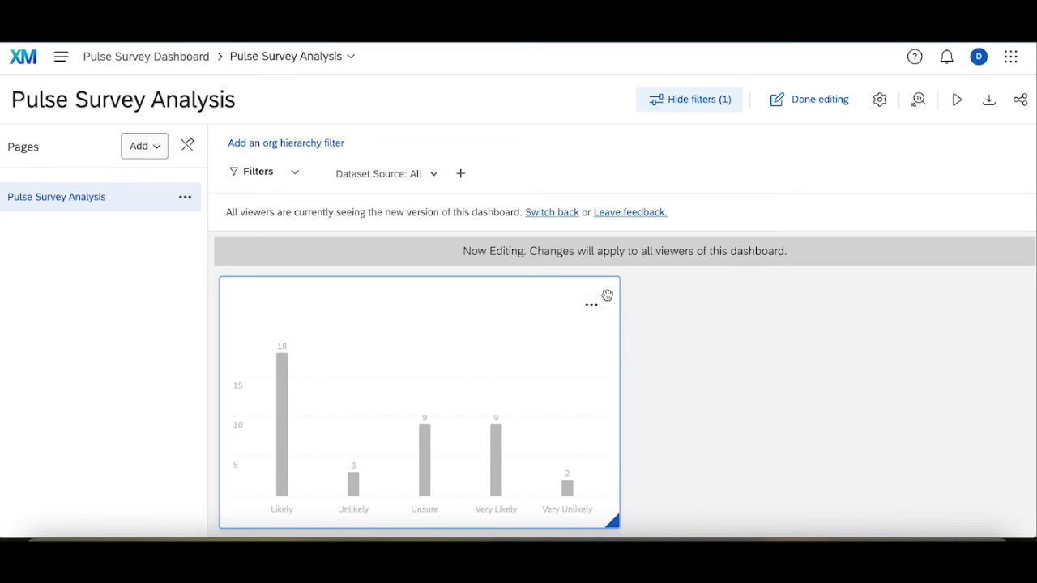
mouse_move(616, 343)
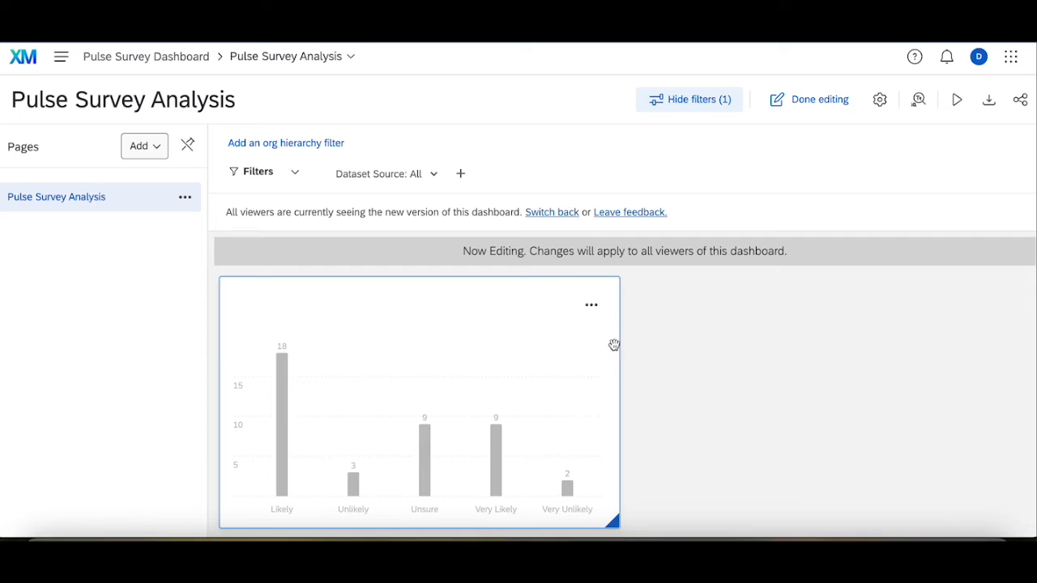
Duplicate the half-width bar chart widget and close the copy's settings panel.
click(591, 305)
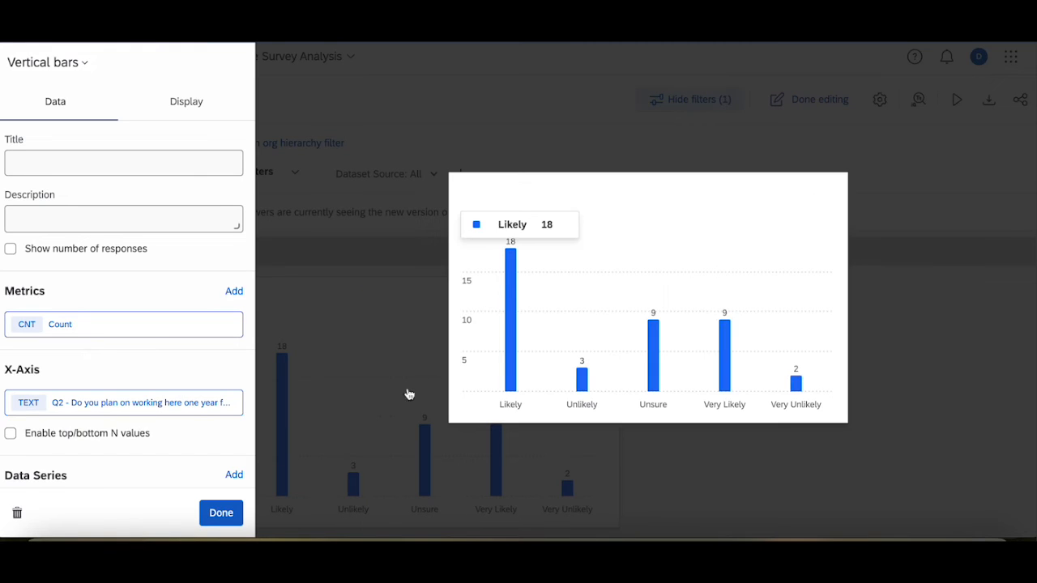
click(220, 513)
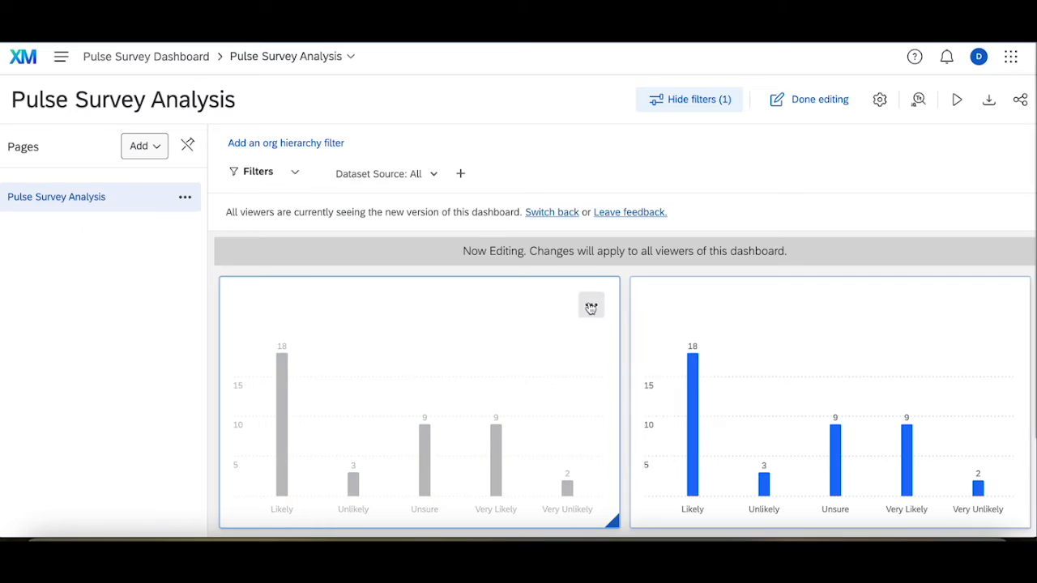
Title the copied bar chart 'New Hire Pulse Survey' and choose the Donut / Pie widget type.
click(590, 305)
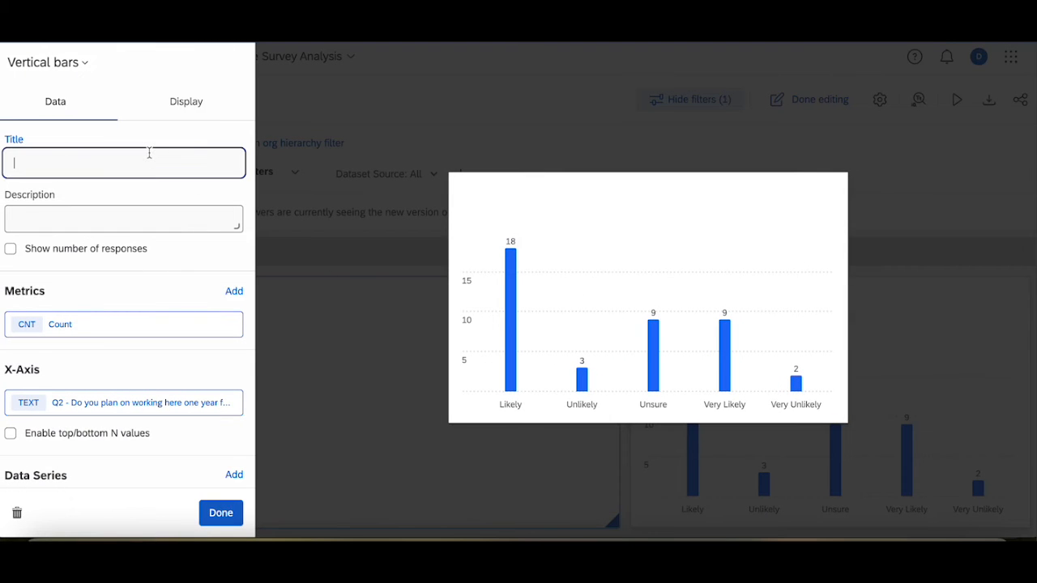
text(New)
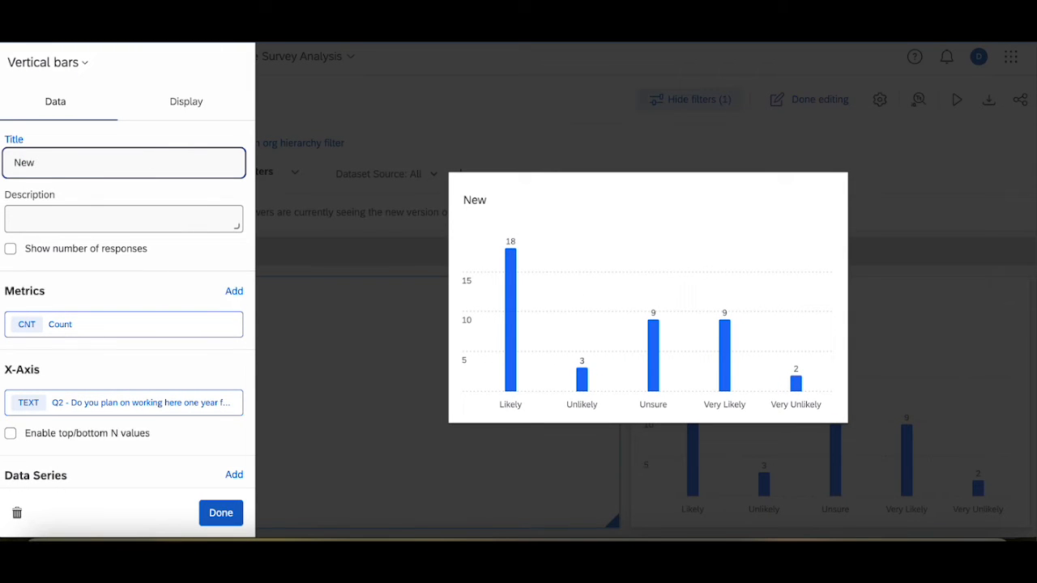
text(Hire Pulse Survey)
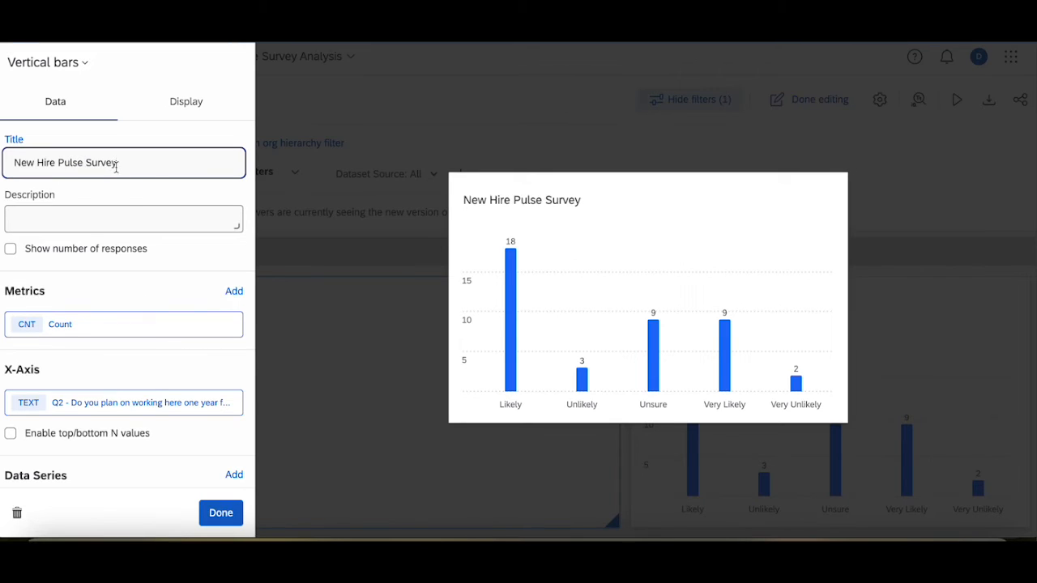
scroll(down, 3)
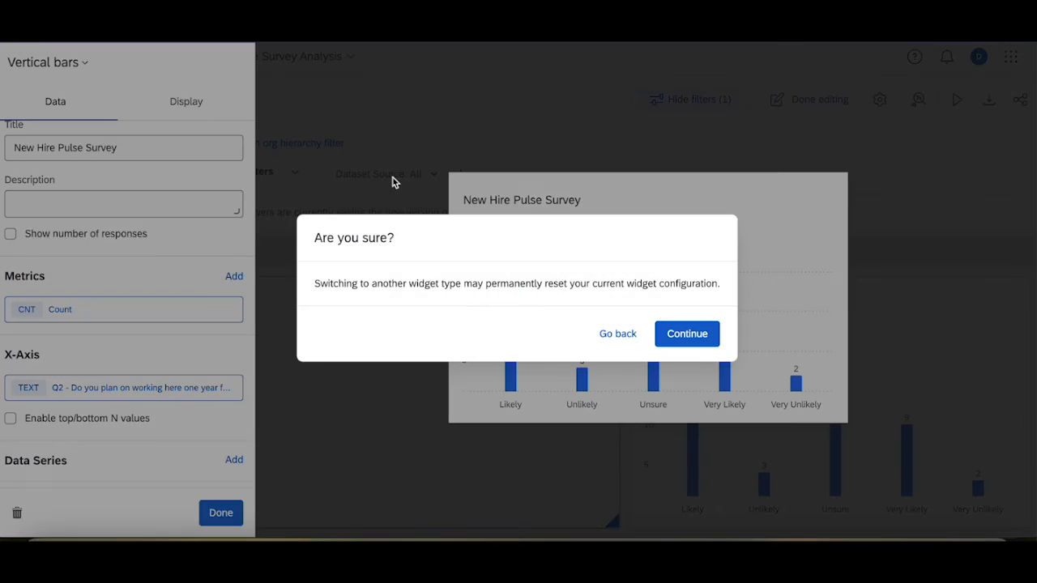
Confirm the donut switch, add Count metric, Q2 dimension, and a Dataset Source filter.
click(686, 334)
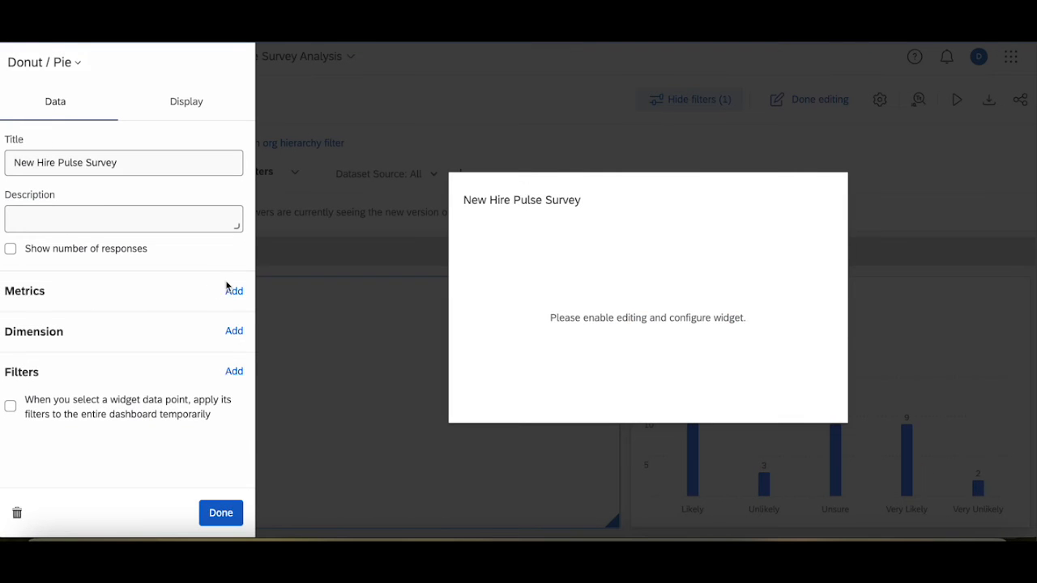
click(234, 290)
text(Q2)
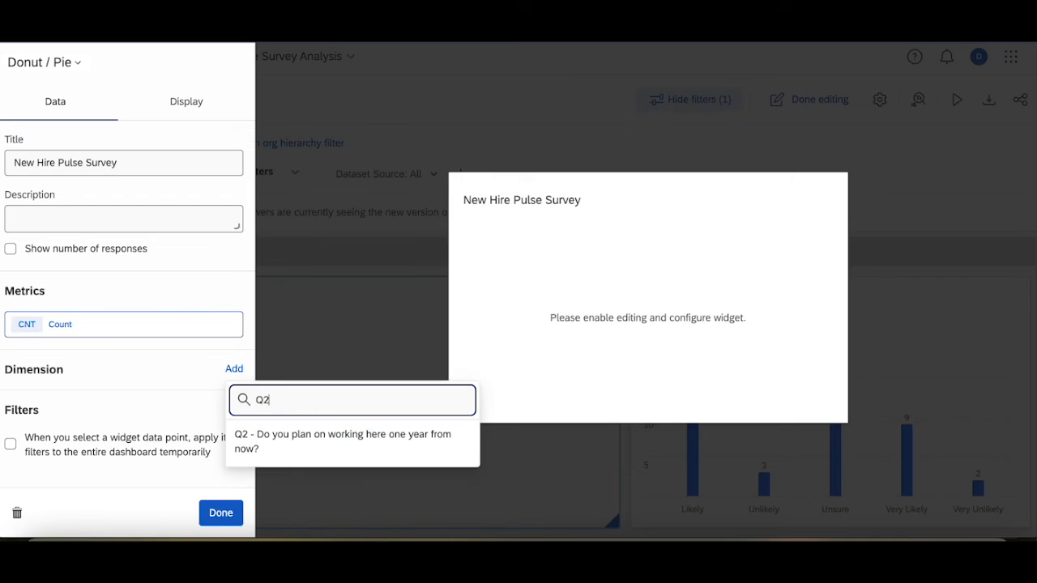
click(343, 439)
text(Dat)
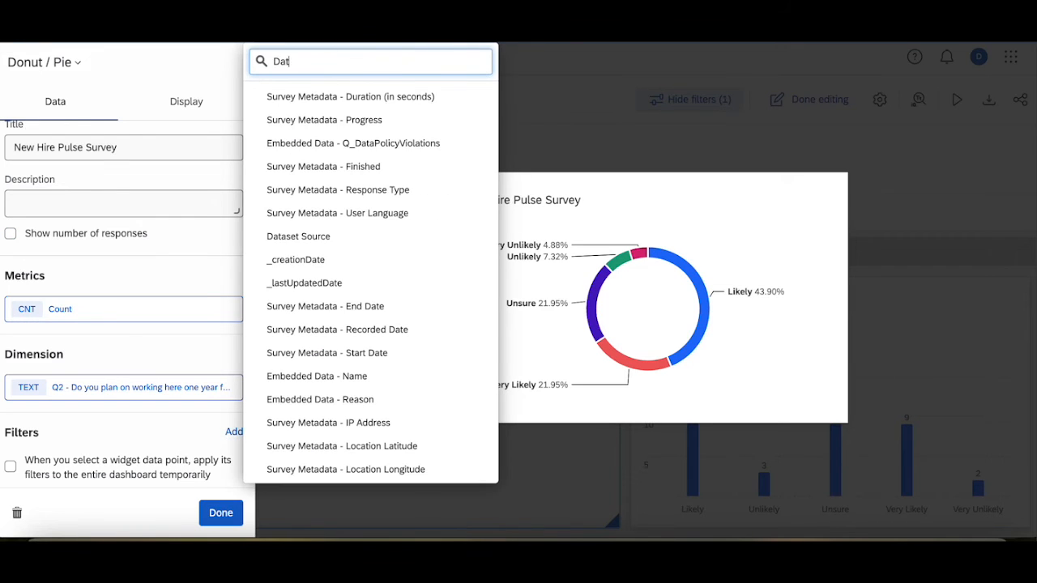
click(298, 236)
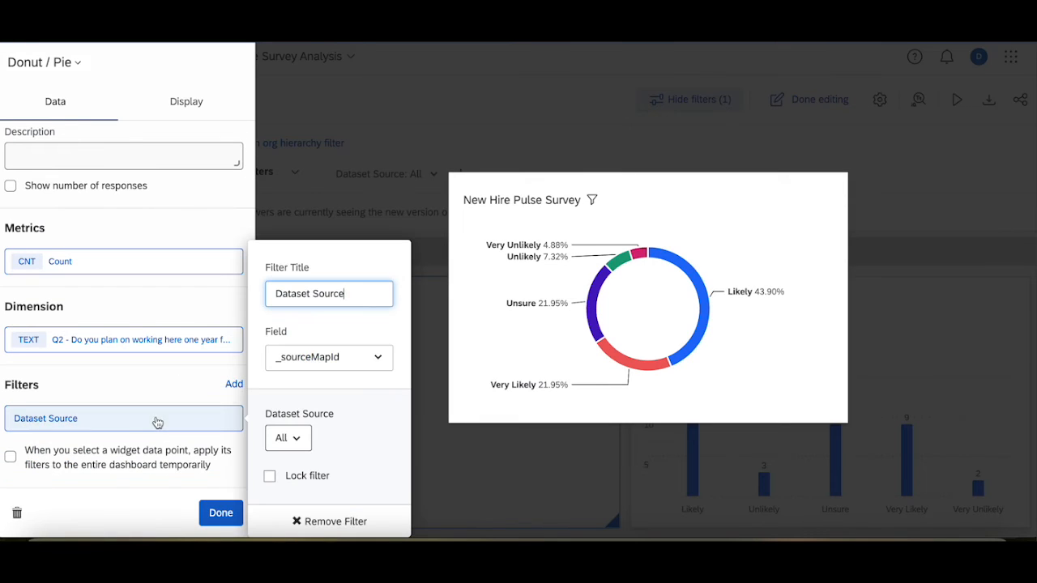
click(288, 439)
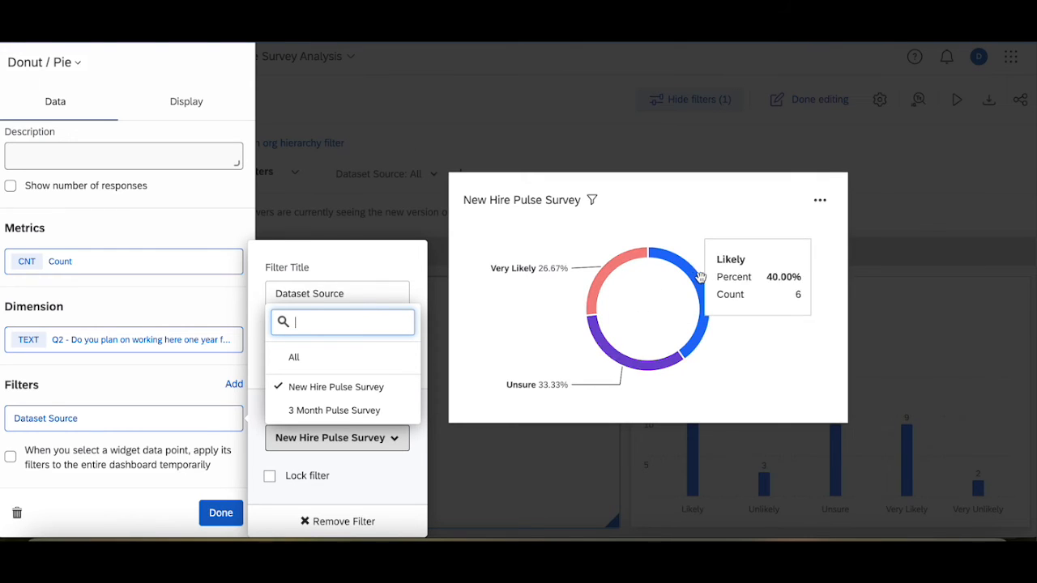
mouse_move(596, 278)
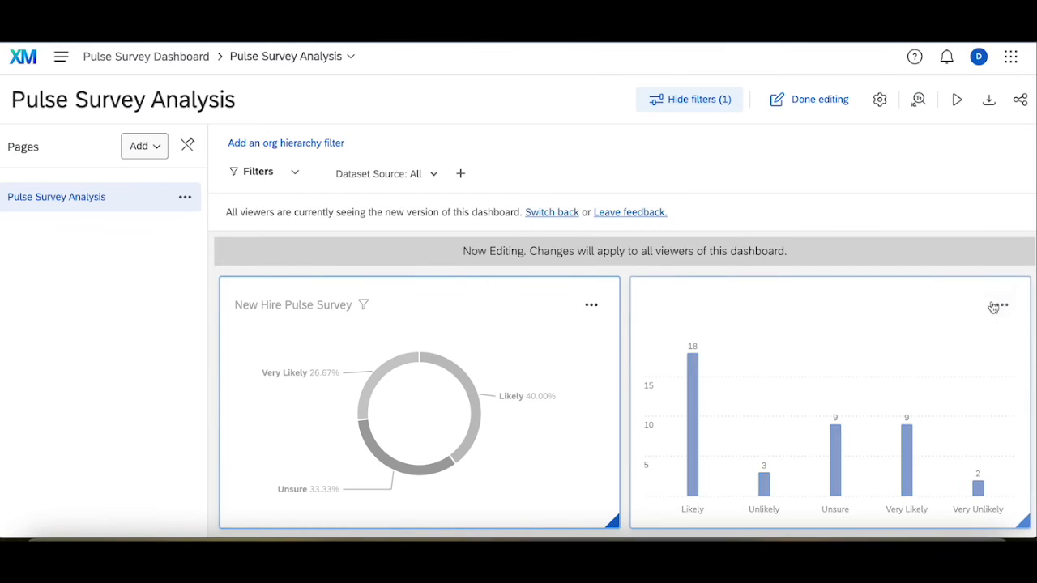
Delete the Vertical bars widget and filter the copied donut to 3 Month Pulse Survey.
click(1003, 306)
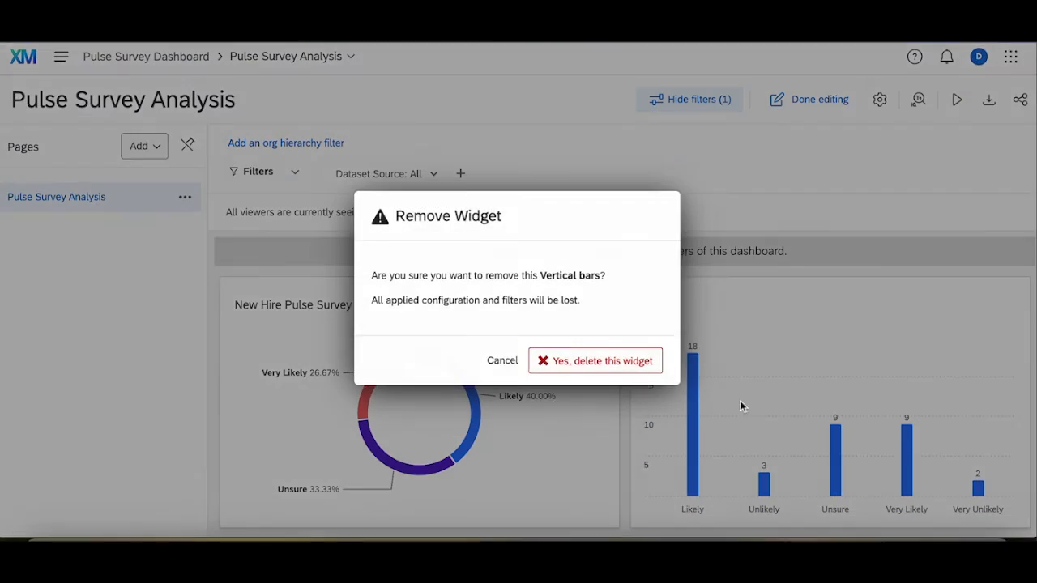
click(594, 360)
text(3 Month Pulse Survey)
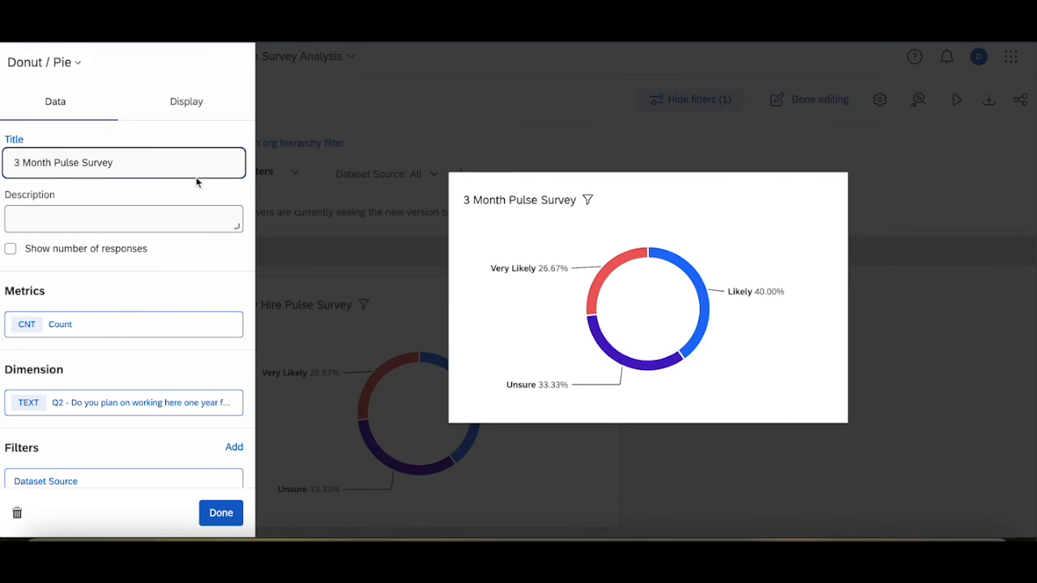
scroll(down, 3)
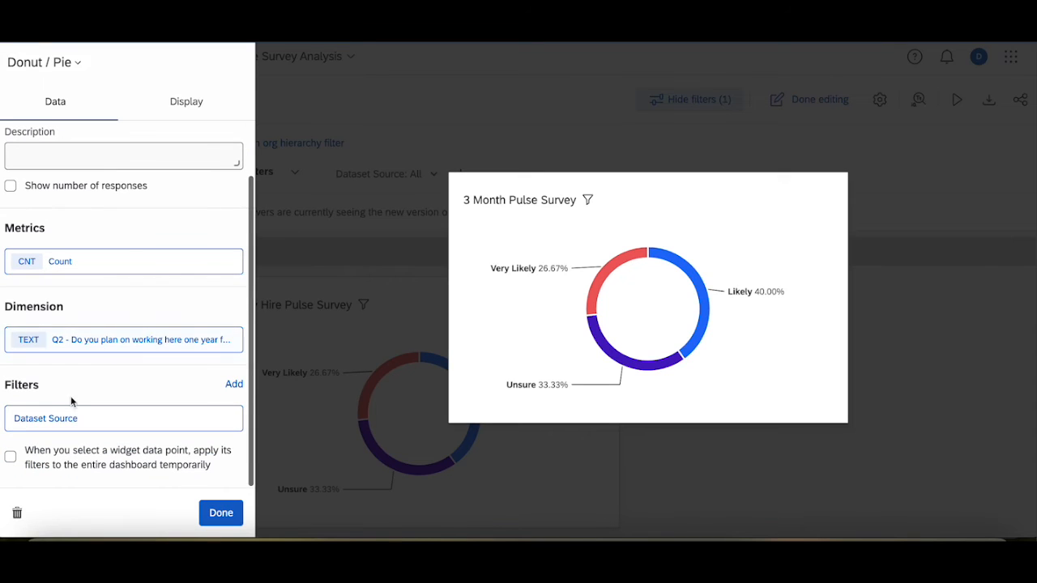
click(46, 418)
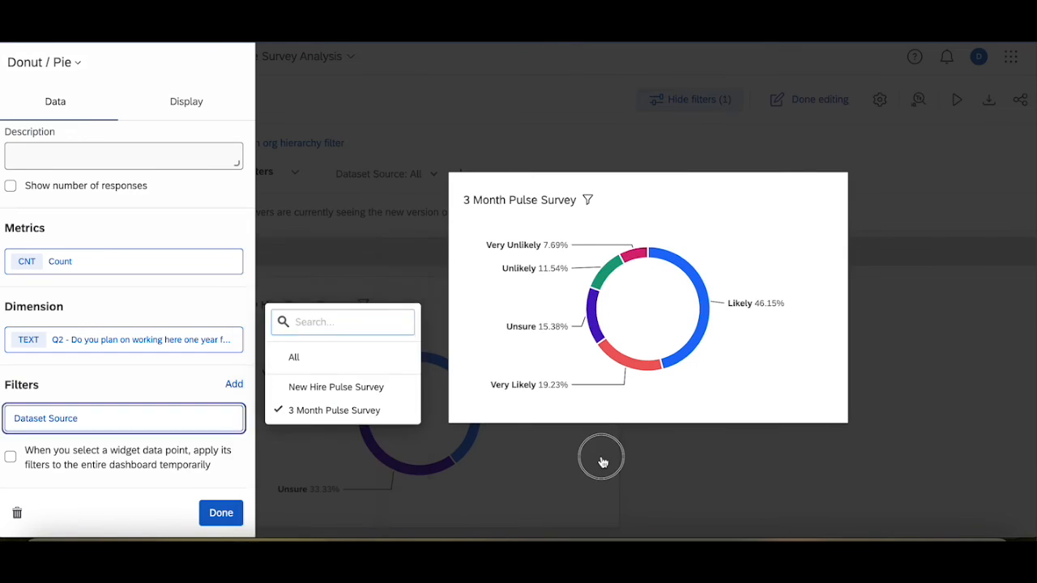
click(220, 512)
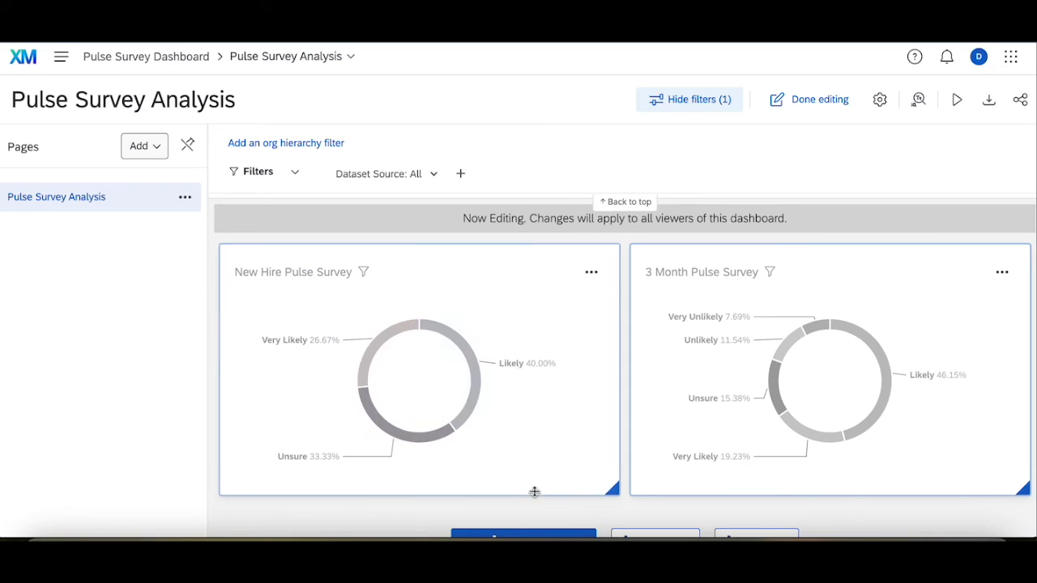
mouse_move(357, 357)
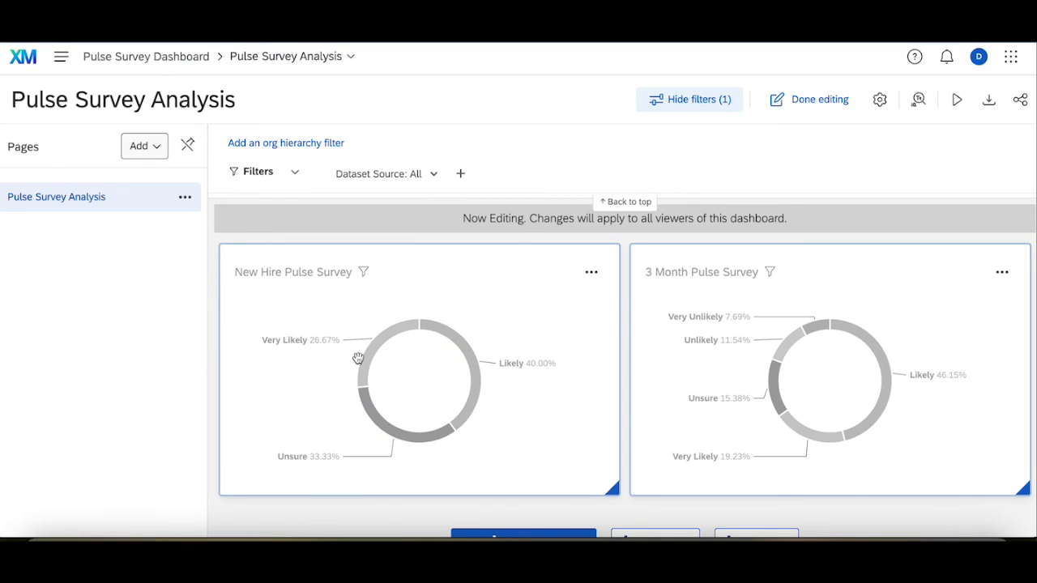
mouse_move(467, 343)
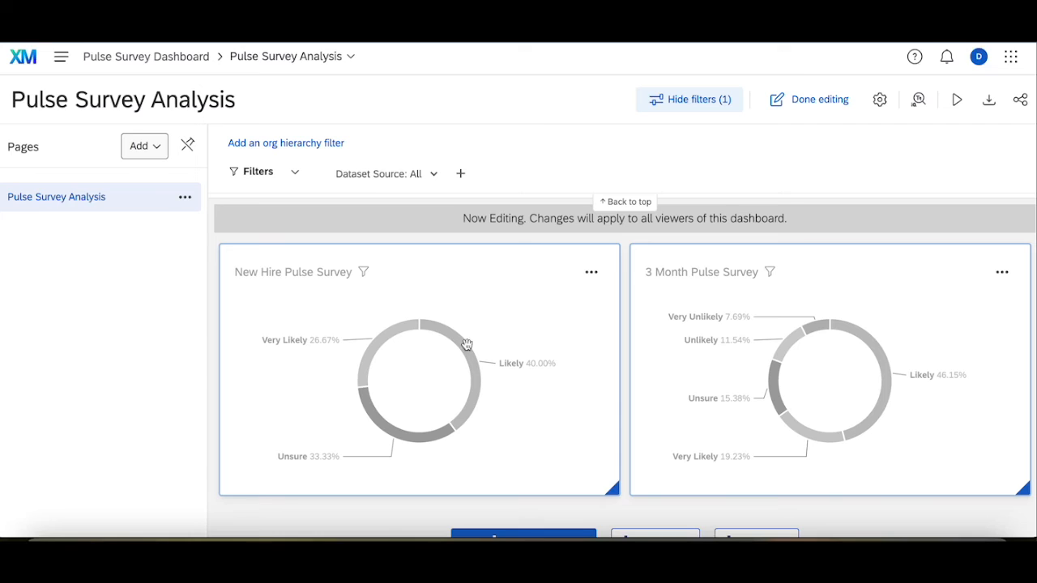
mouse_move(350, 411)
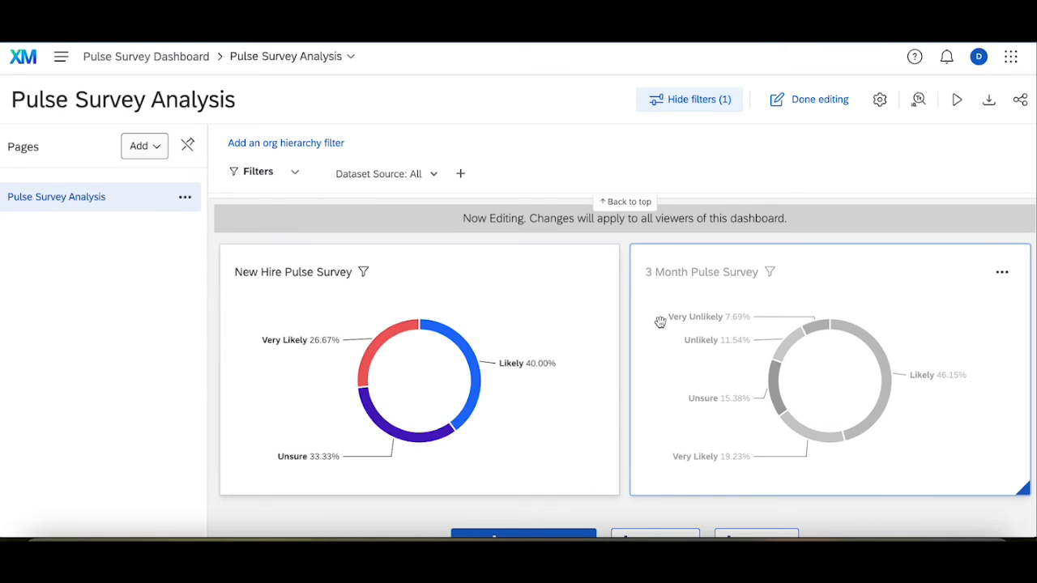
mouse_move(796, 282)
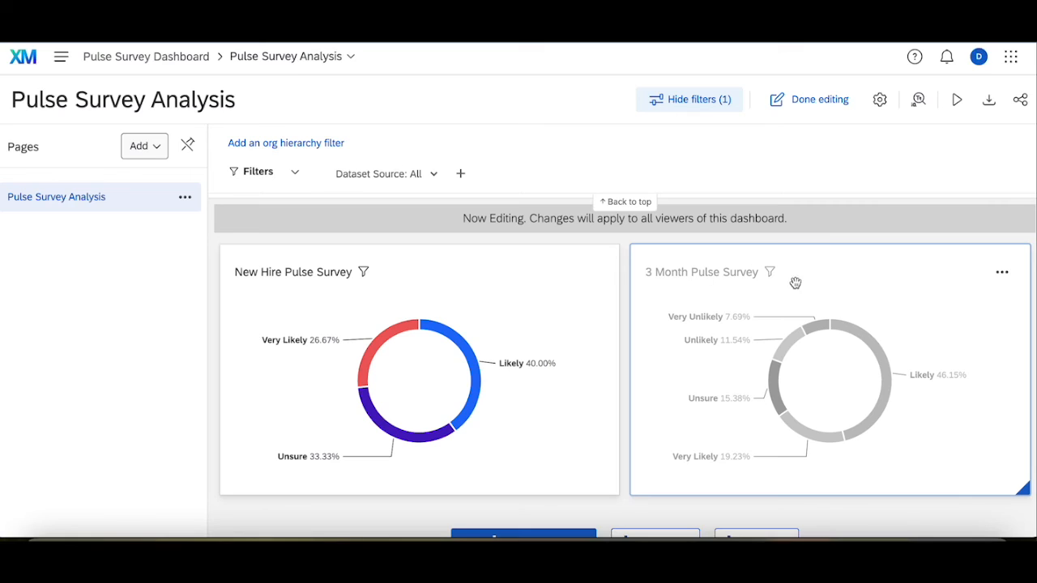
mouse_move(784, 347)
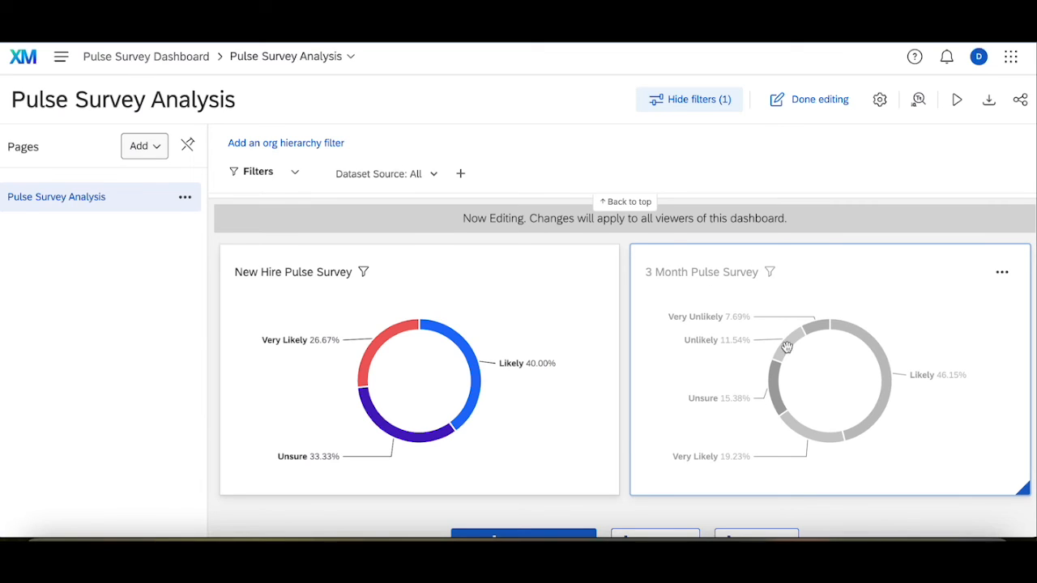
mouse_move(797, 331)
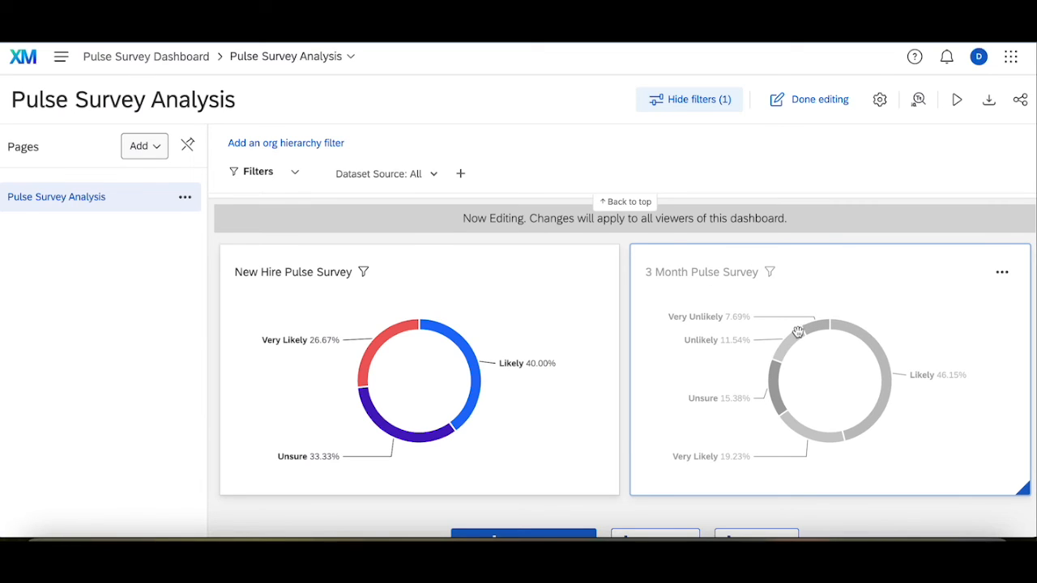
mouse_move(805, 337)
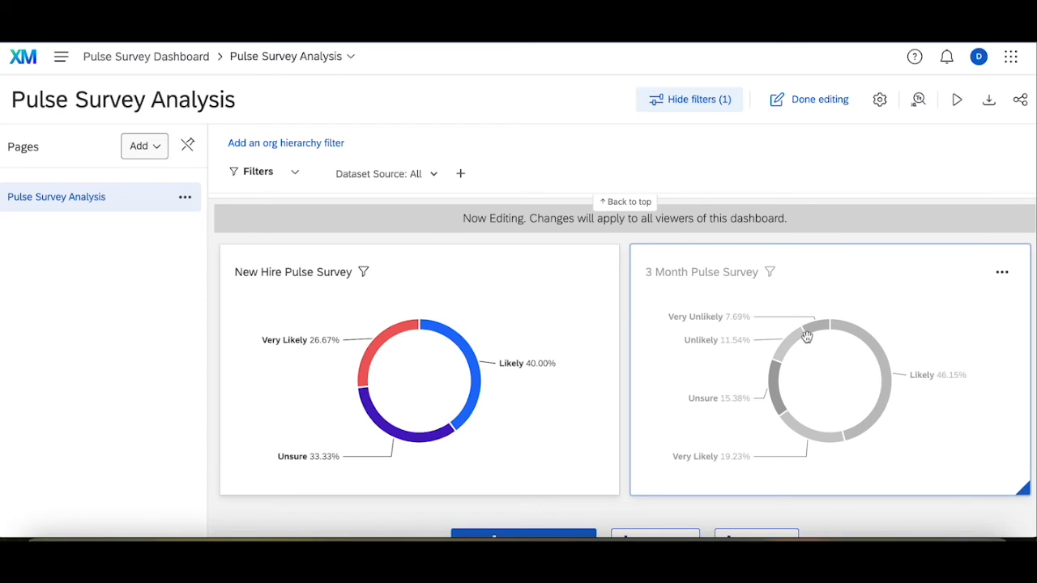
mouse_move(776, 386)
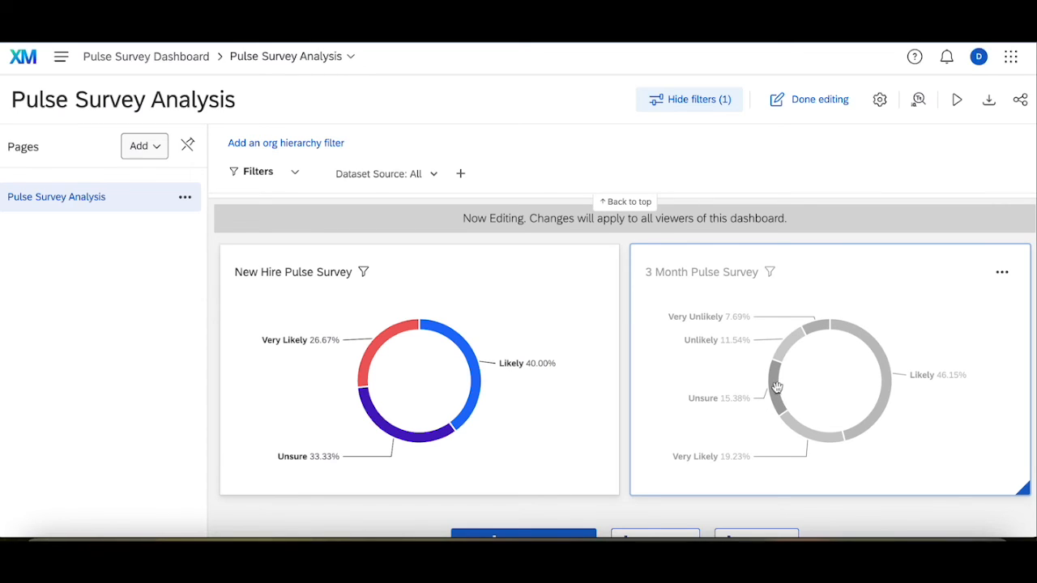
mouse_move(839, 347)
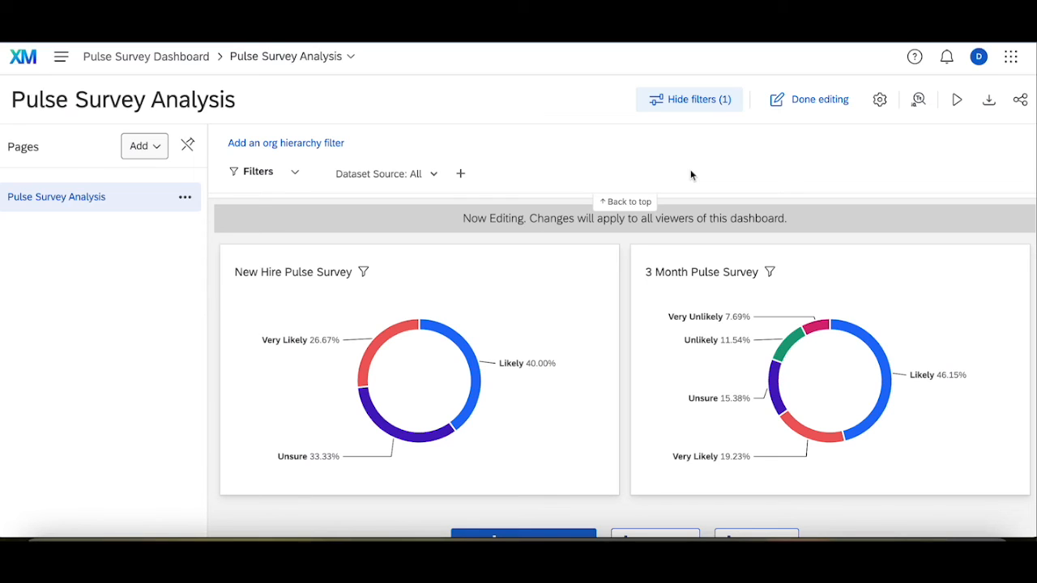
click(878, 99)
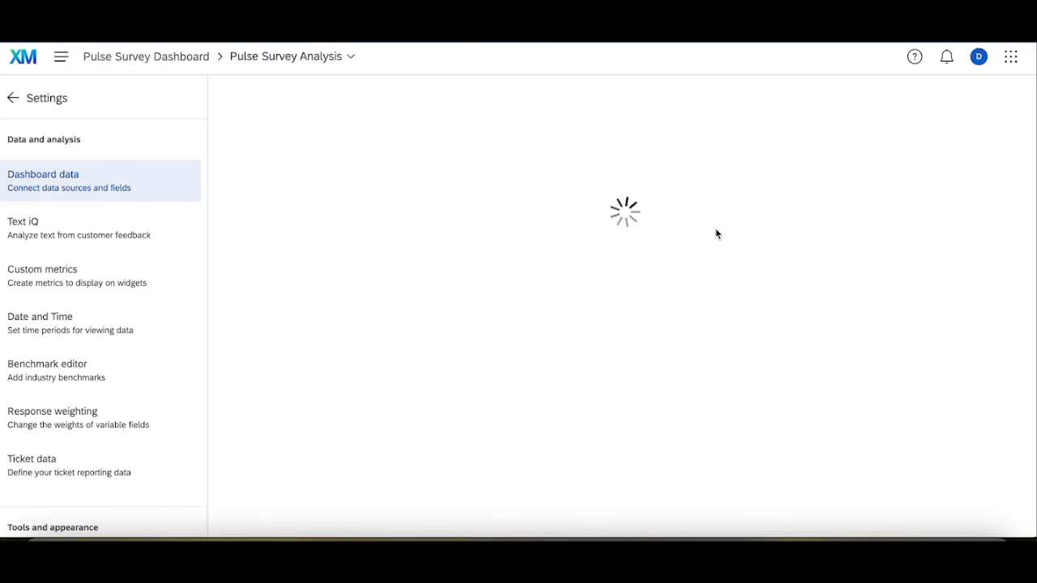
click(43, 174)
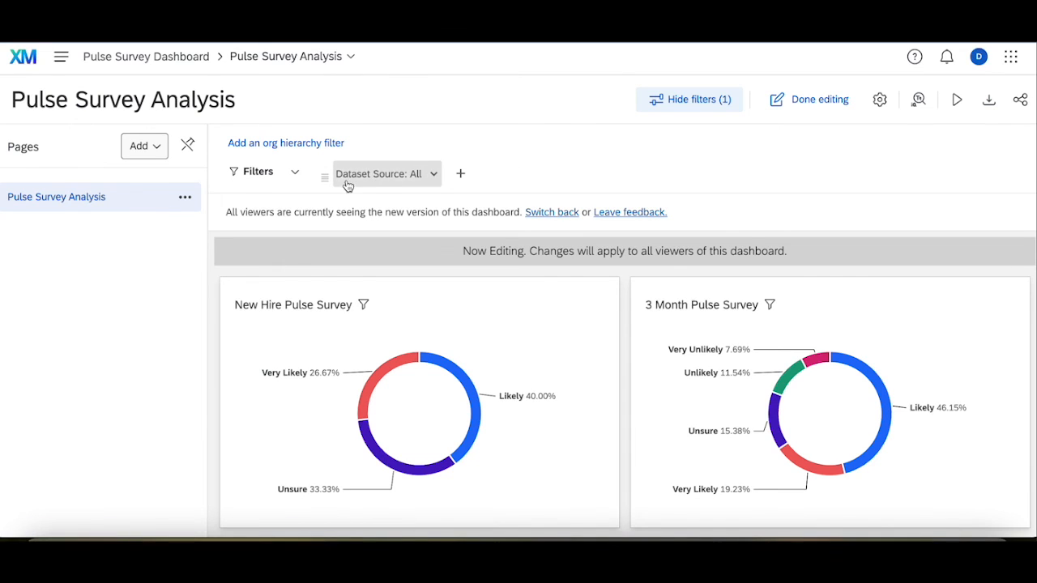
Open the 'Dataset Source: All' chip in the dashboard filter bar.
click(381, 173)
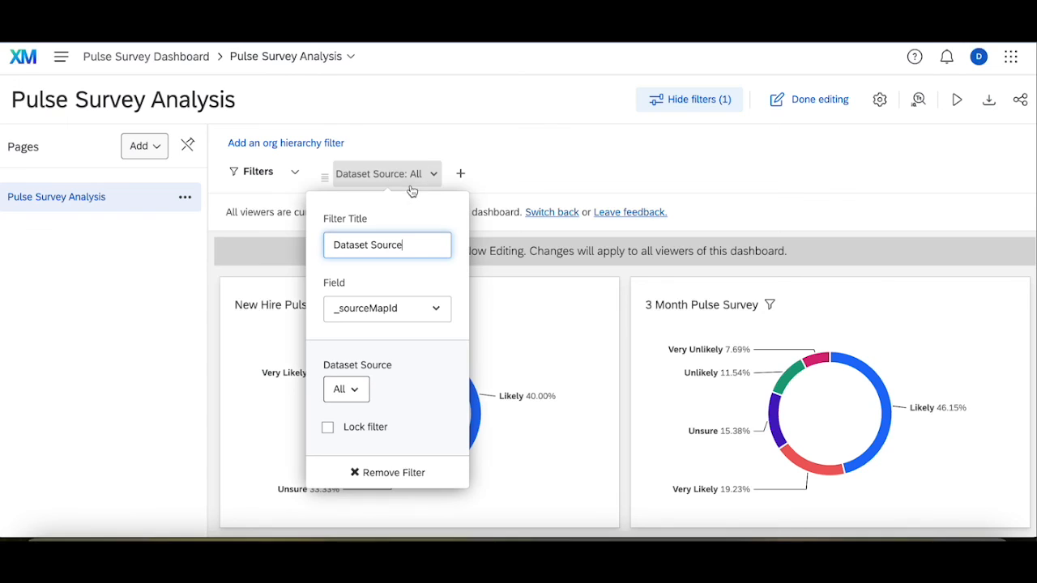
mouse_move(393, 177)
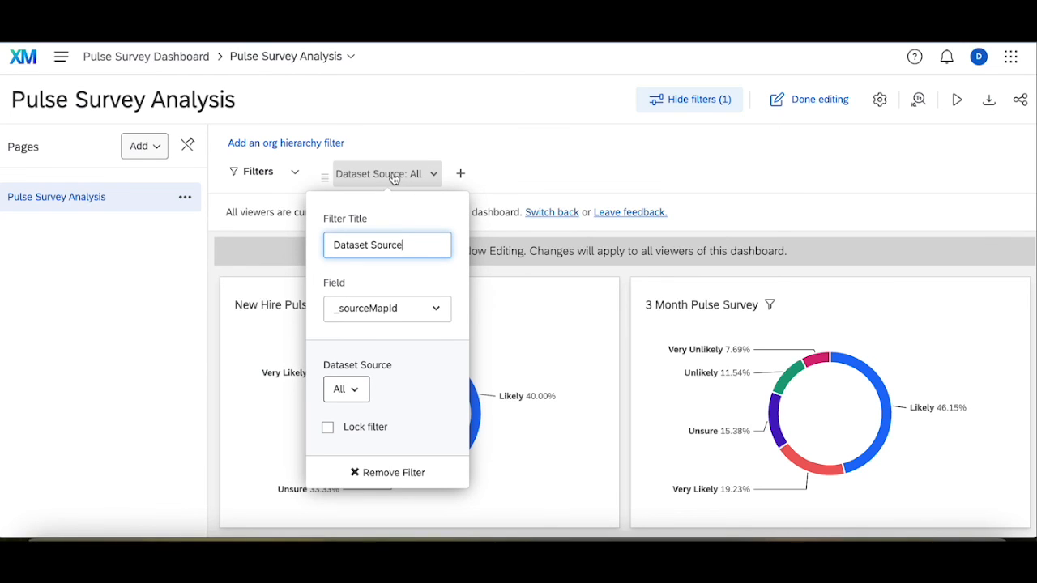